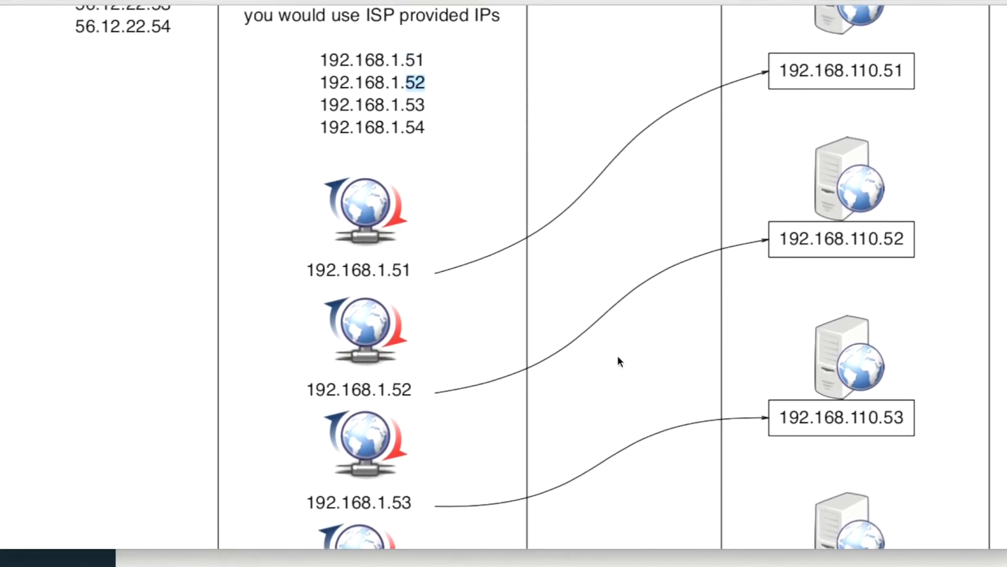
# Enter 192.168.1.51 in Chrome's incognito address bar and open that suggestion
pyautogui.scroll(-3)
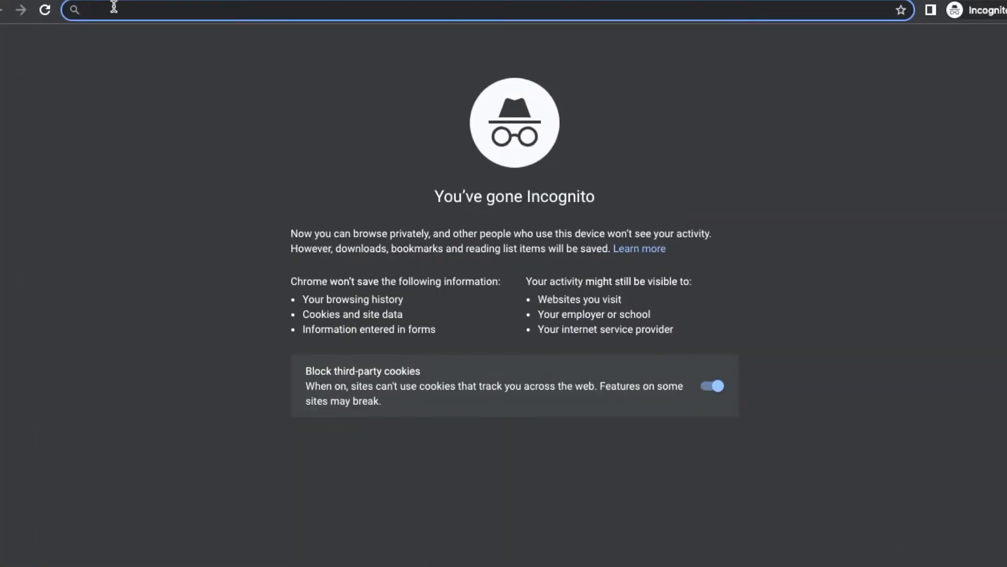
pyautogui.write('192;')
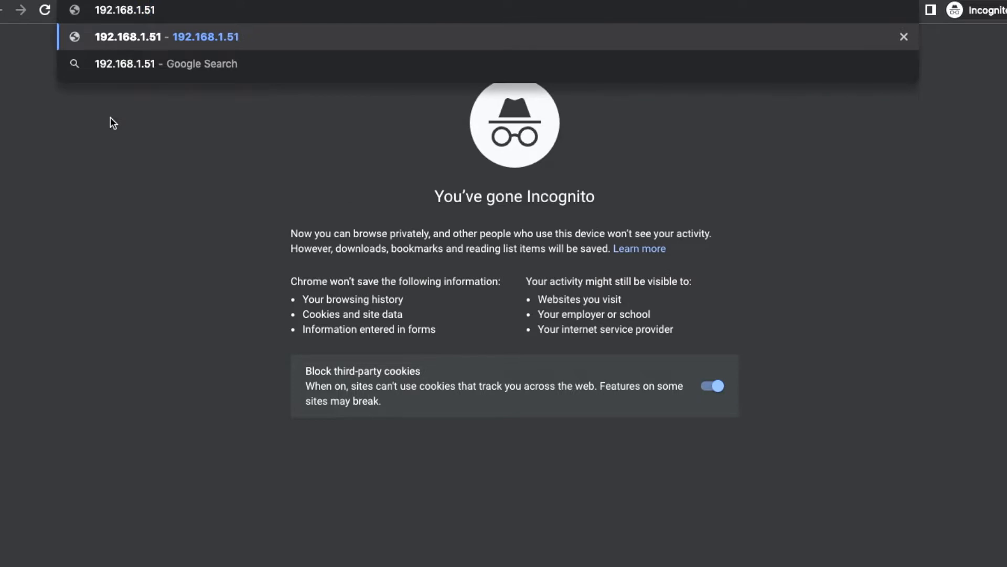
pyautogui.moveTo(123, 28)
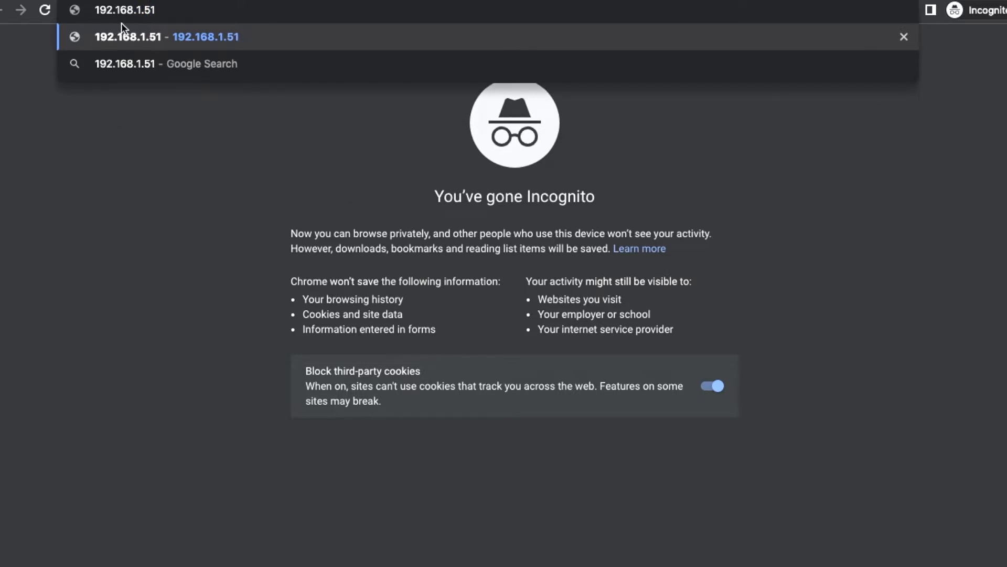
pyautogui.doubleClick(148, 10)
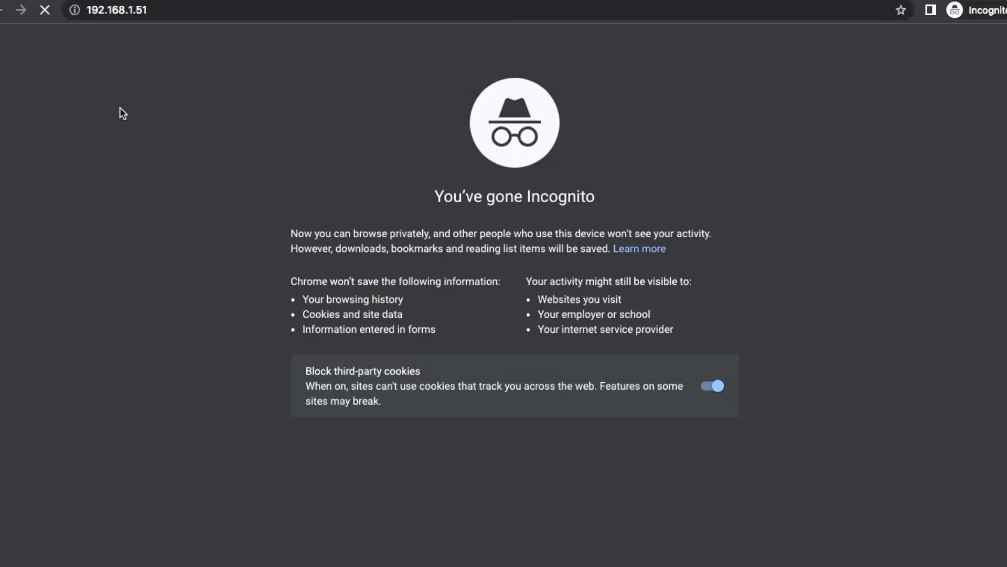
pyautogui.moveTo(289, 185)
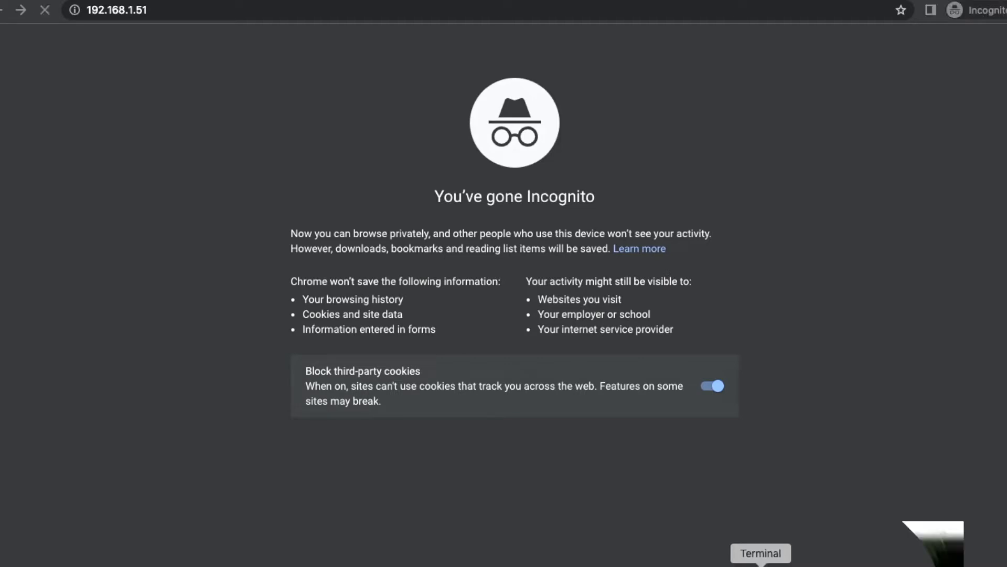
# Bring up Terminal and begin typing a ping command to 192.168
pyautogui.click(760, 553)
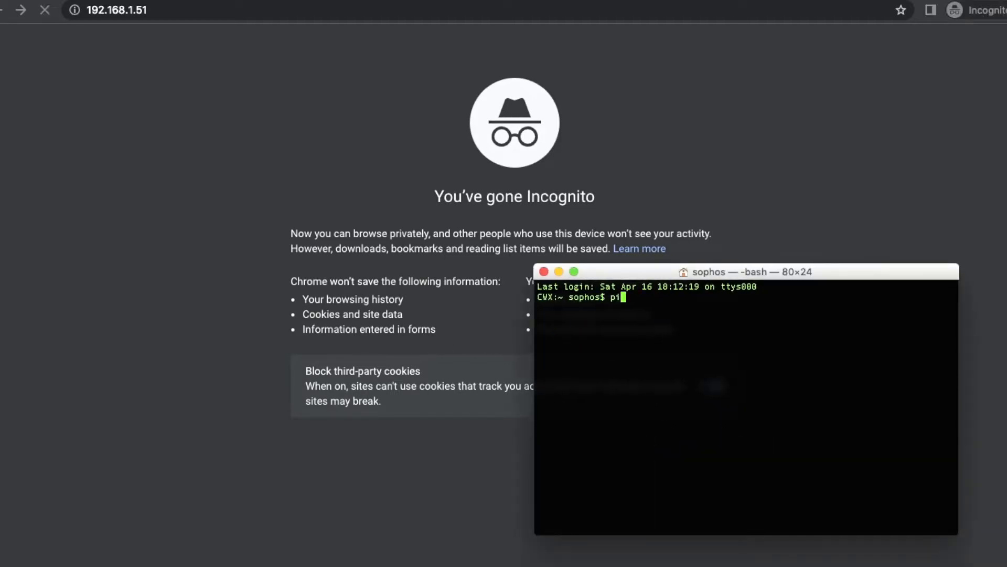
pyautogui.write('ing')
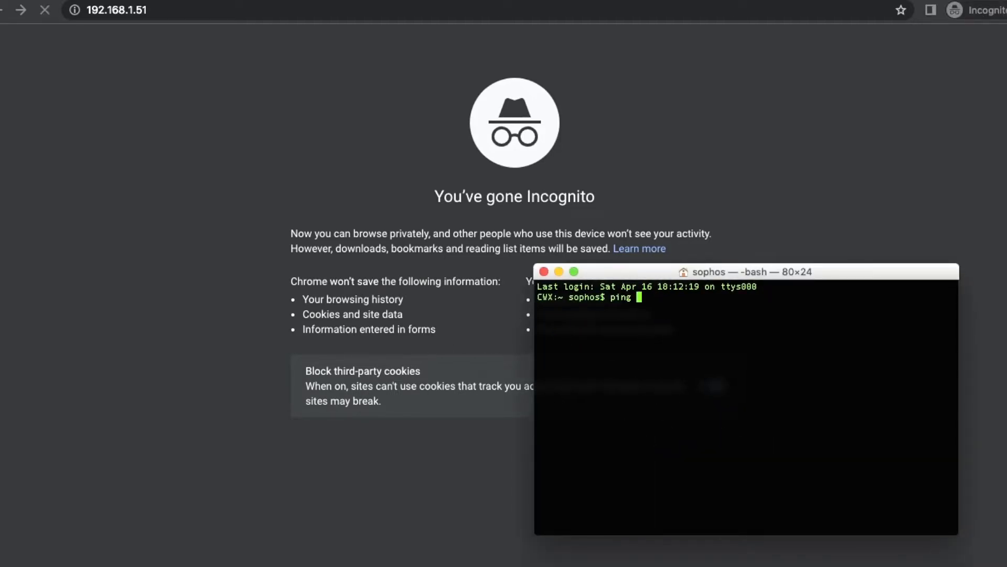
pyautogui.write('192.')
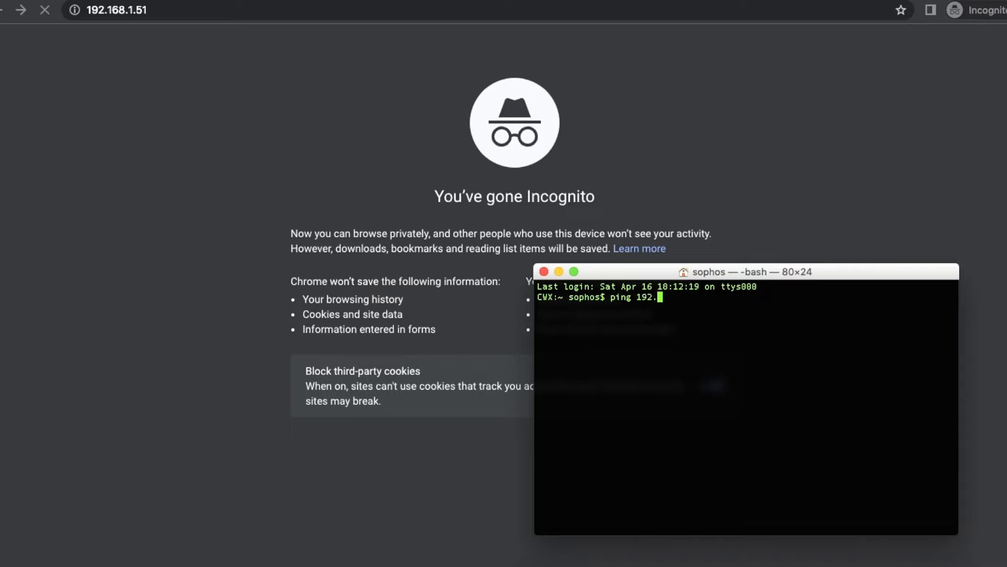
pyautogui.write('168.')
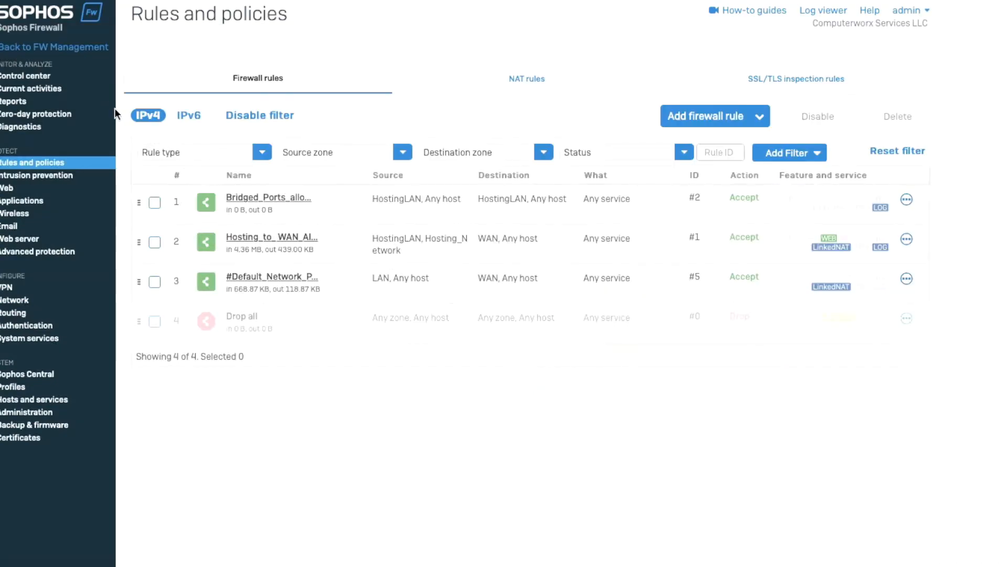
pyautogui.moveTo(177, 323)
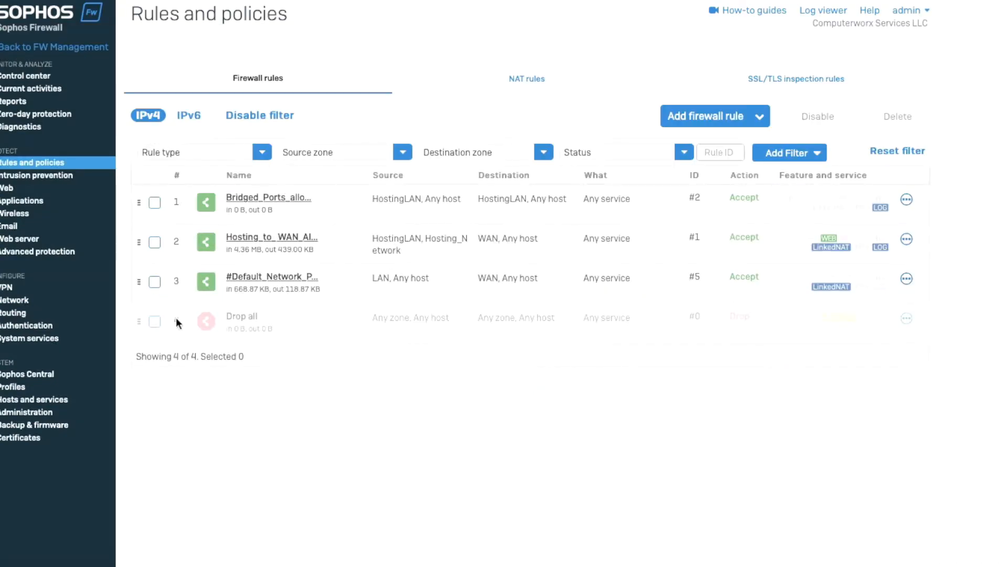
pyautogui.moveTo(683, 141)
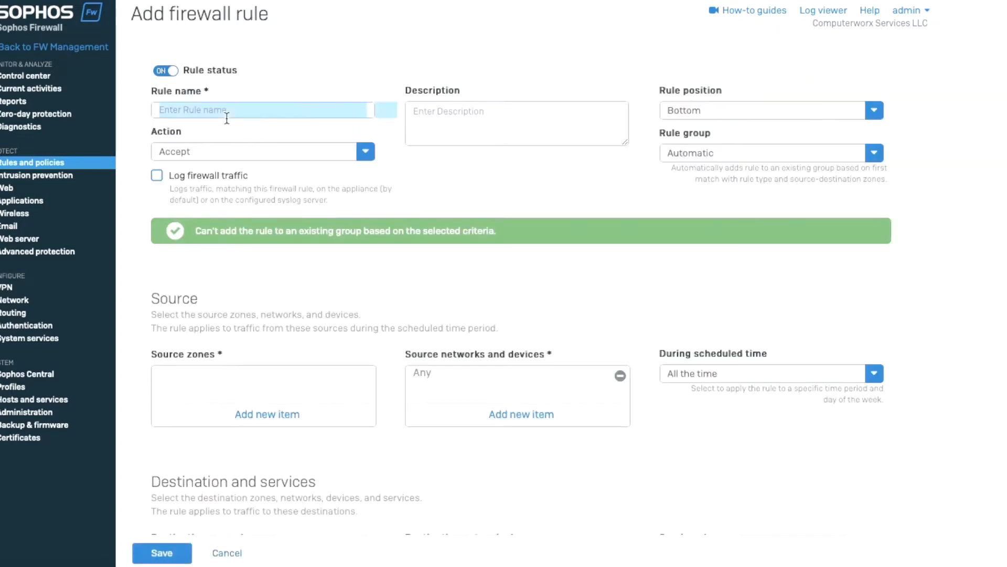
# Name the rule WebServer_VM51_incoming, enable traffic logging, position Top, rule group None
pyautogui.write('Wev')
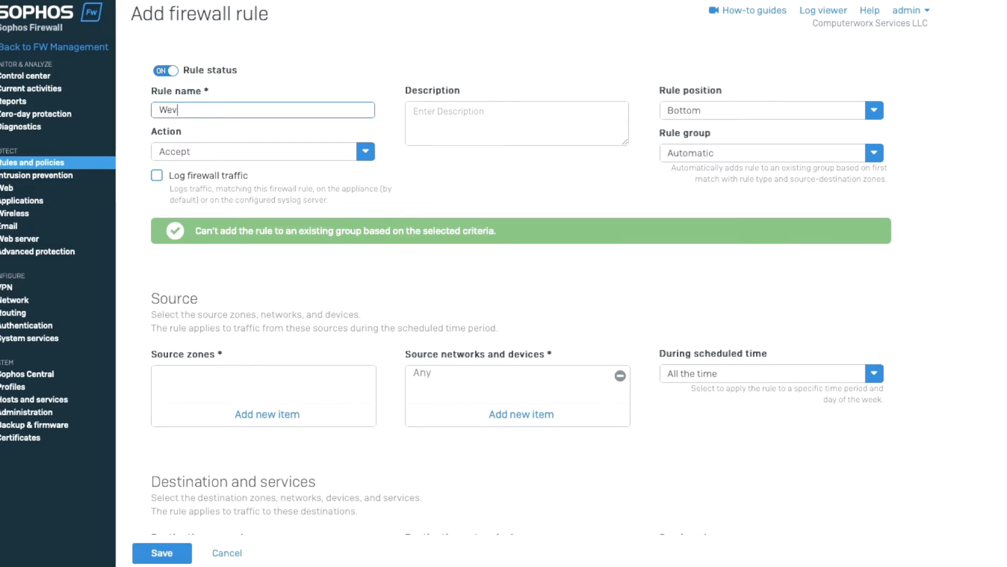
pyautogui.write('Web')
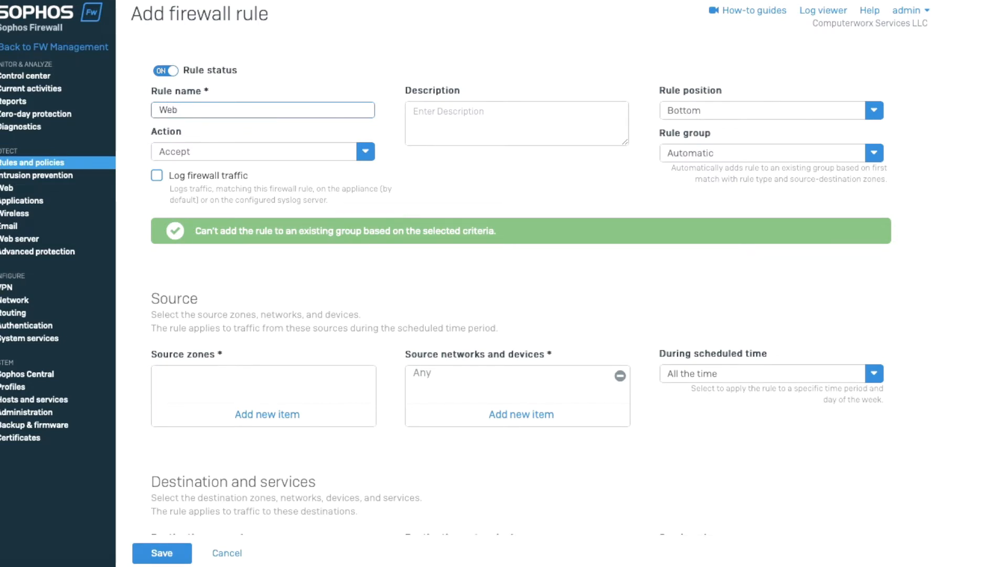
pyautogui.write('Server_VM51')
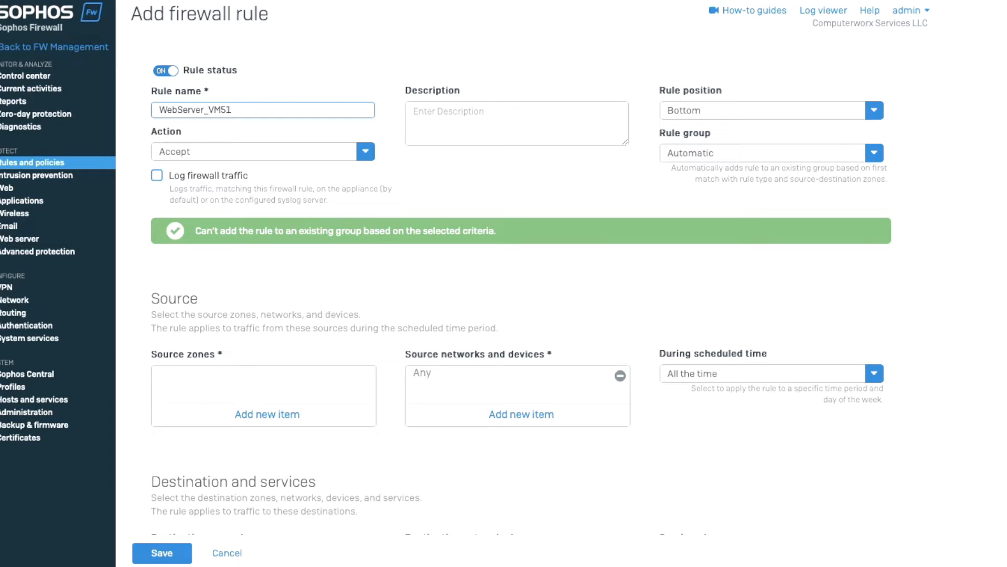
pyautogui.write('_incoming')
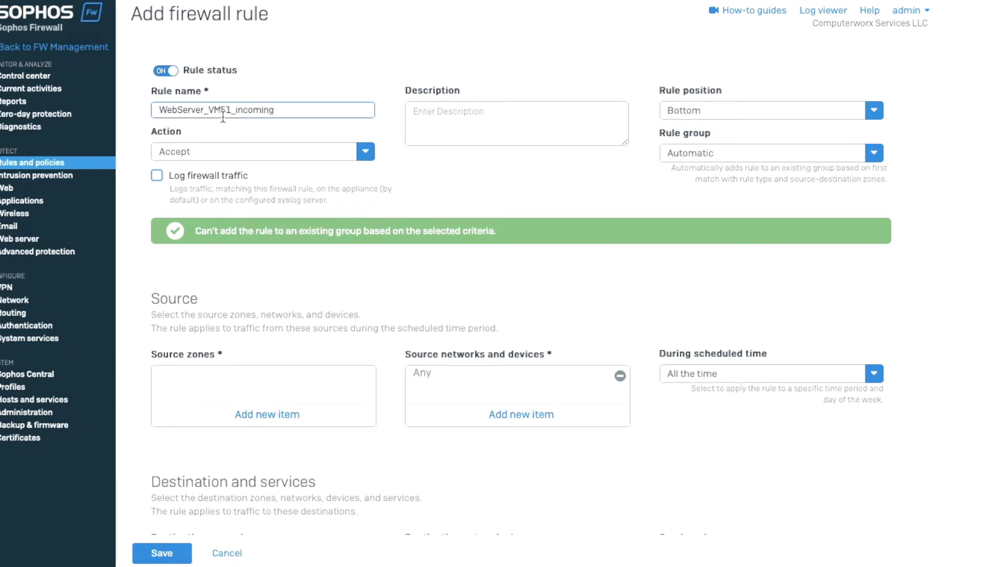
pyautogui.click(157, 176)
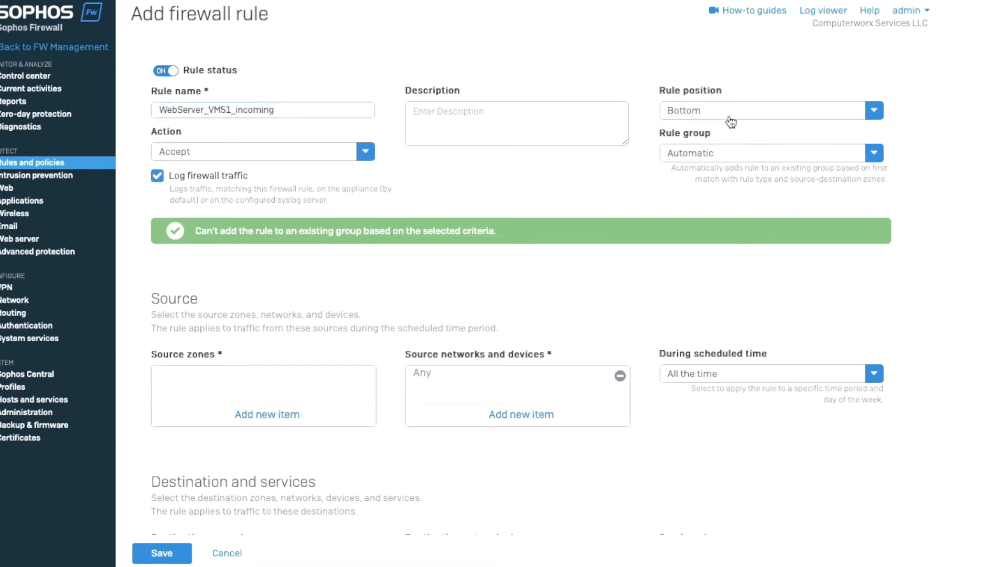
pyautogui.click(771, 152)
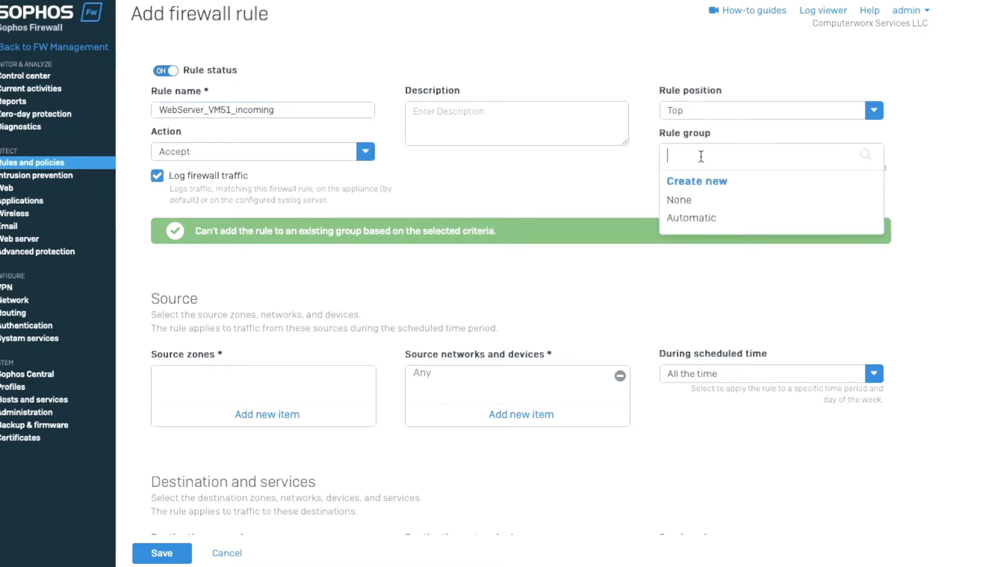
pyautogui.click(678, 200)
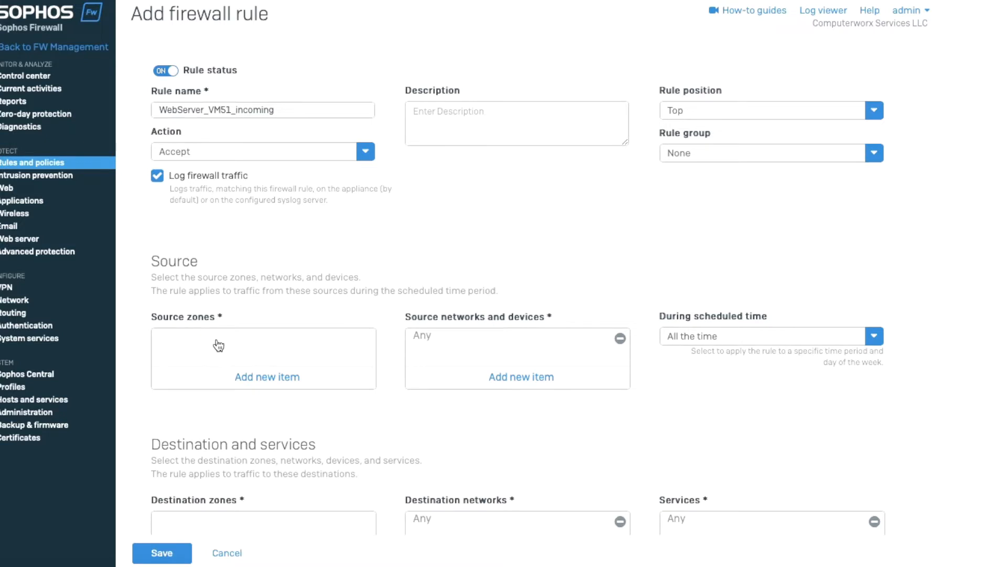
pyautogui.moveTo(220, 366)
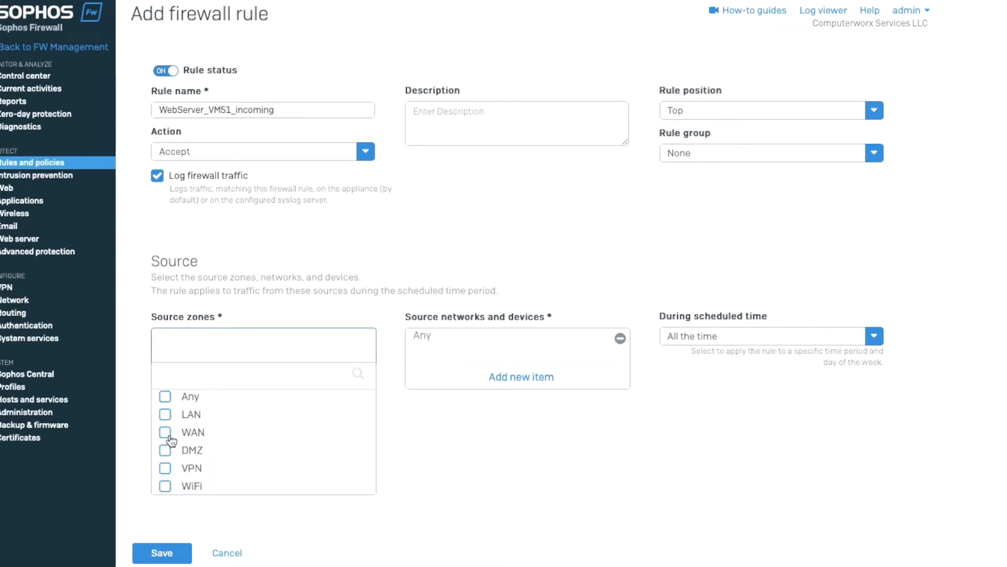
# Select WAN as the rule's source zone
pyautogui.click(165, 432)
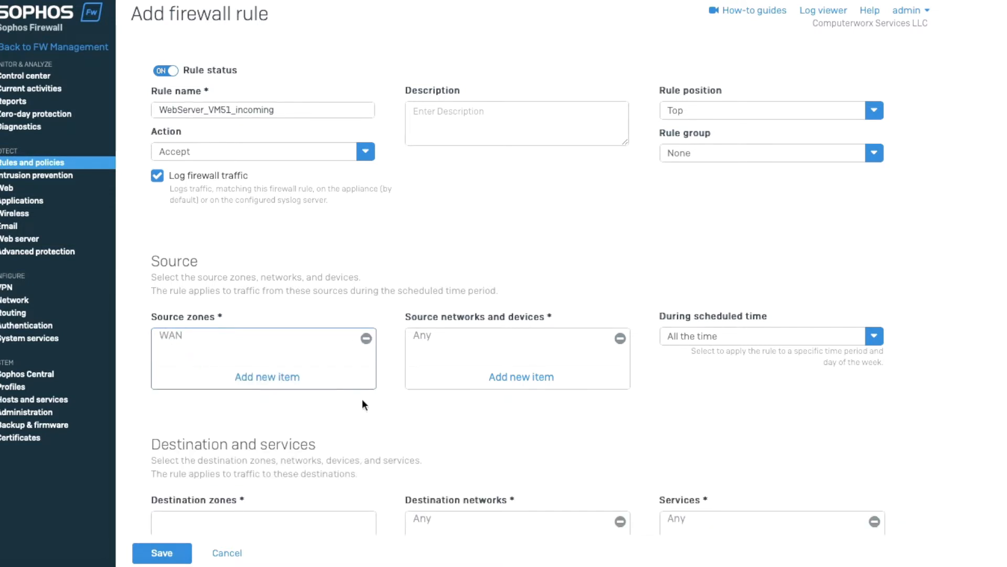
pyautogui.moveTo(547, 335)
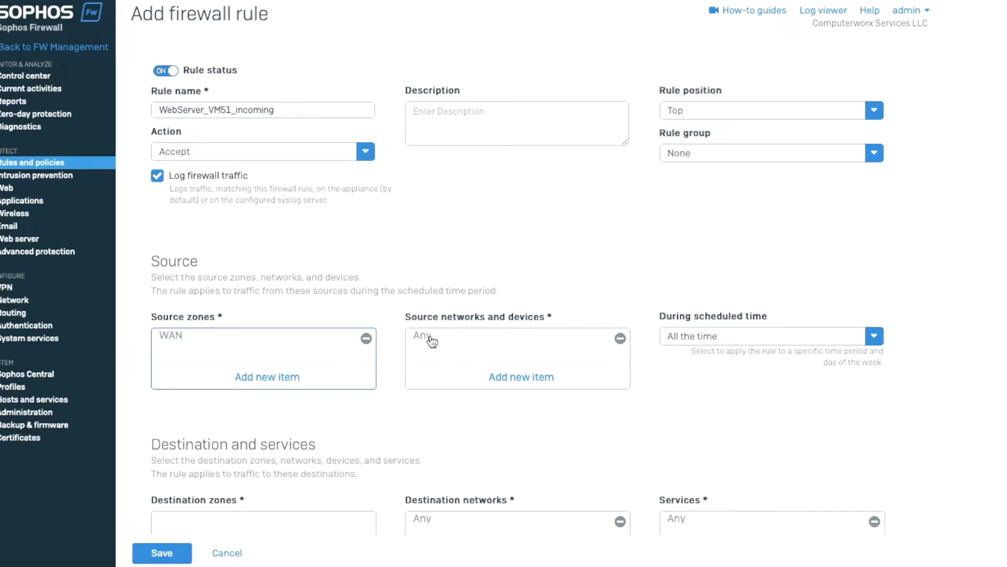
pyautogui.moveTo(506, 345)
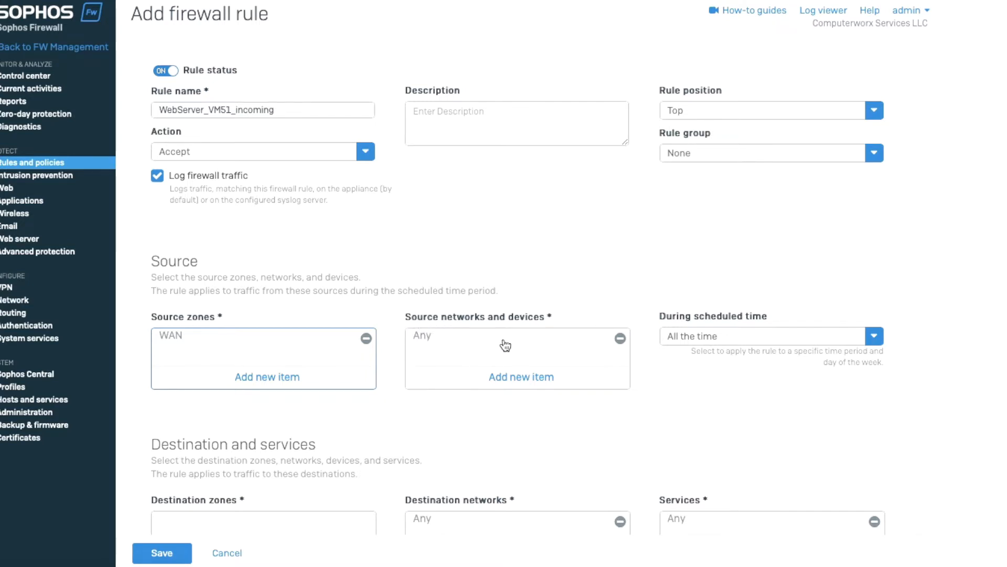
# Select and apply HostingLAN as the rule's destination zone
pyautogui.scroll(-3)
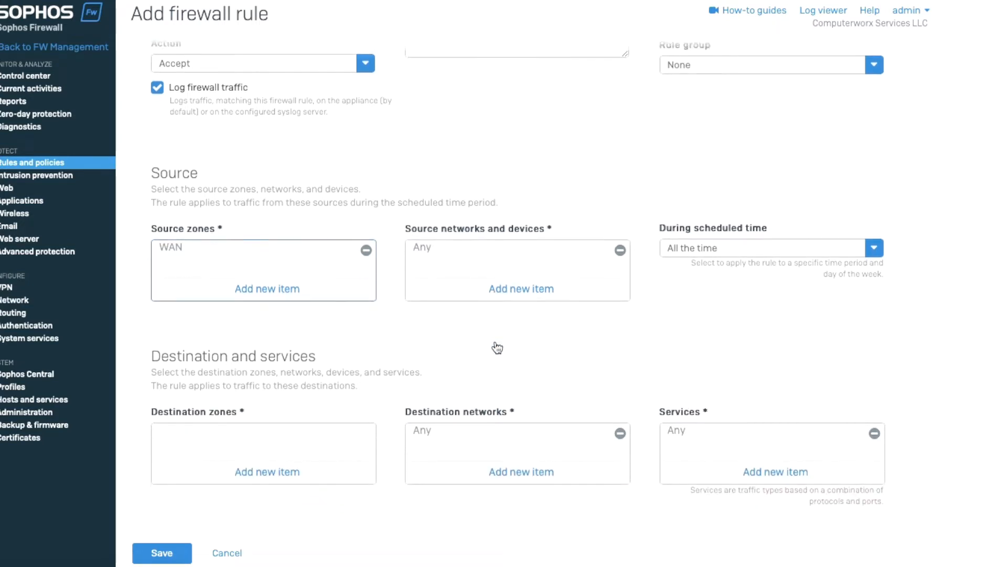
pyautogui.scroll(-3)
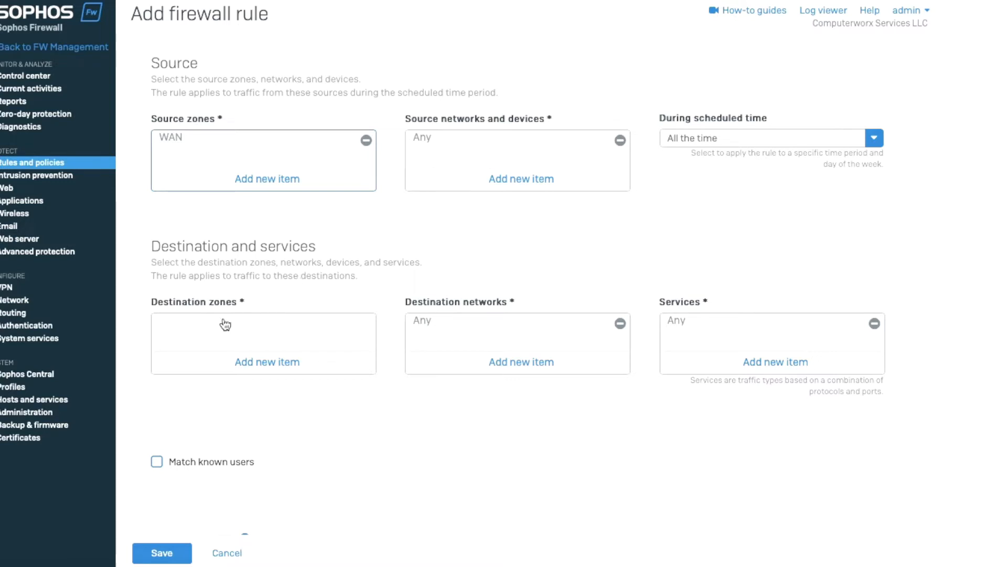
pyautogui.moveTo(202, 321)
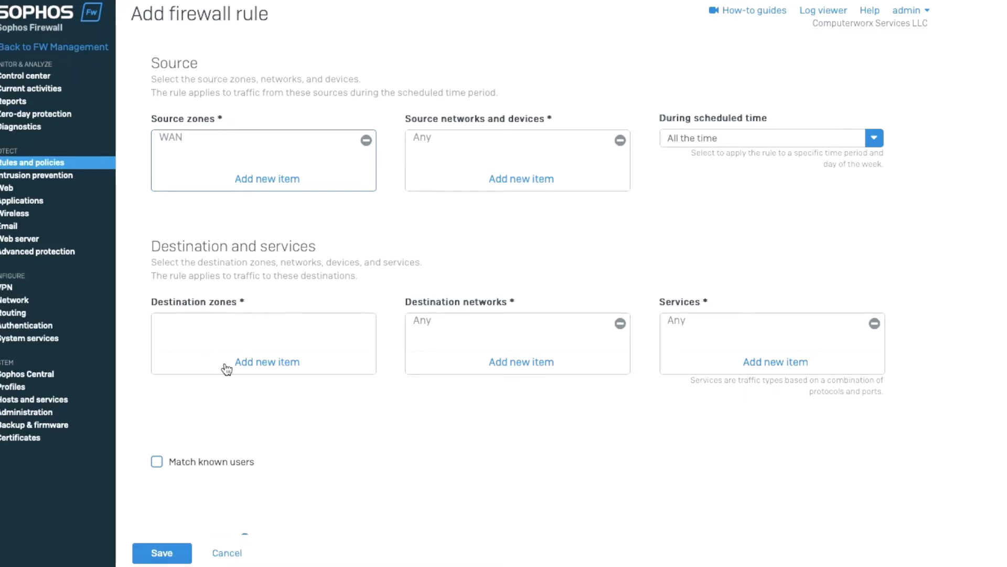
pyautogui.click(266, 361)
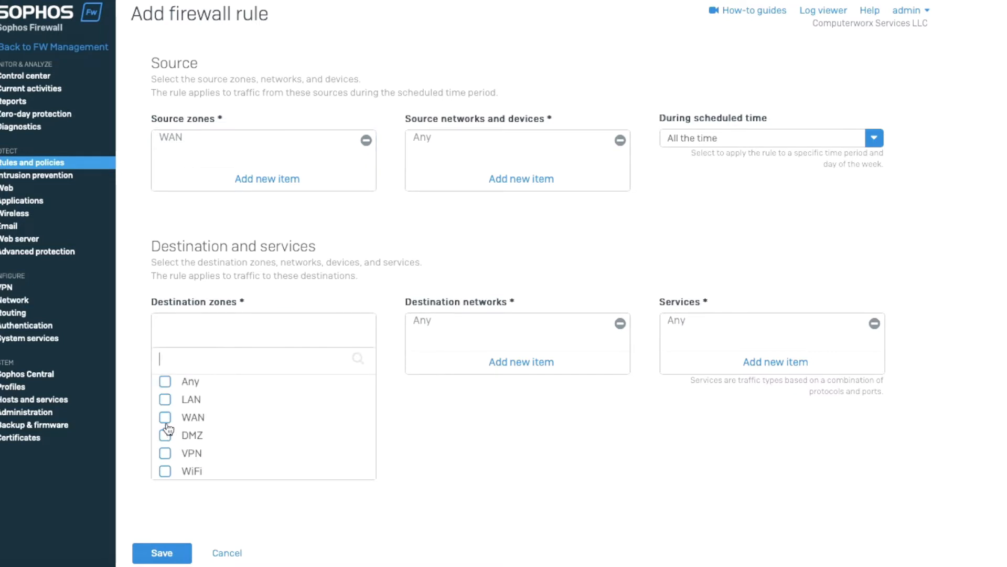
pyautogui.scroll(-3)
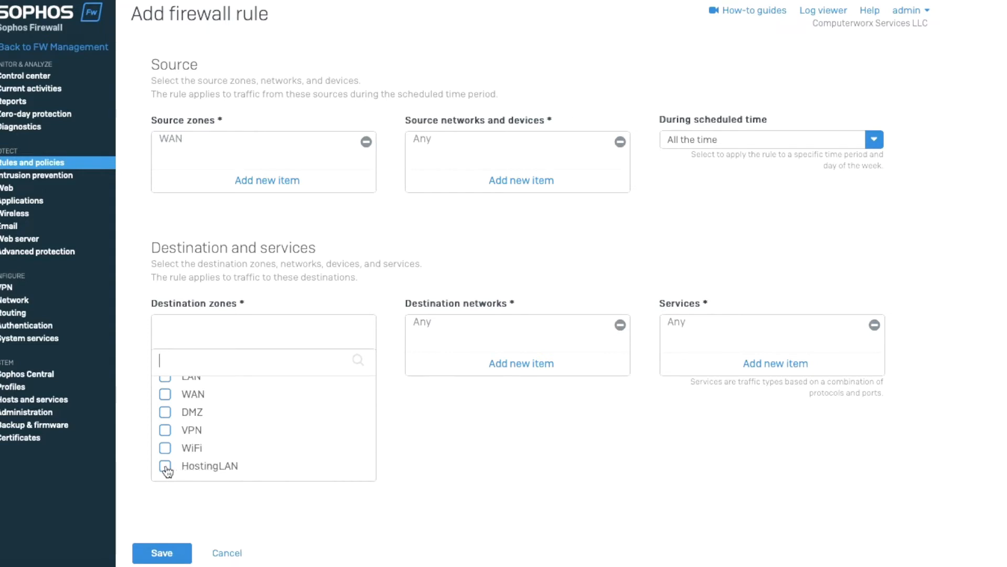
pyautogui.click(165, 466)
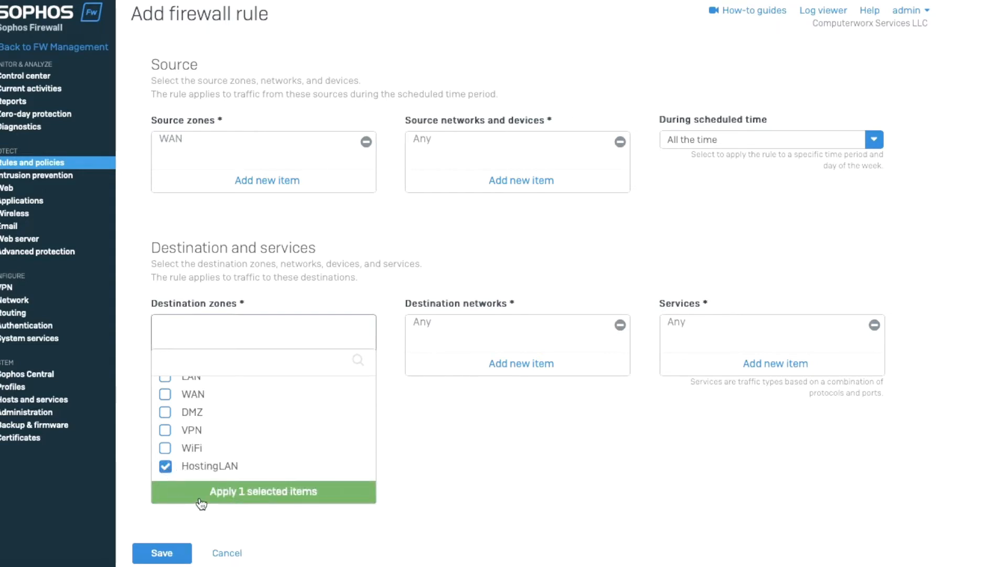
pyautogui.click(263, 491)
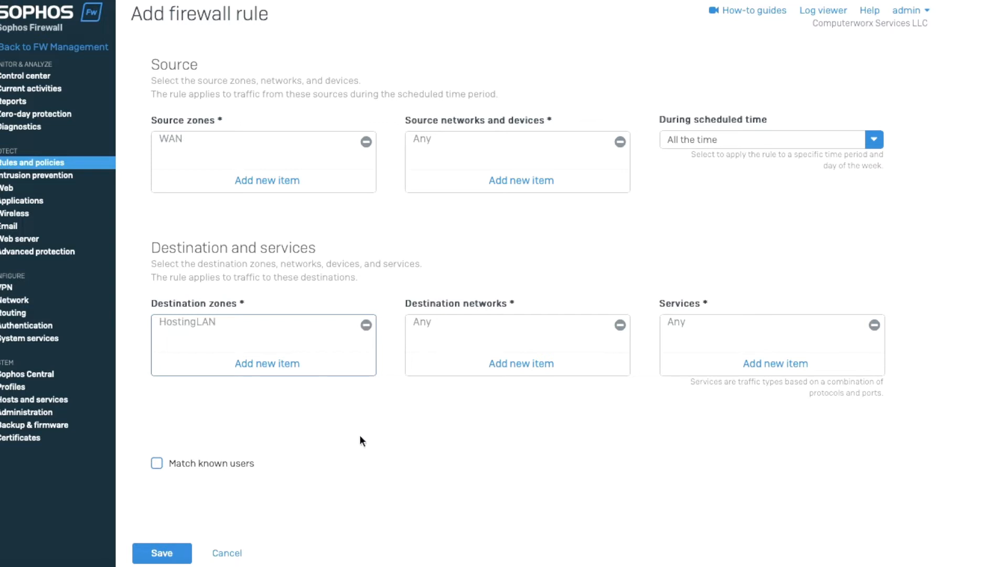
pyautogui.moveTo(488, 381)
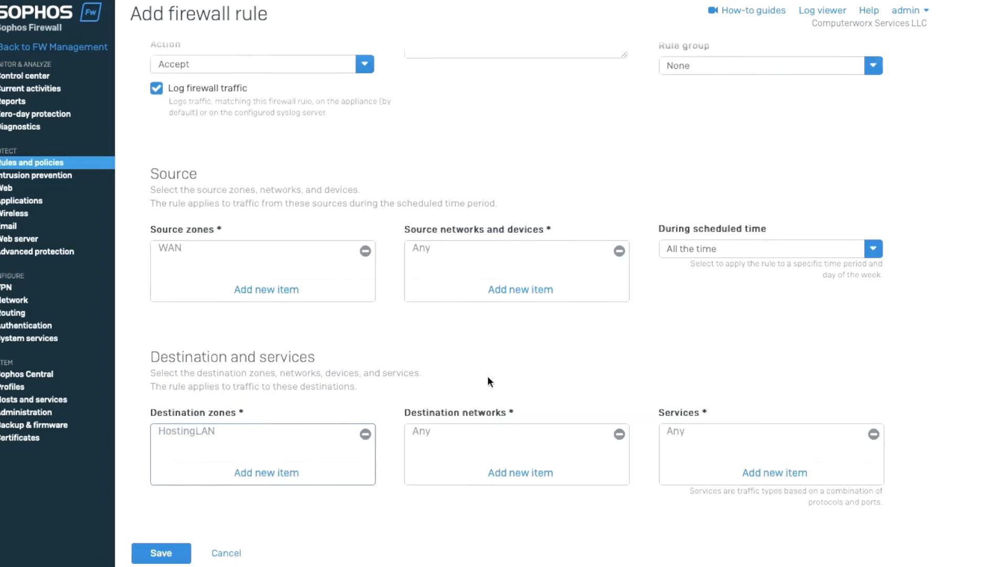
# Replace Any with #Port2 as the rule's destination network
pyautogui.scroll(-3)
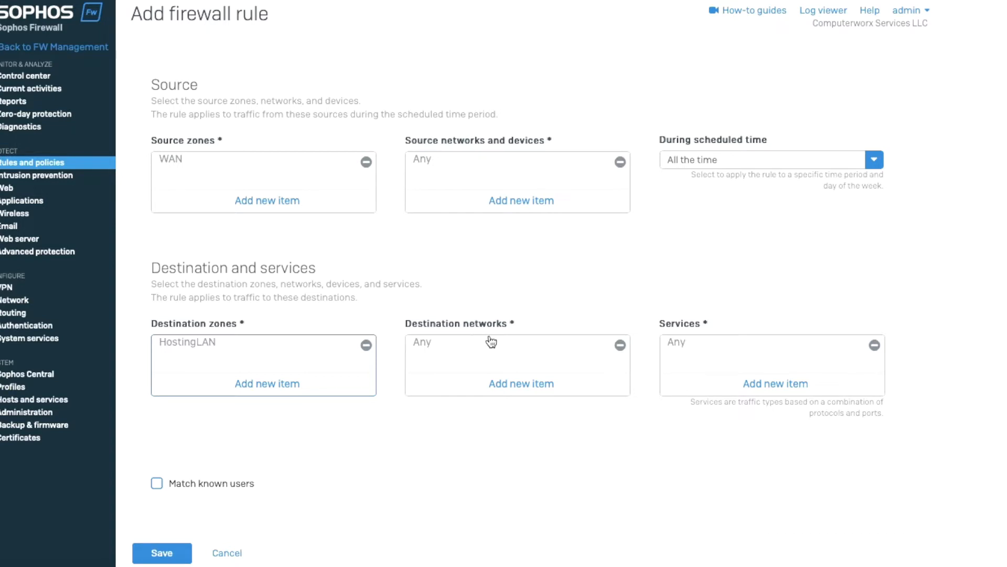
pyautogui.moveTo(531, 347)
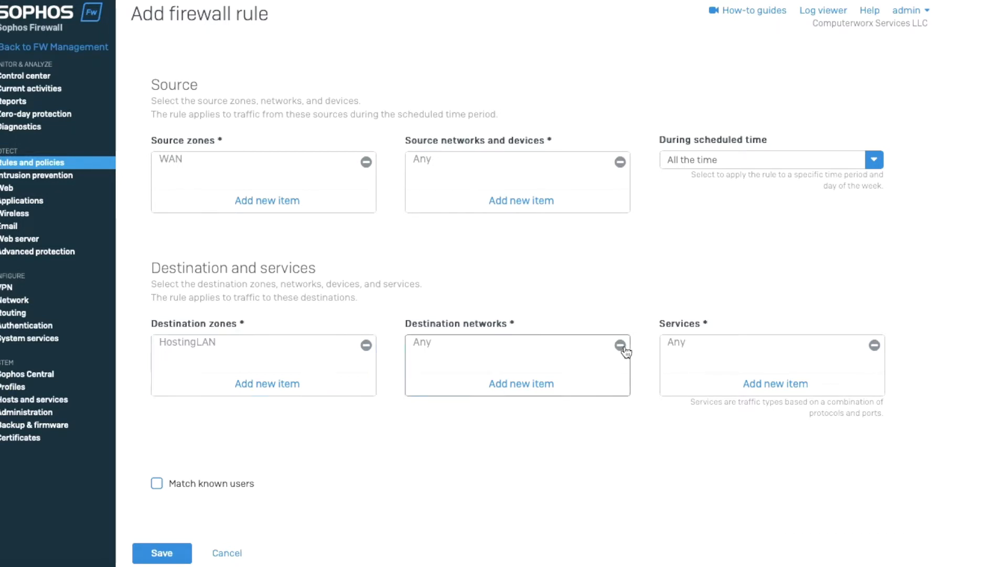
pyautogui.click(517, 360)
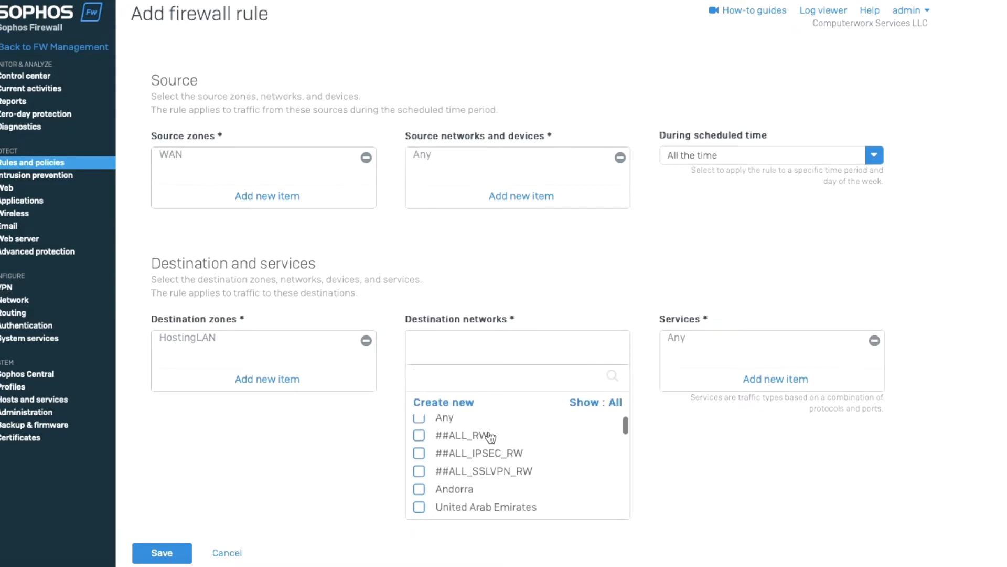
pyautogui.scroll(-3)
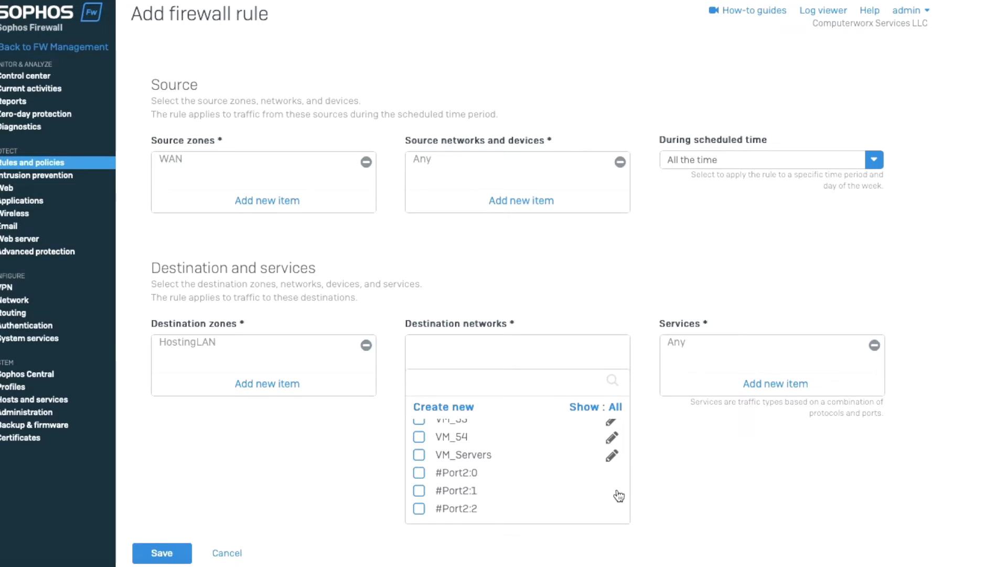
pyautogui.moveTo(457, 474)
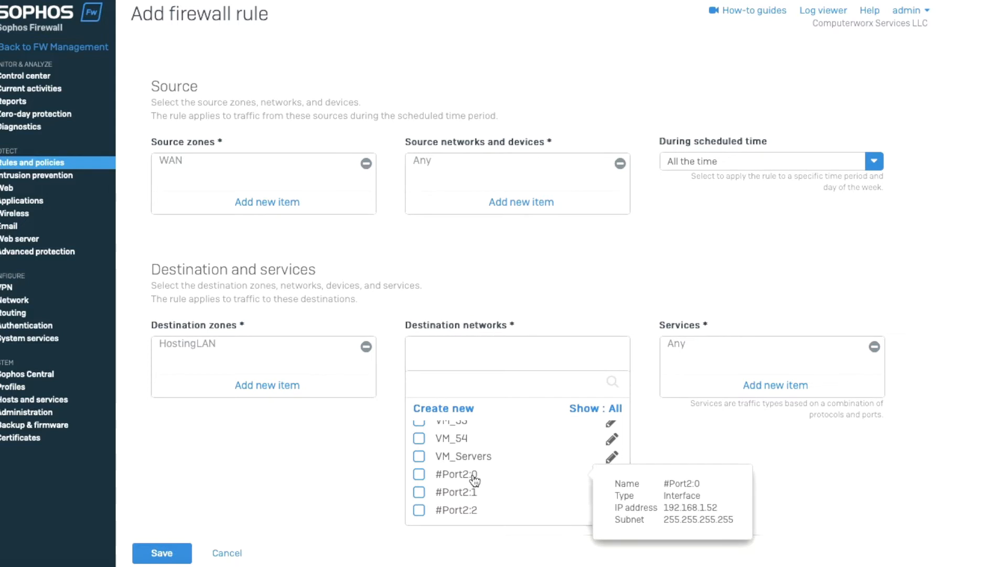
pyautogui.moveTo(458, 483)
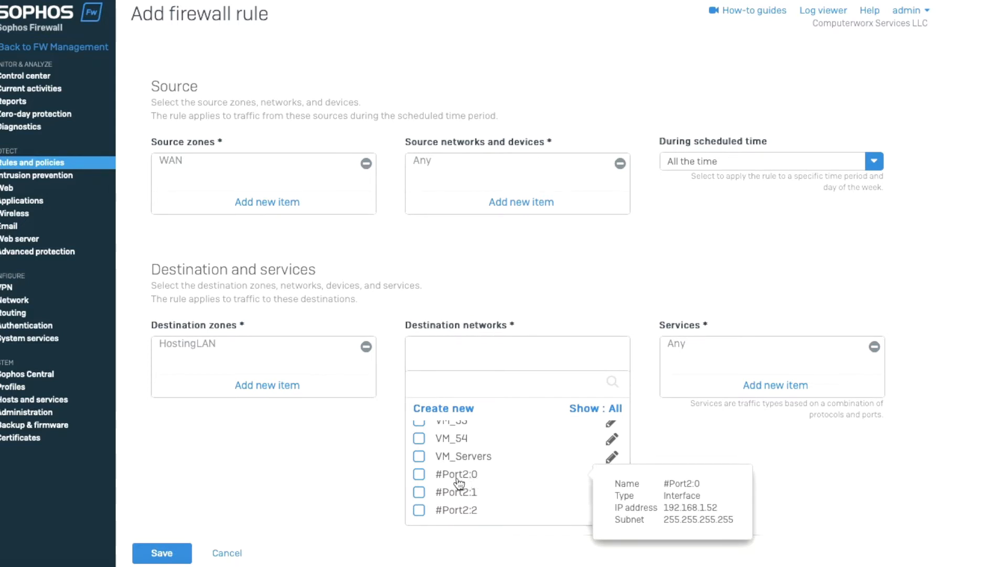
pyautogui.moveTo(472, 482)
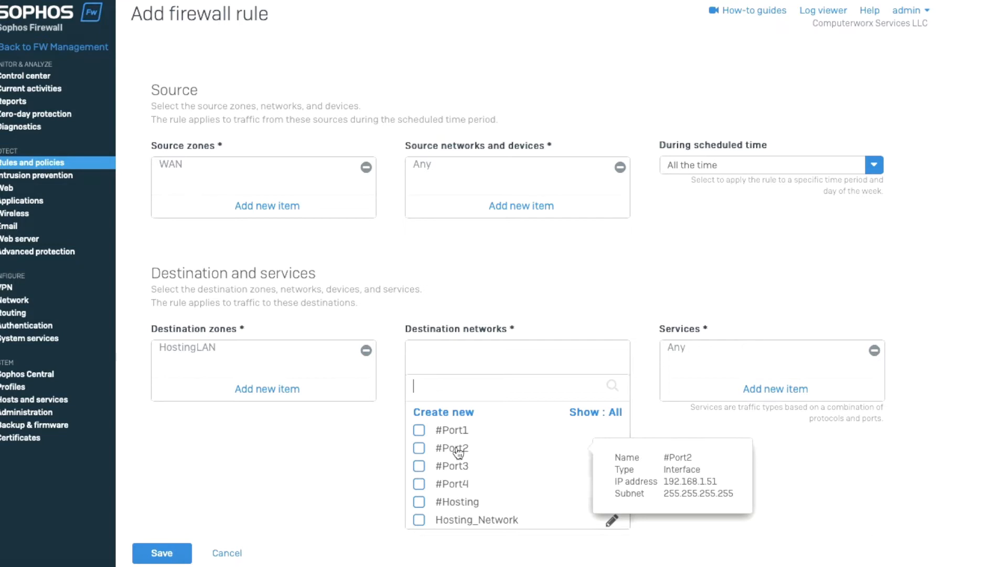
pyautogui.click(418, 448)
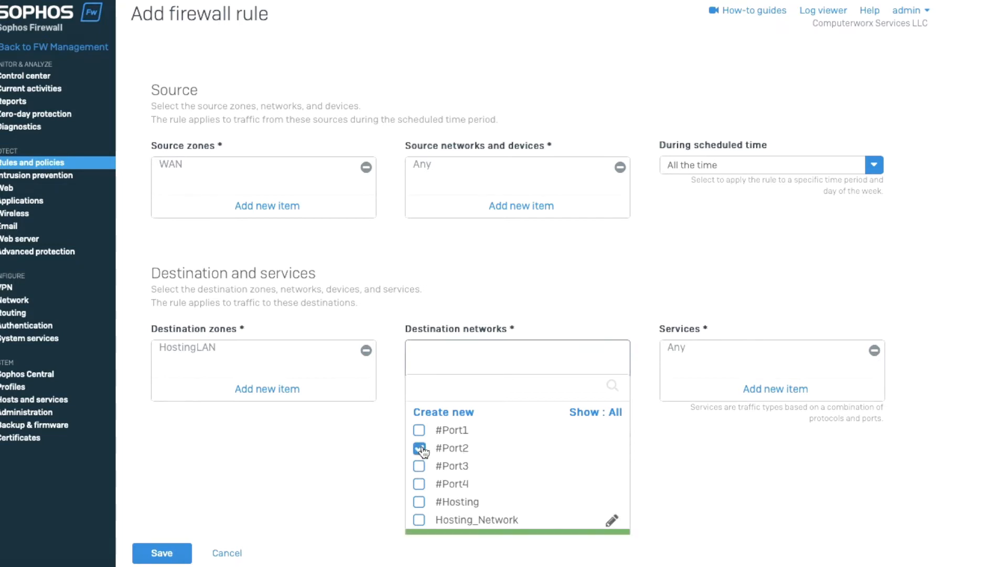
pyautogui.click(418, 448)
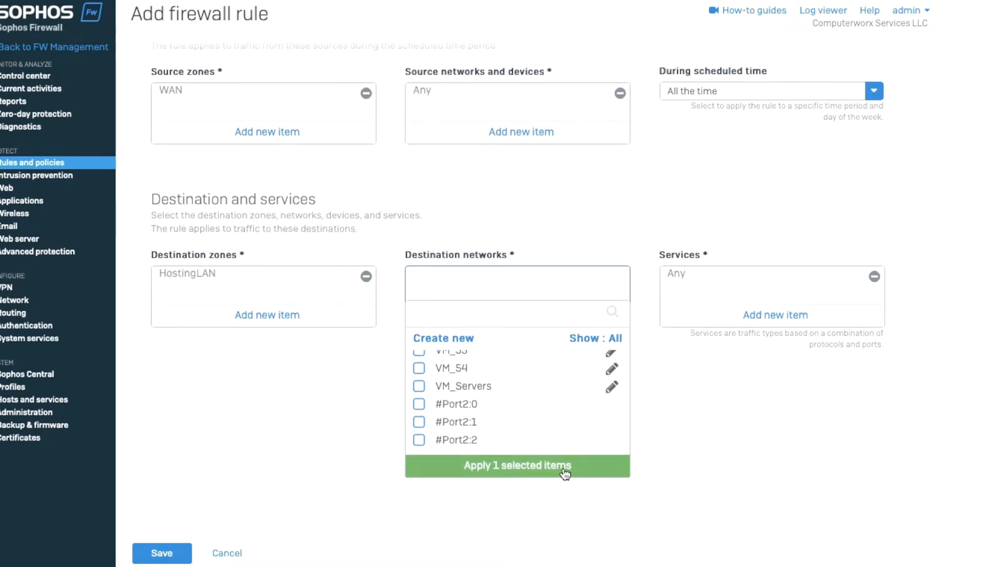
pyautogui.click(517, 466)
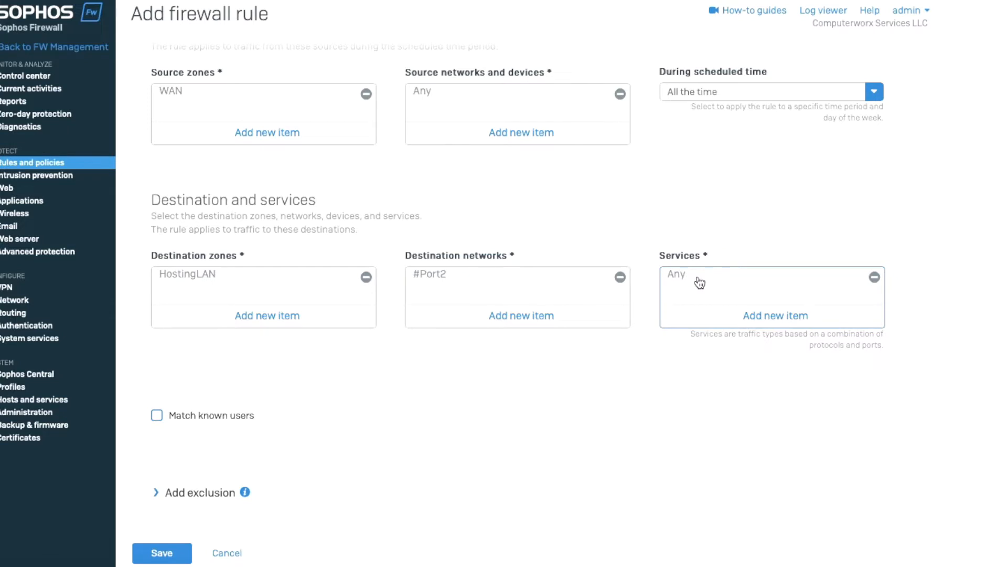
# Replace Any in the rule's services with HTTP and SSH
pyautogui.click(874, 277)
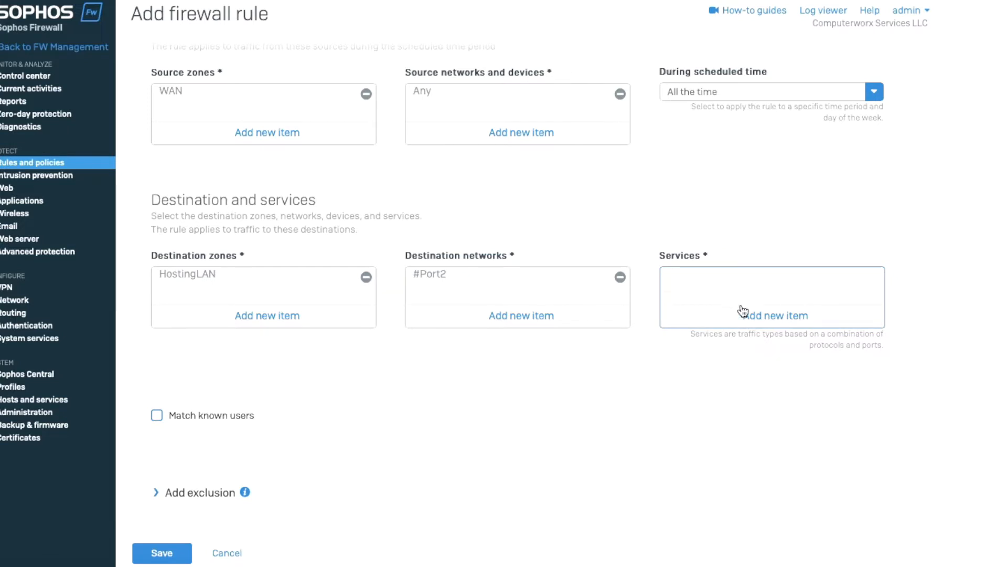
pyautogui.click(771, 316)
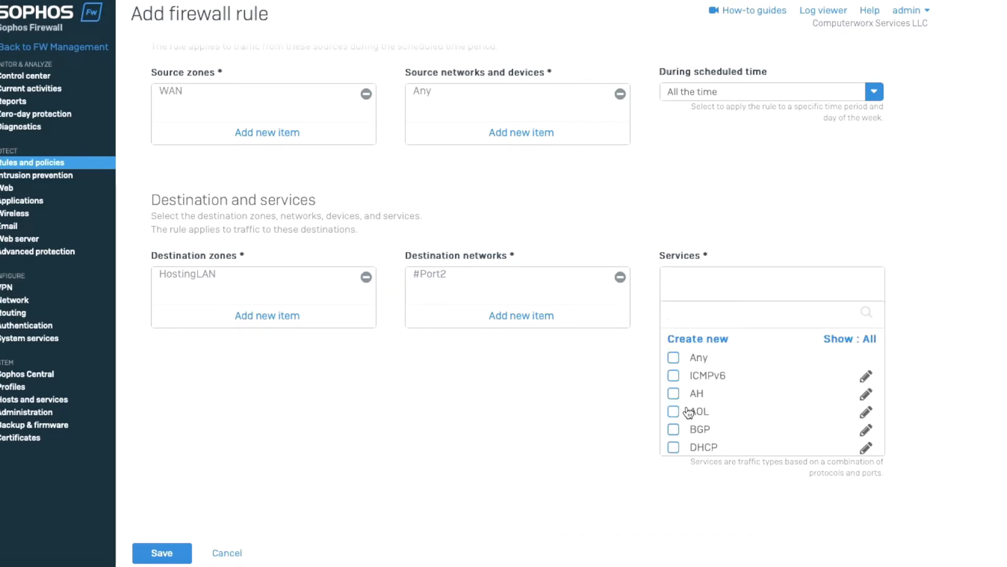
pyautogui.scroll(-3)
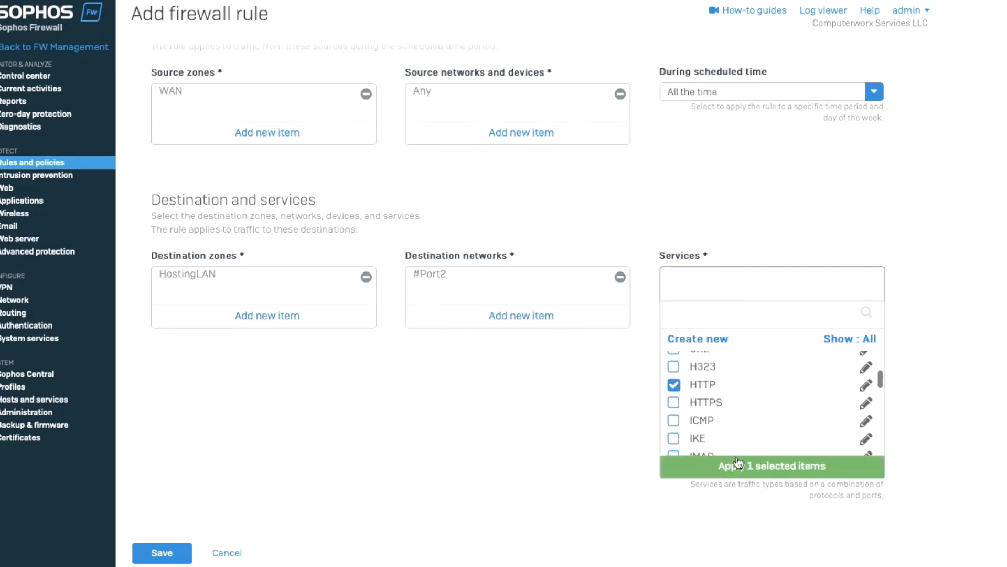
pyautogui.click(772, 466)
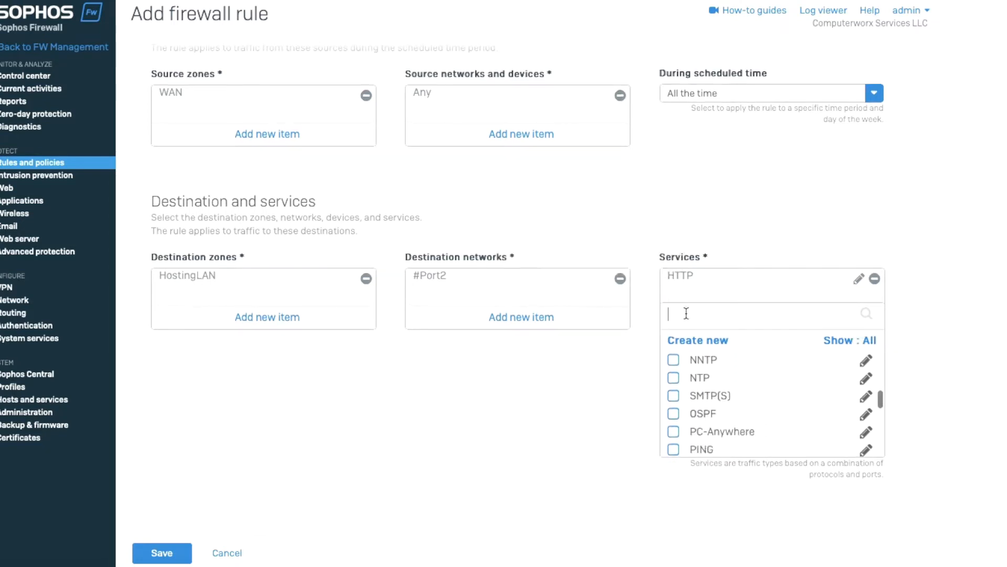
pyautogui.write('ssh')
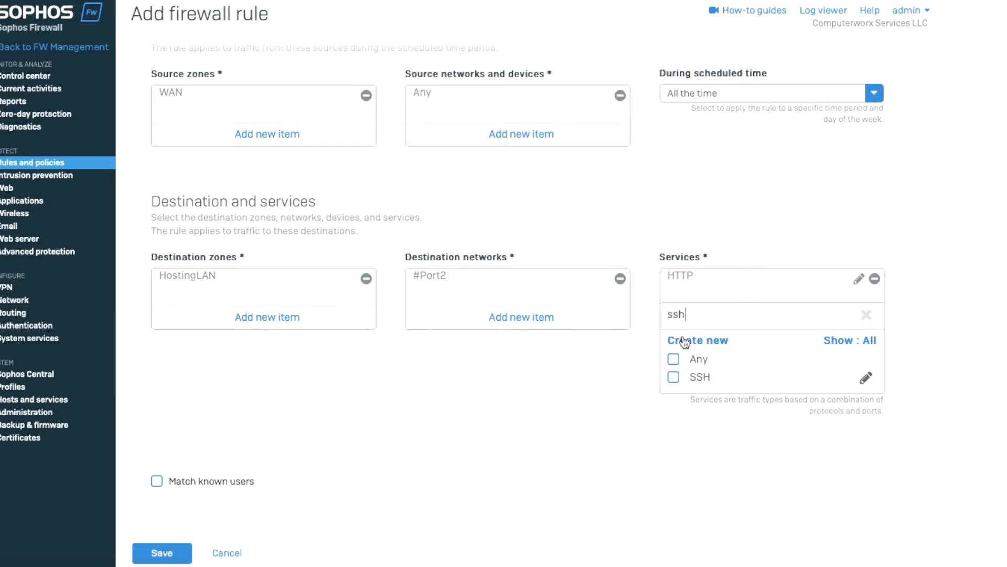
pyautogui.click(673, 377)
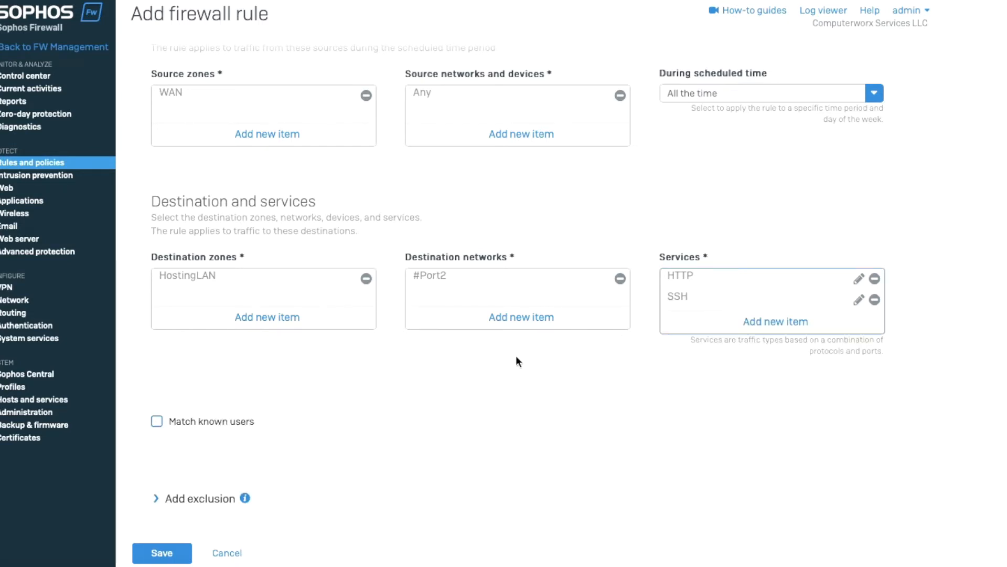
pyautogui.scroll(-3)
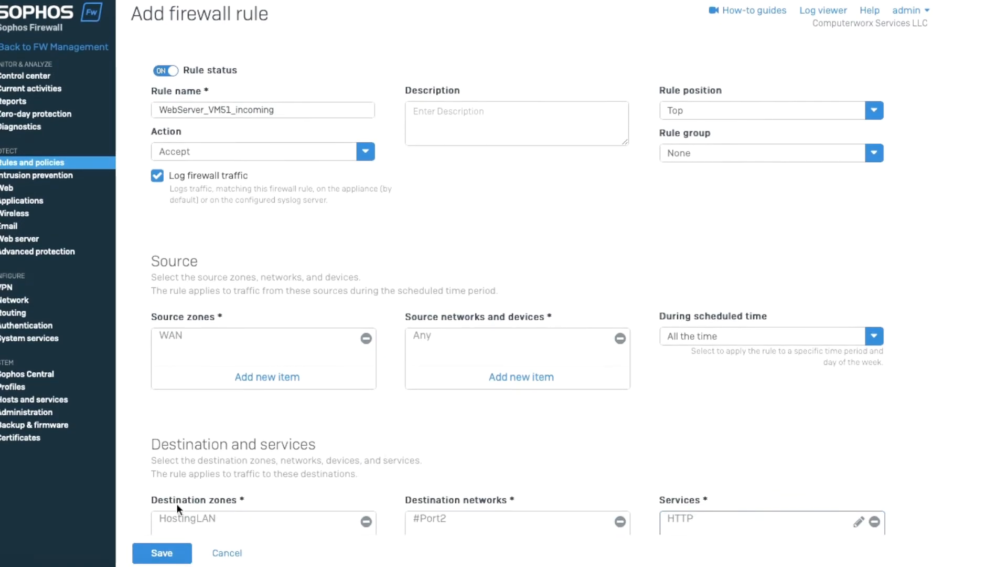
pyautogui.click(161, 552)
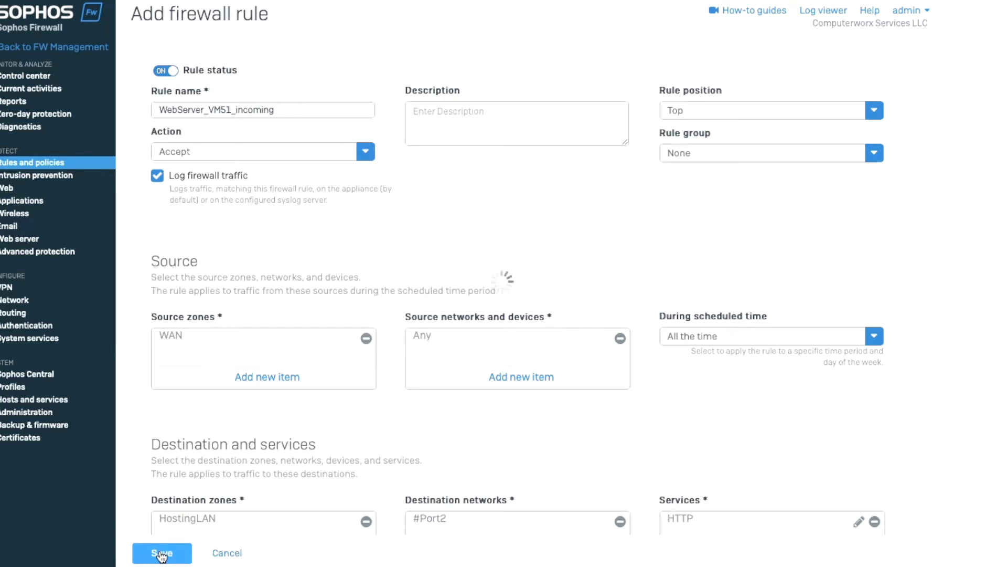
# Save WebServer_VM51_incoming so it appears first in the firewall rules list
pyautogui.click(161, 552)
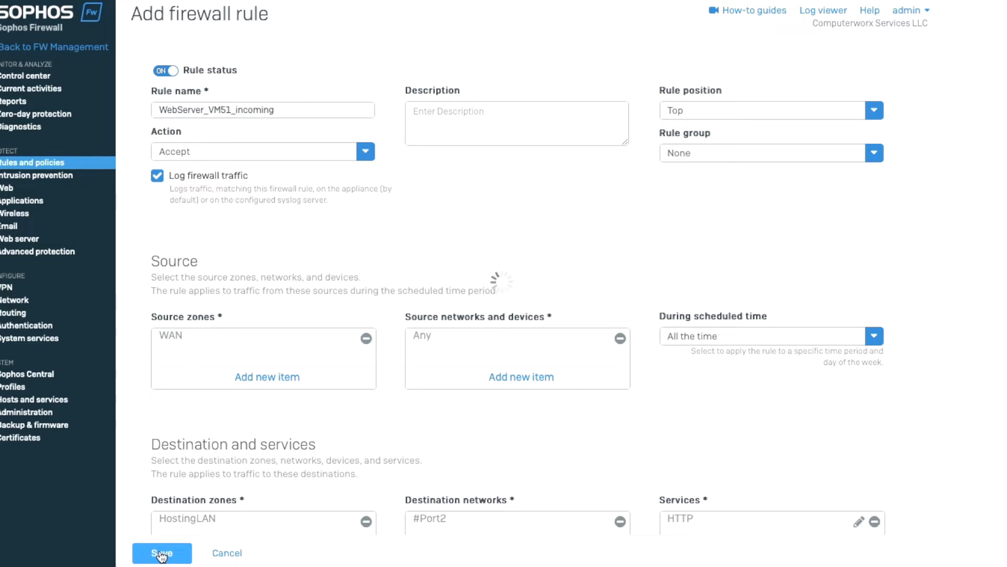
pyautogui.click(161, 552)
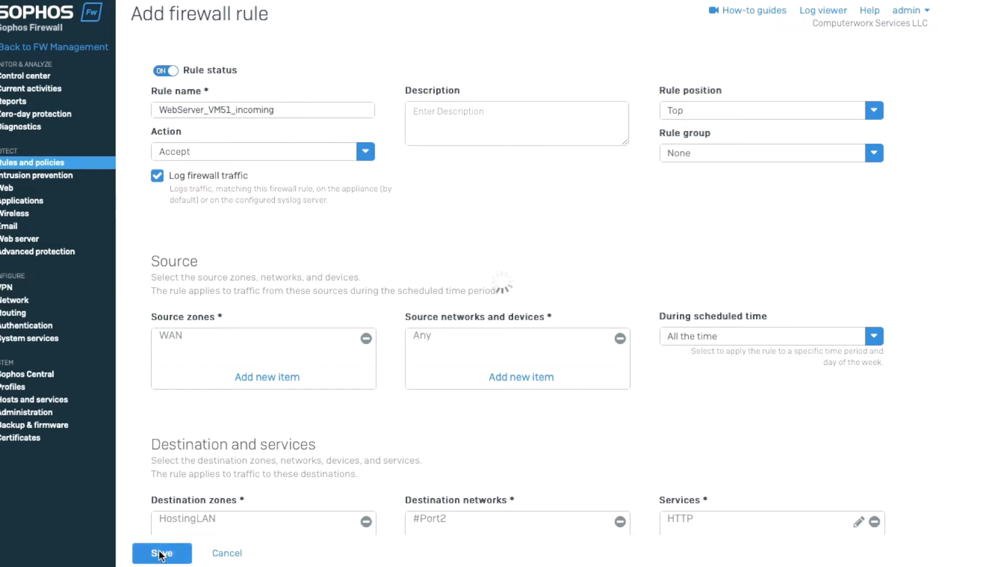
pyautogui.click(162, 552)
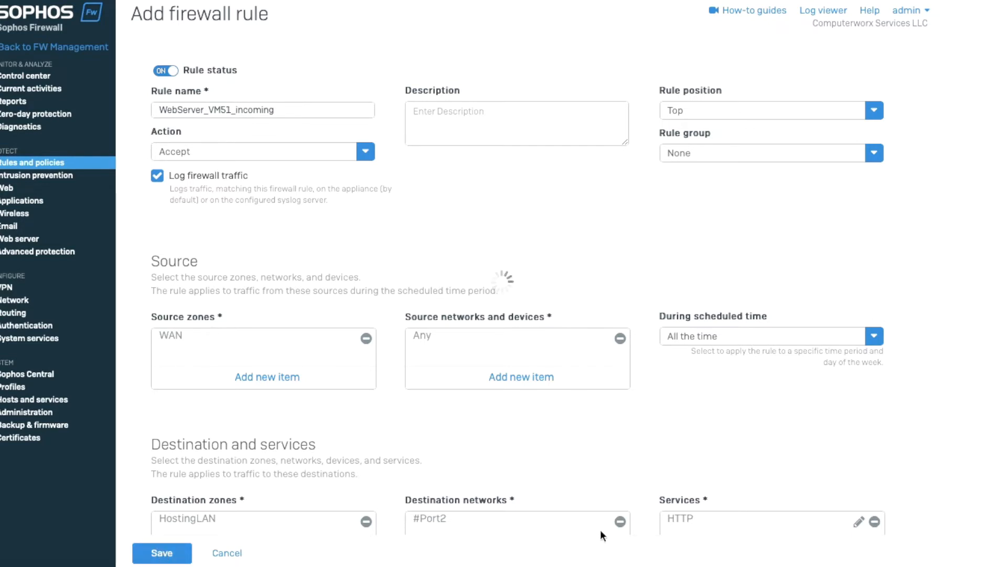
pyautogui.click(161, 553)
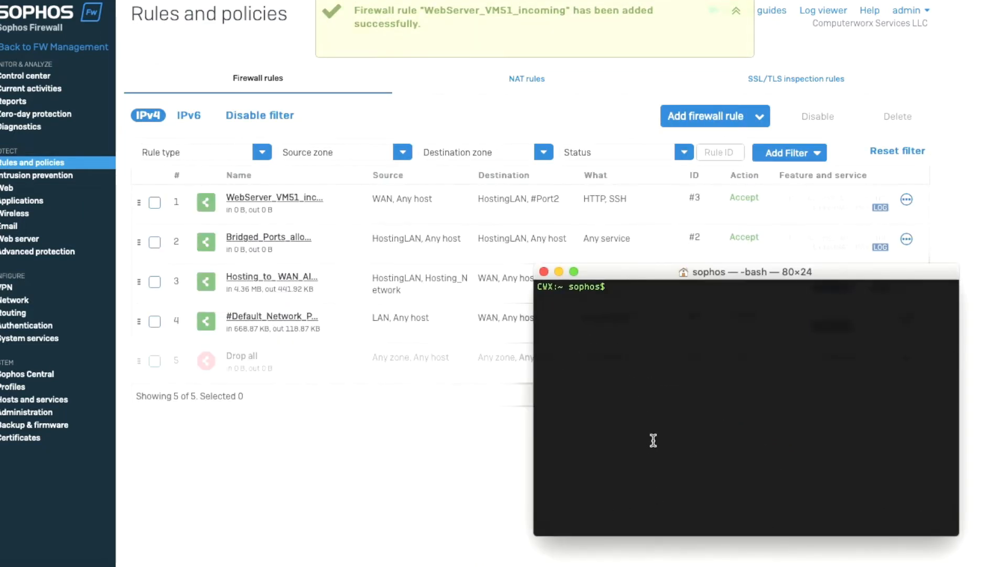
# Ping 192.168.1.51 from Terminal and stop it after the request times out
pyautogui.write('ping 192')
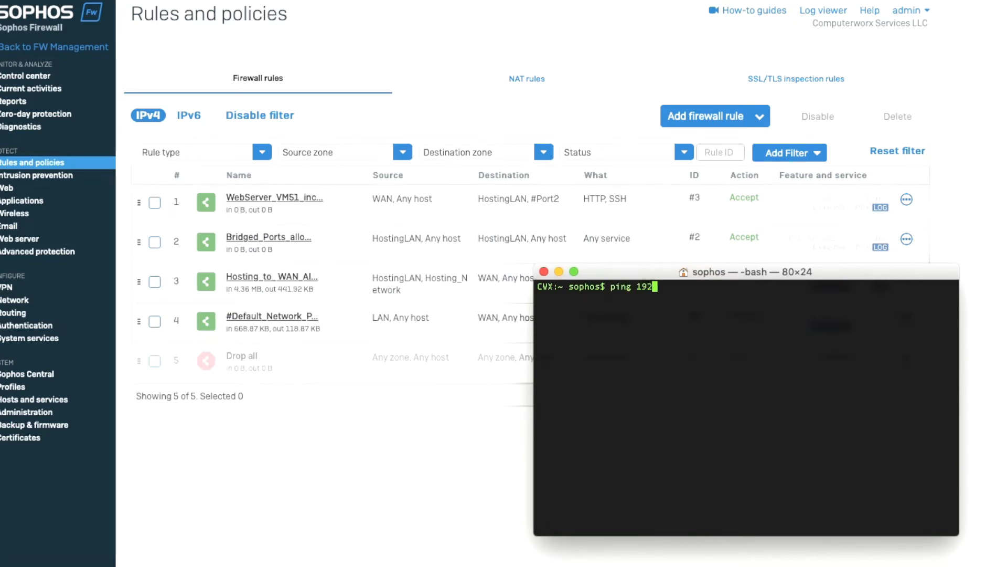
pyautogui.write('.168.')
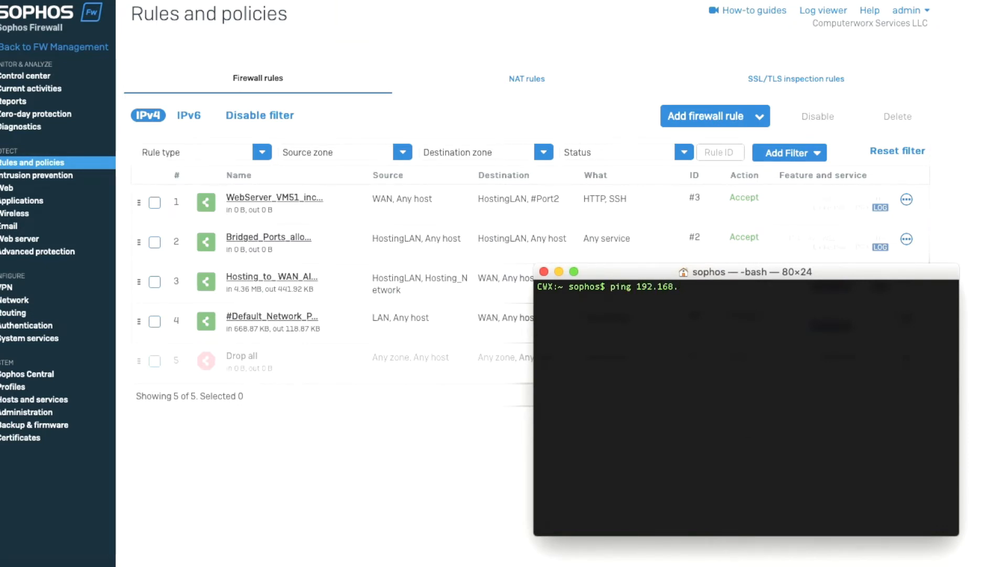
pyautogui.write('1.51')
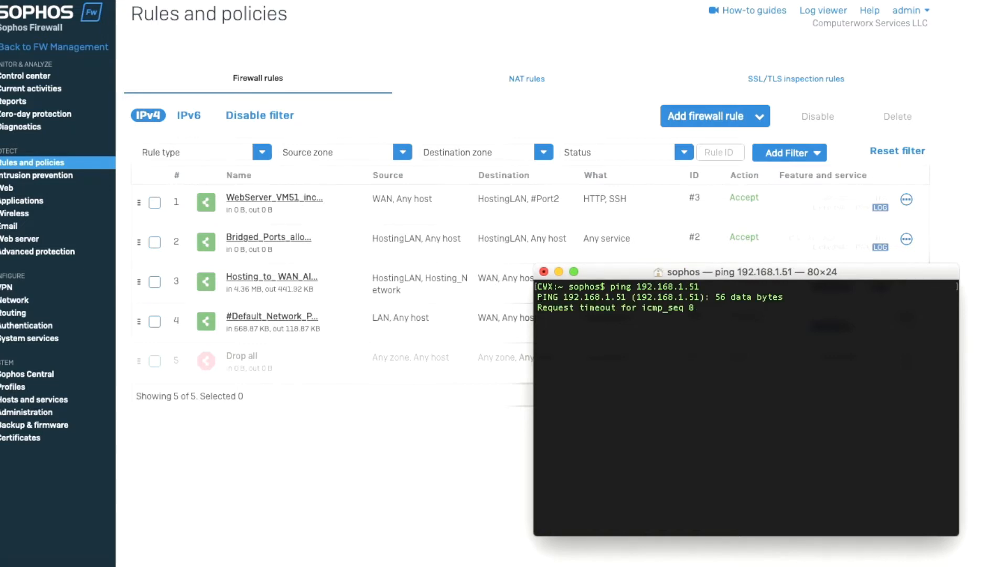
pyautogui.press('ctrl+c')
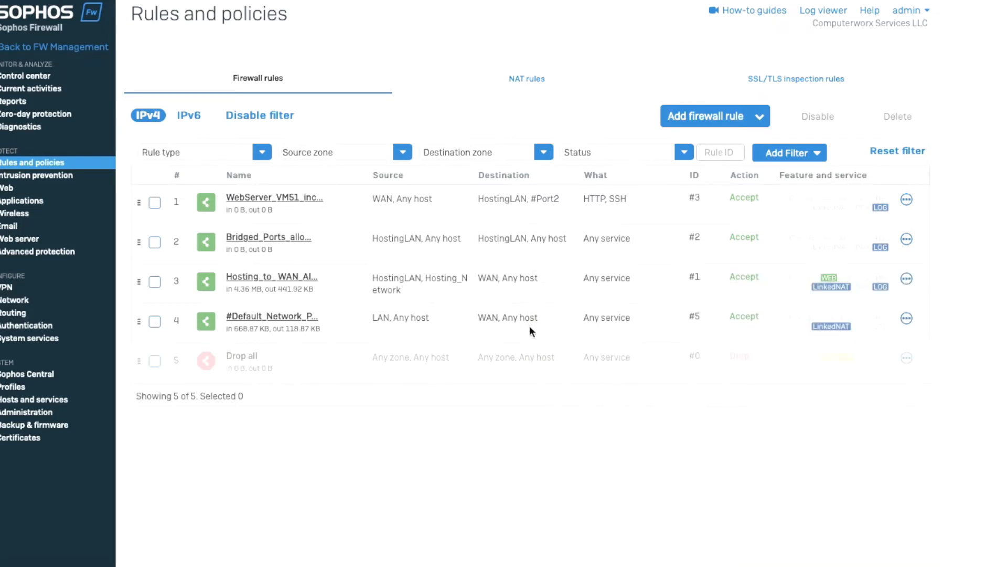
pyautogui.moveTo(711, 446)
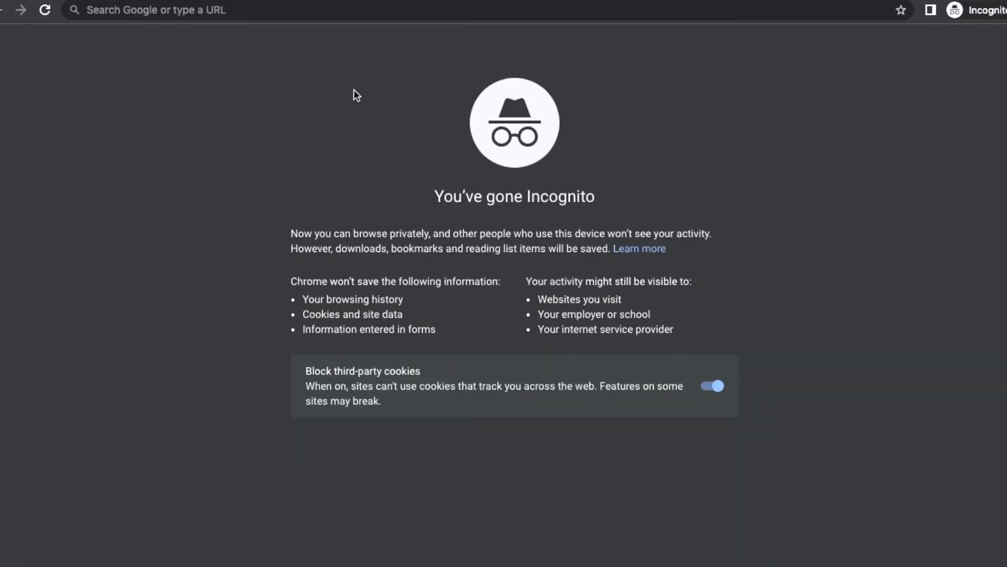
# Enter 192.168.1.51 in the Chrome incognito address bar
pyautogui.write('192.168.1.51')
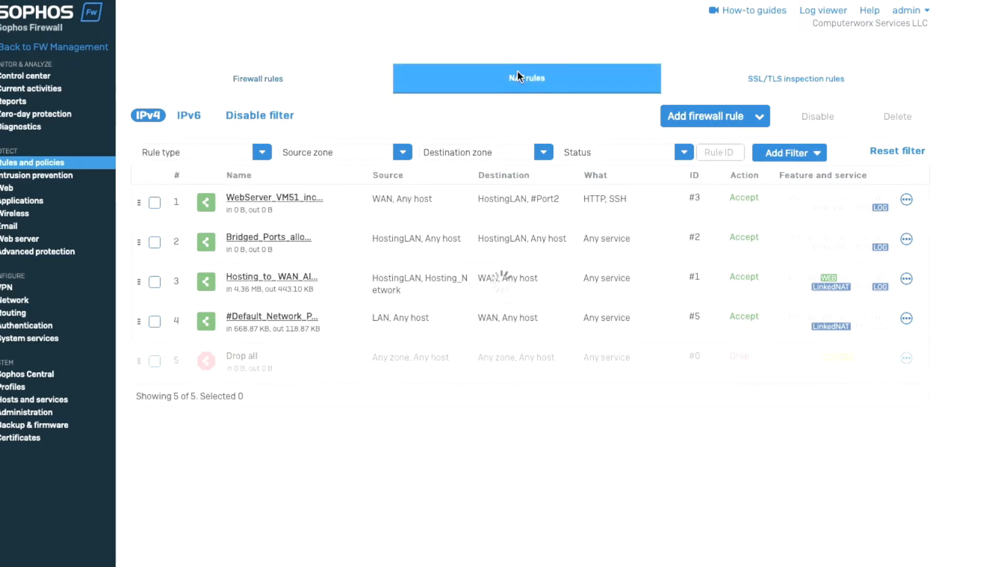
# Open the NAT rules list and the Add NAT rule options
pyautogui.click(526, 78)
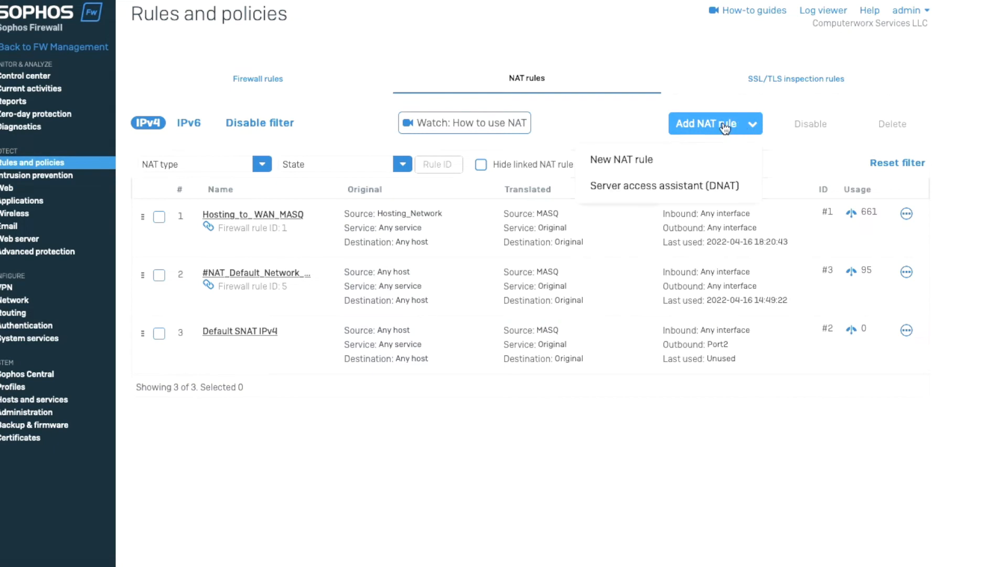
pyautogui.click(621, 160)
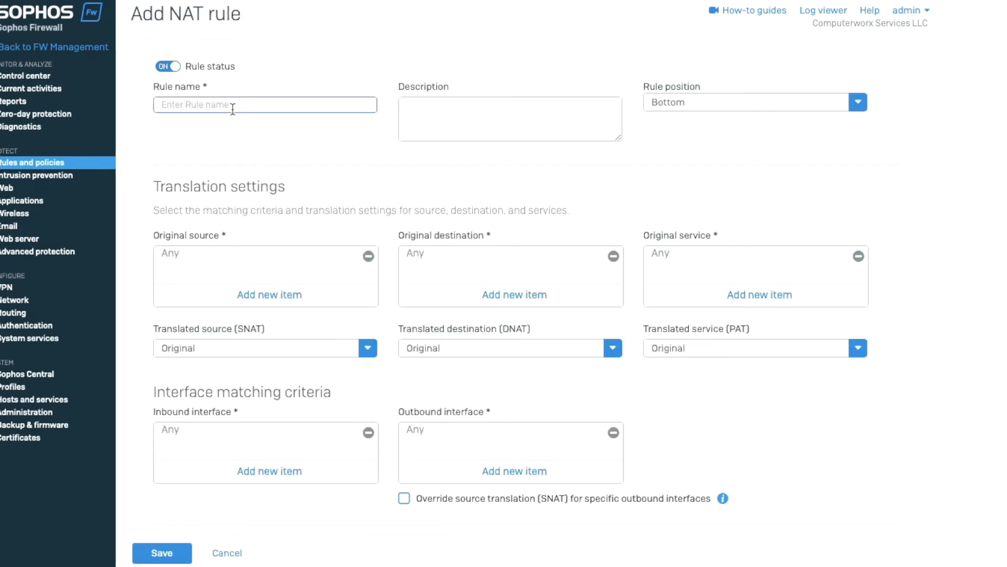
# Name the NAT rule WebServer_VM51 and set its position to Top
pyautogui.write('Web')
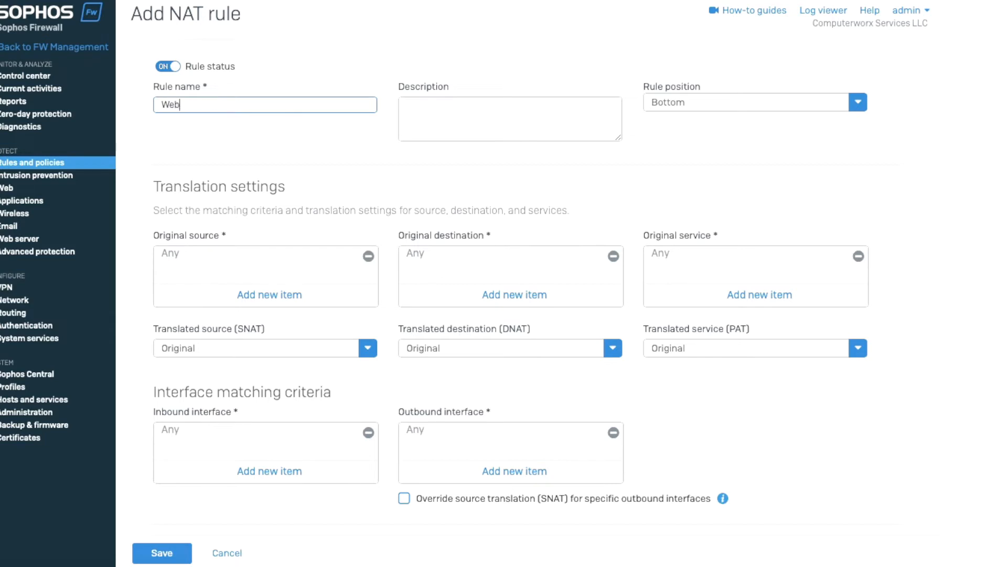
pyautogui.write('Serv')
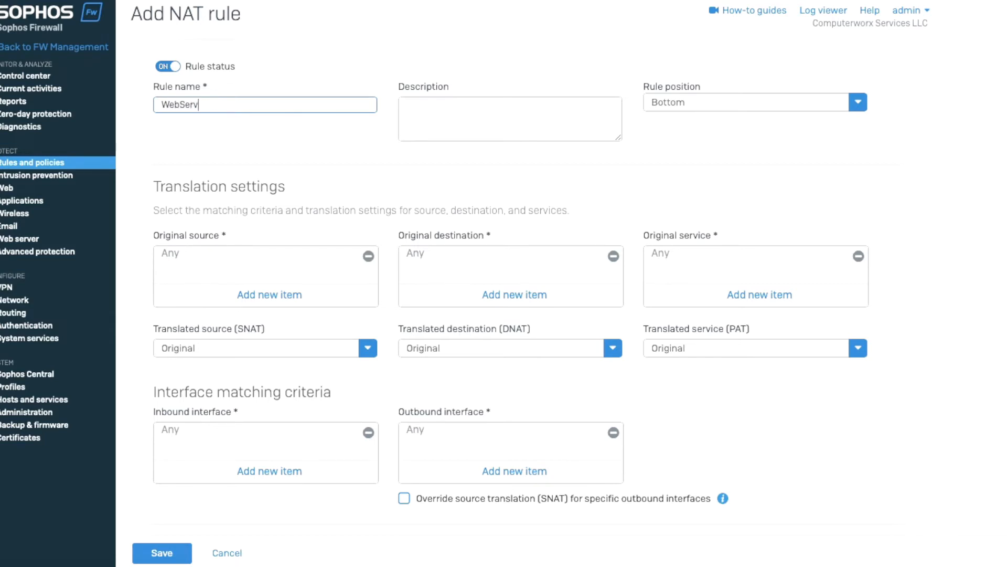
pyautogui.write('er_VM51')
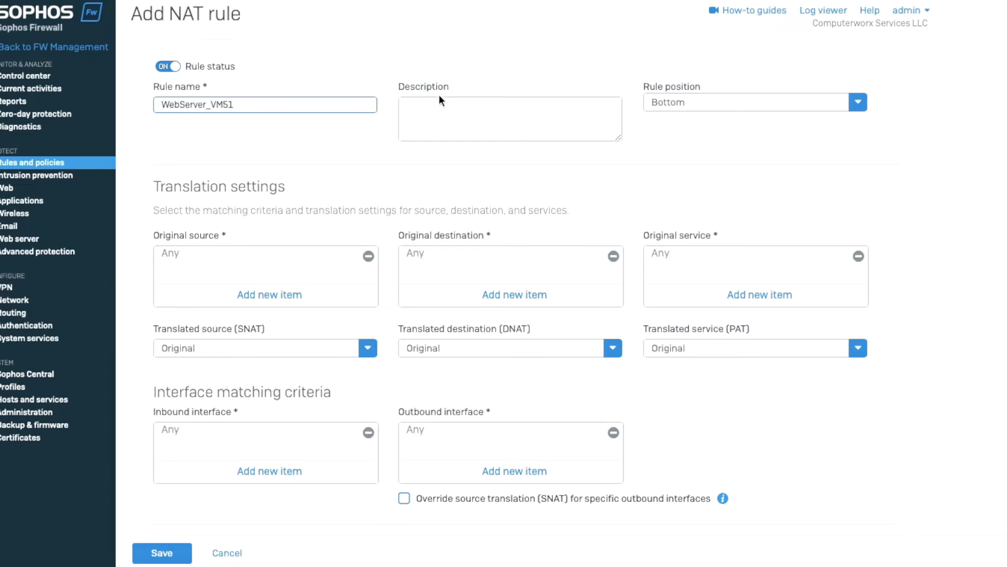
pyautogui.click(745, 103)
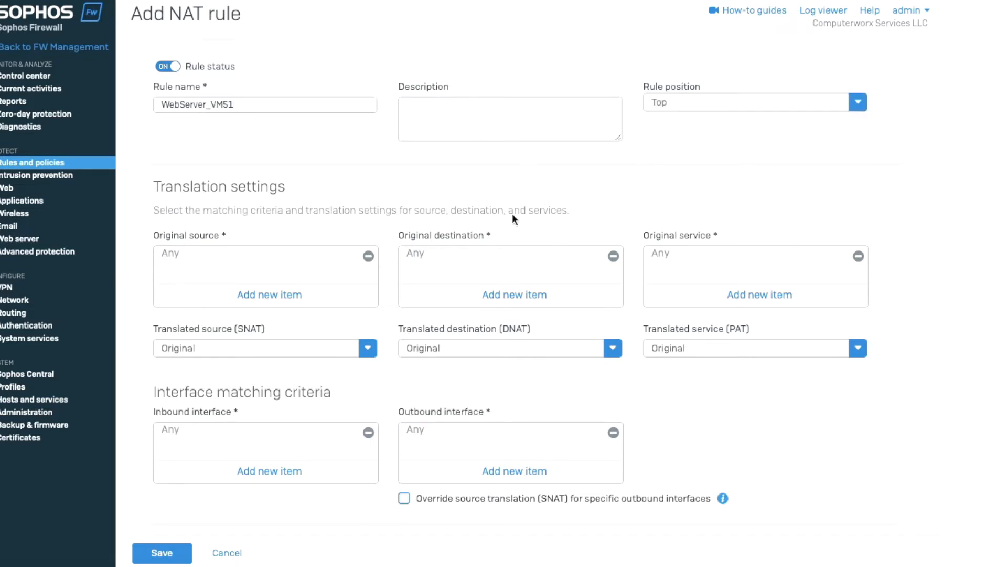
pyautogui.moveTo(294, 278)
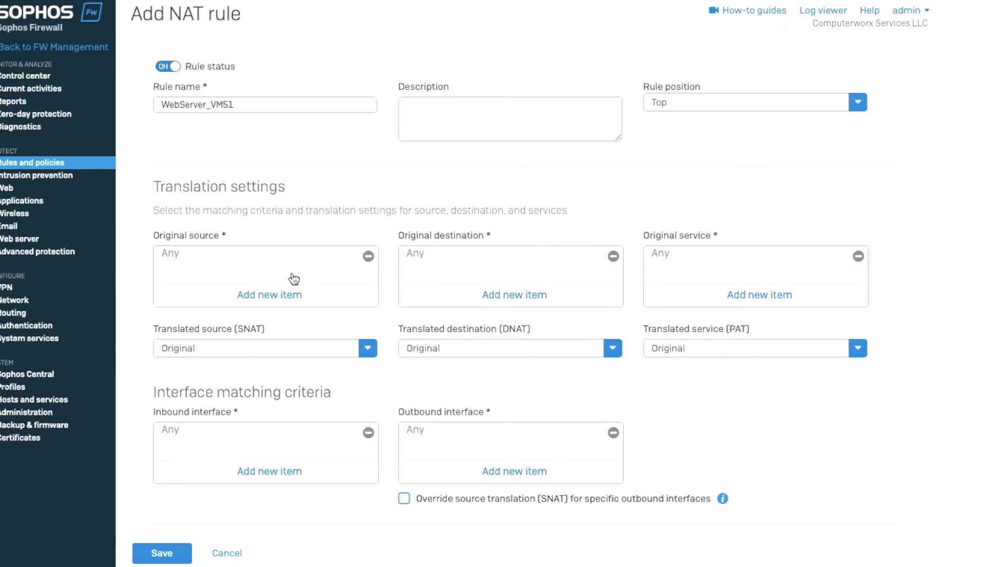
pyautogui.moveTo(257, 255)
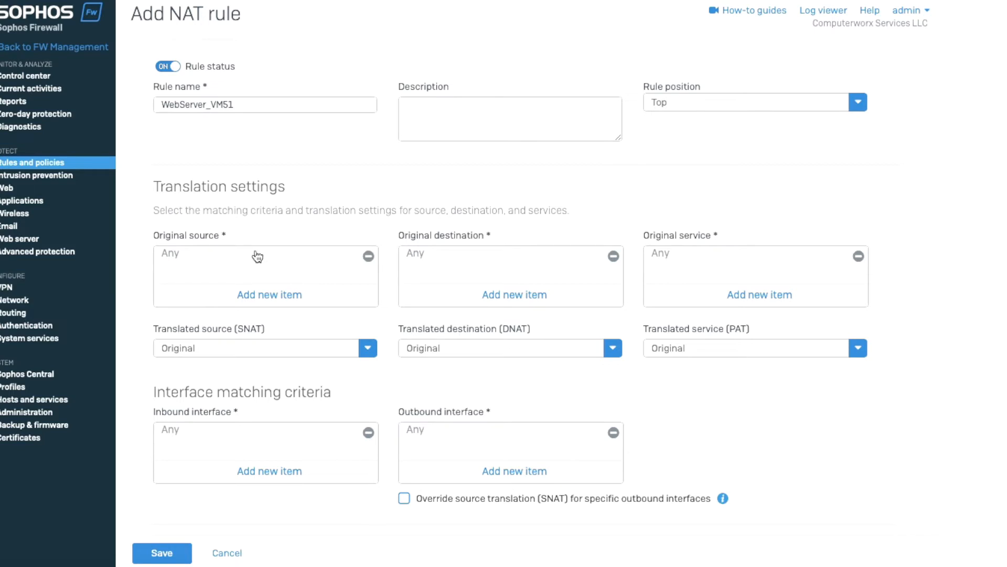
pyautogui.moveTo(473, 246)
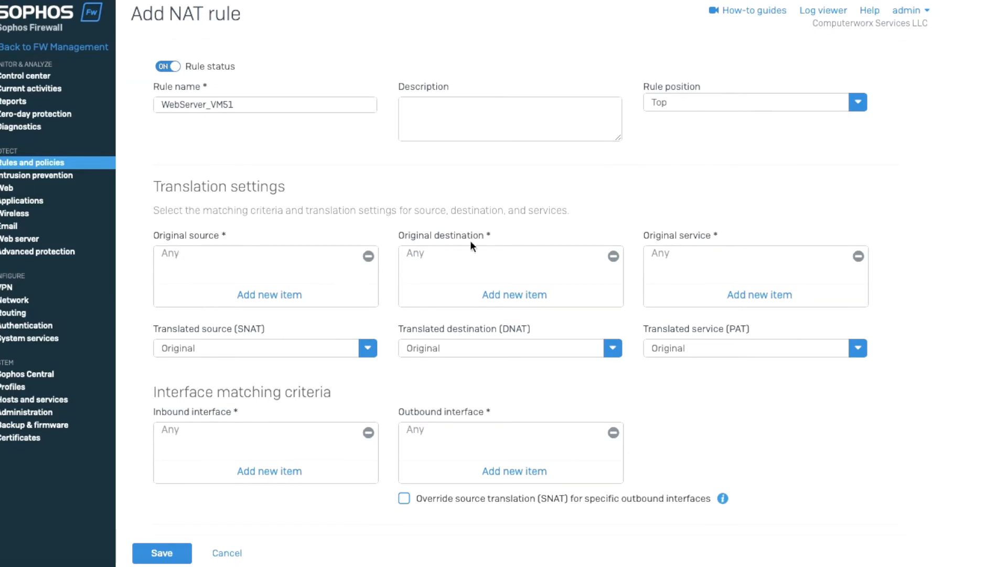
pyautogui.moveTo(611, 256)
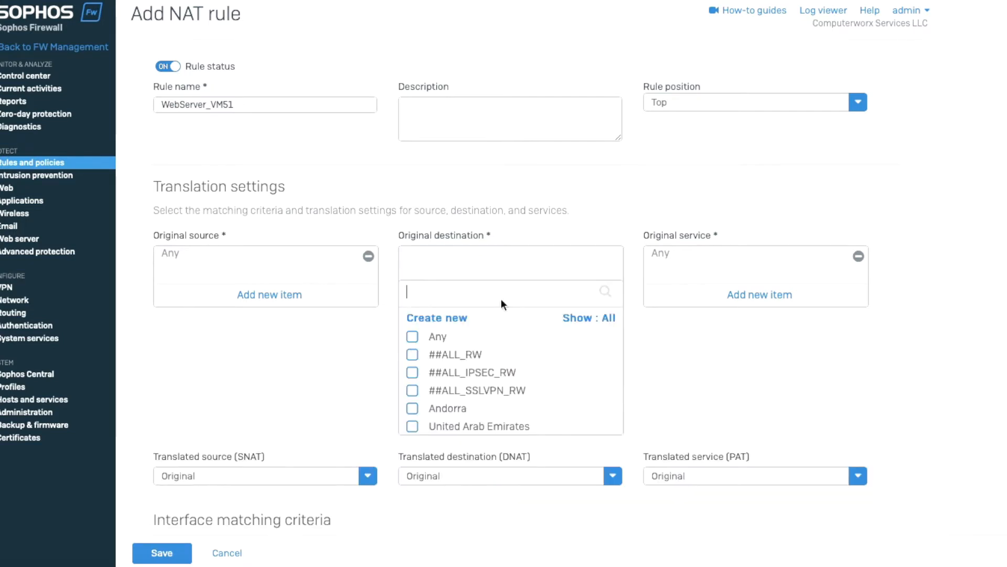
pyautogui.moveTo(452, 354)
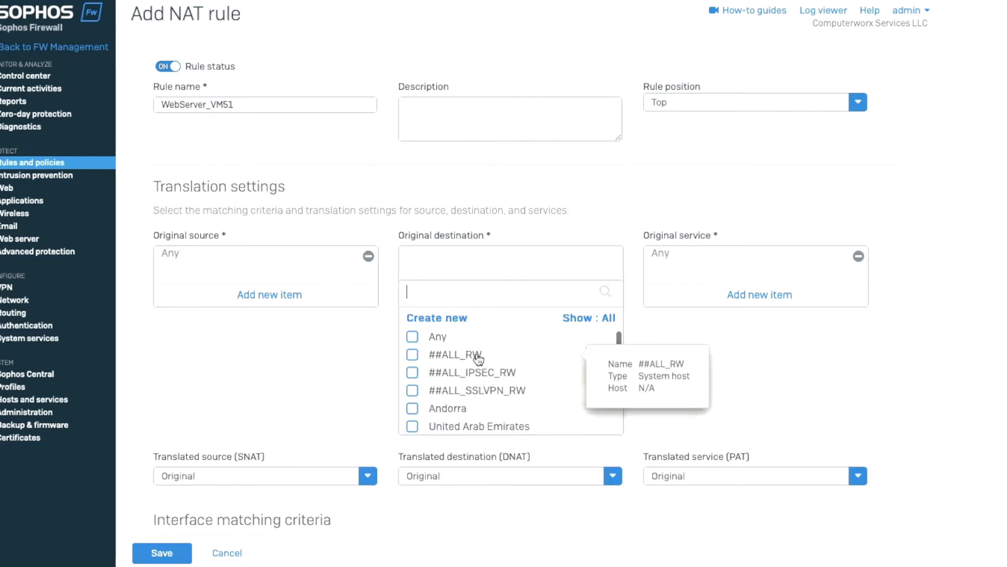
# Select #Port2 as the NAT rule's original destination
pyautogui.scroll(-3)
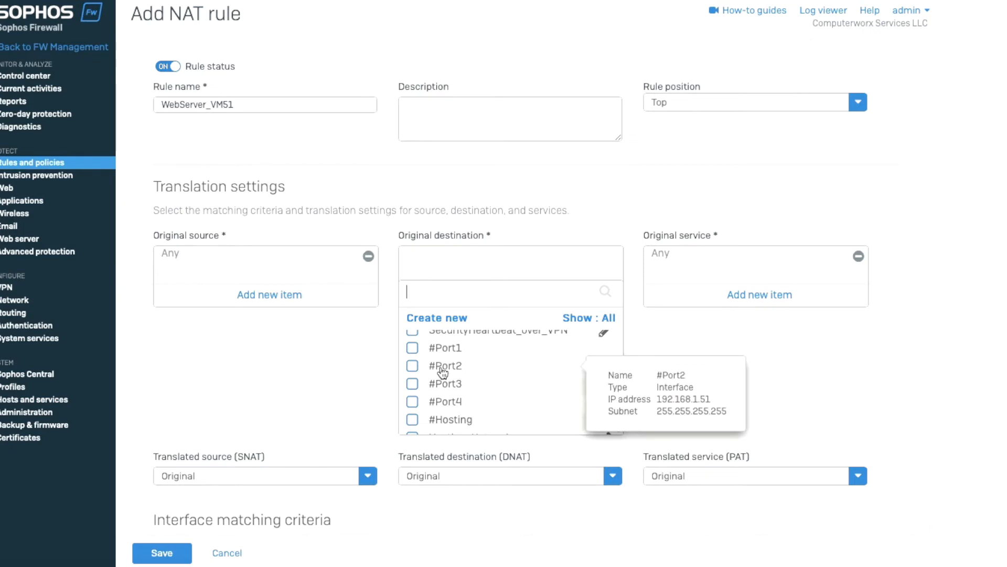
pyautogui.click(412, 365)
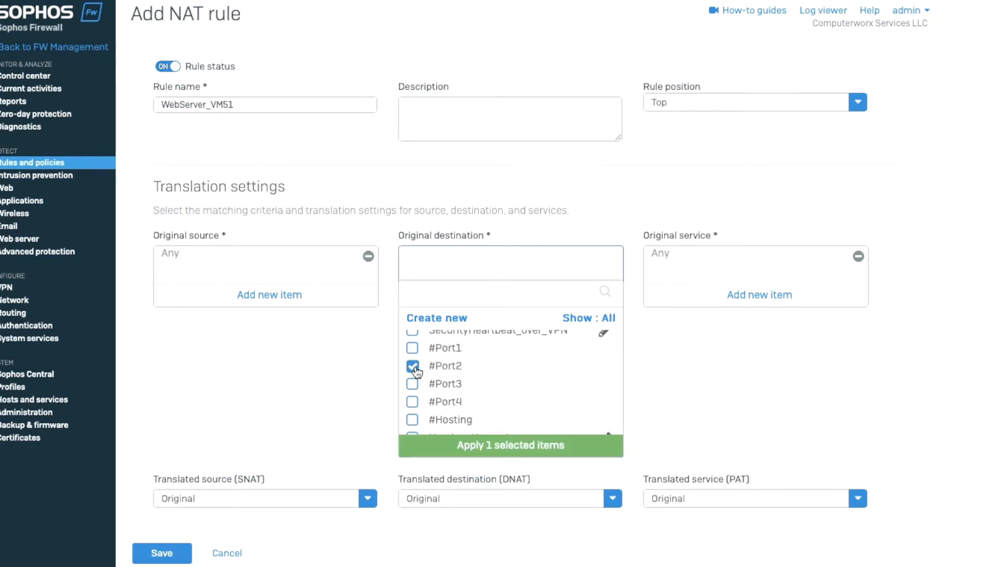
pyautogui.moveTo(445, 366)
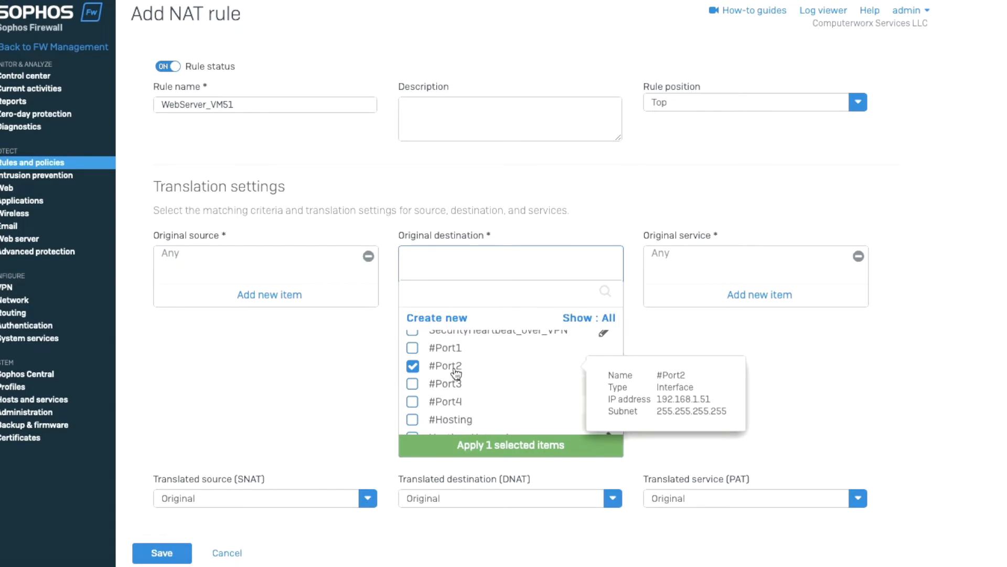
pyautogui.click(509, 444)
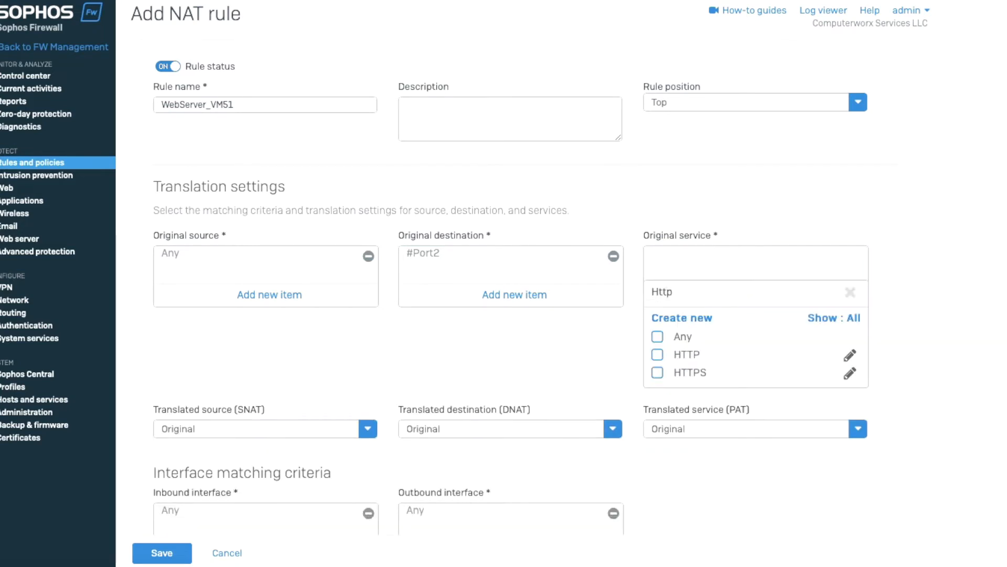
# Add HTTP and SSH to the NAT rule's original services
pyautogui.click(657, 354)
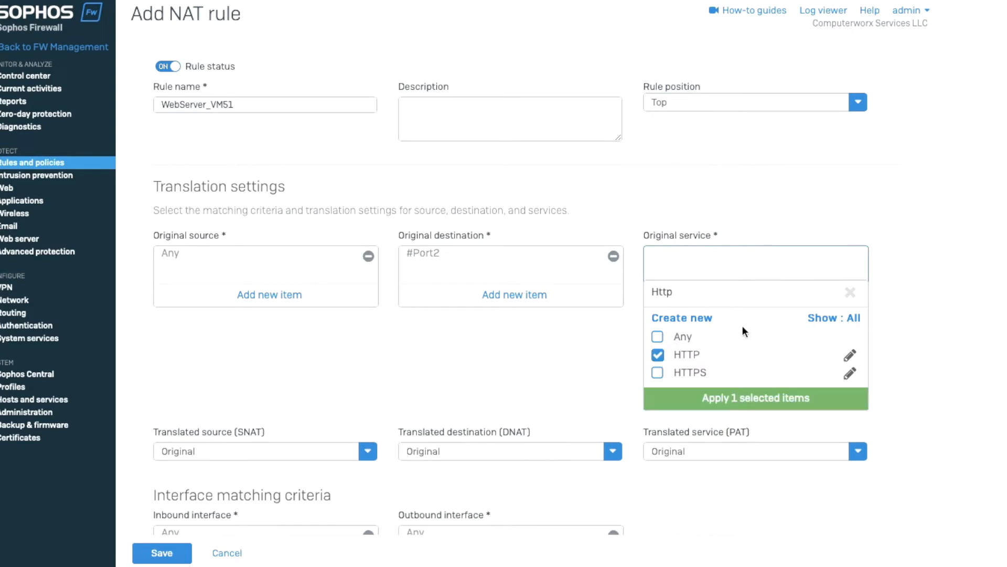
pyautogui.moveTo(718, 315)
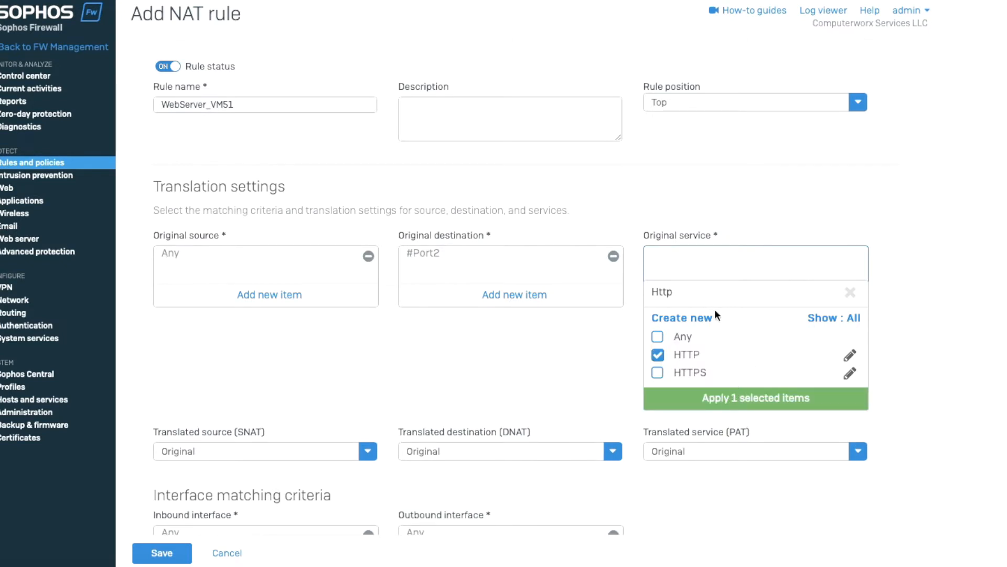
pyautogui.click(756, 398)
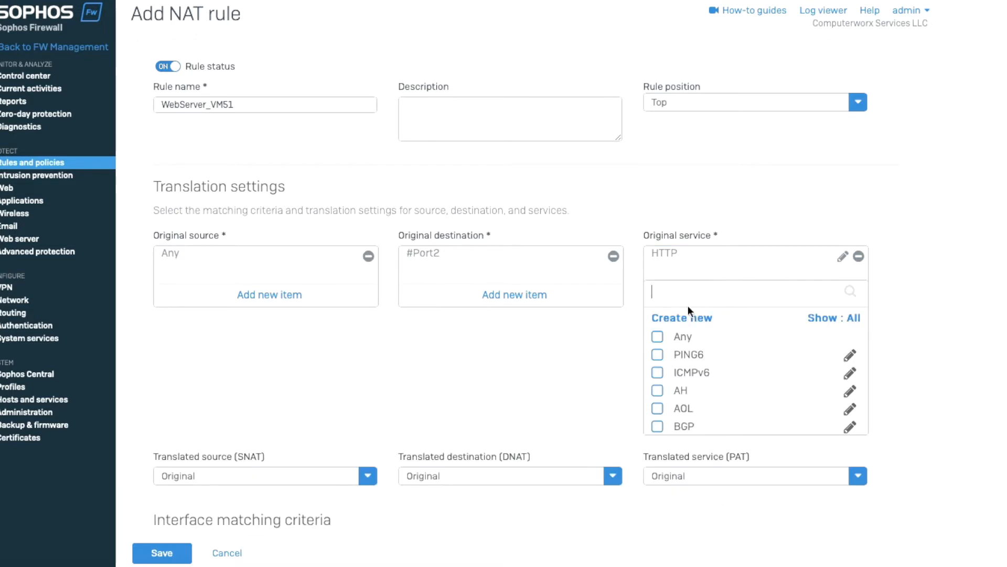
pyautogui.write('S')
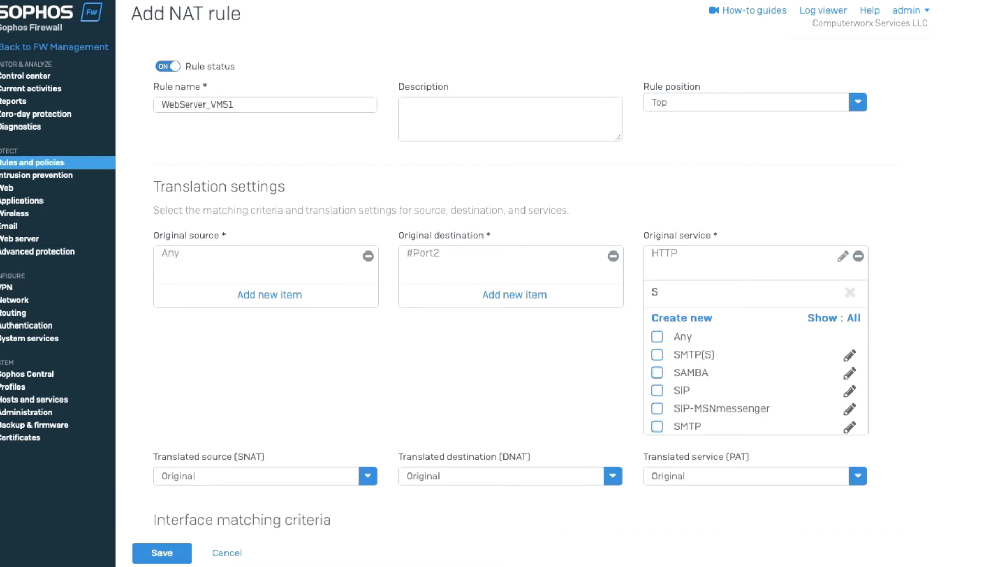
pyautogui.write('SH')
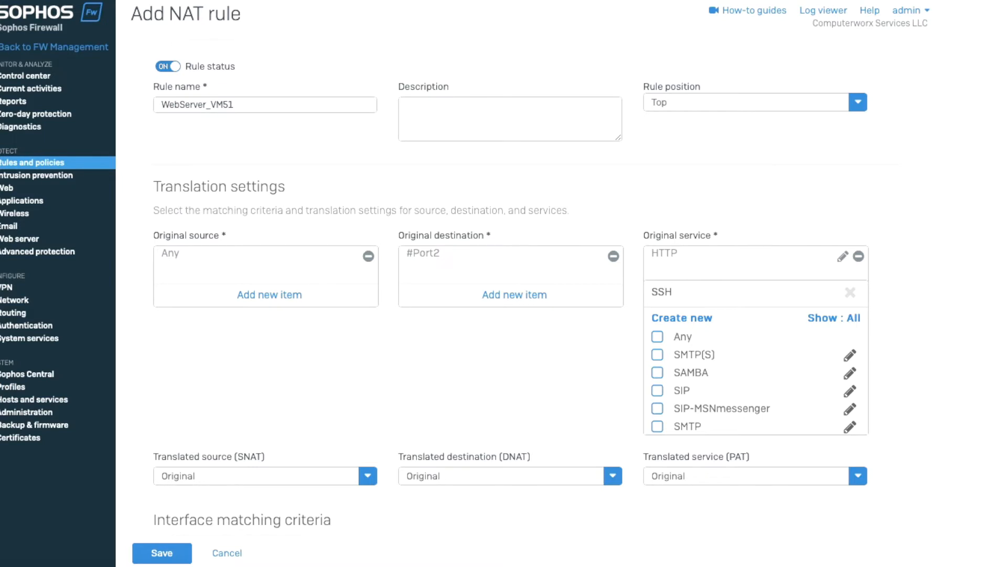
pyautogui.click(658, 354)
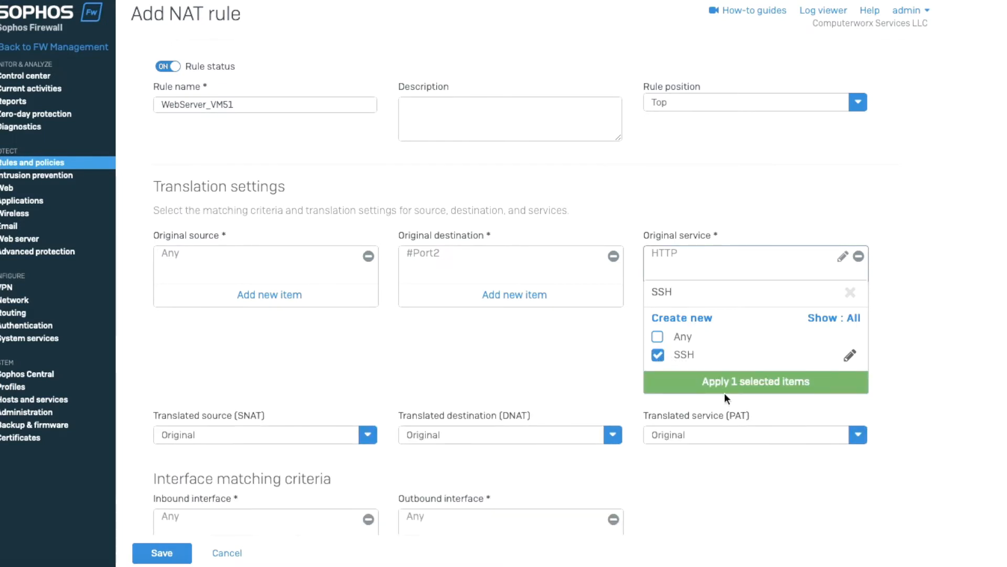
pyautogui.click(756, 380)
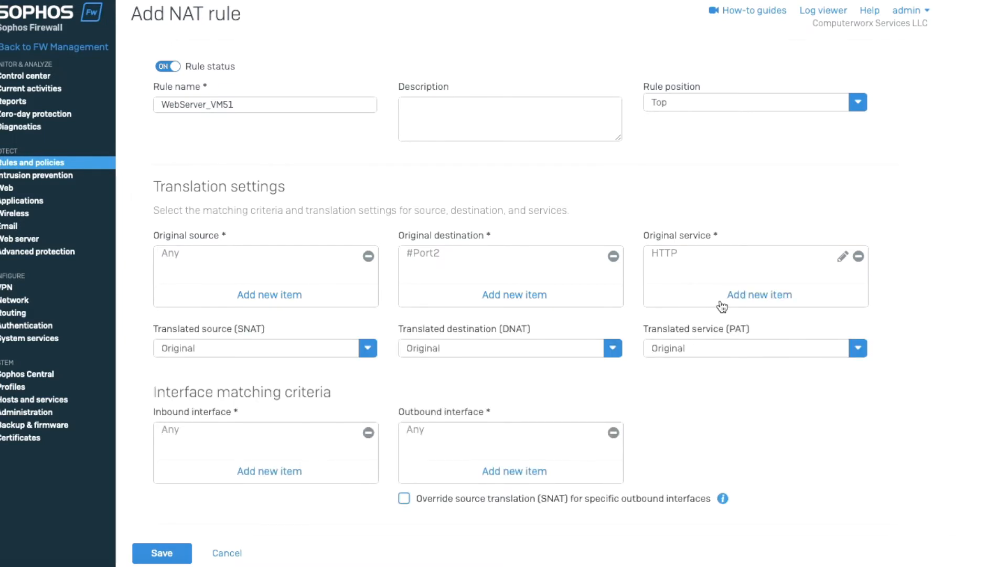
pyautogui.write('s')
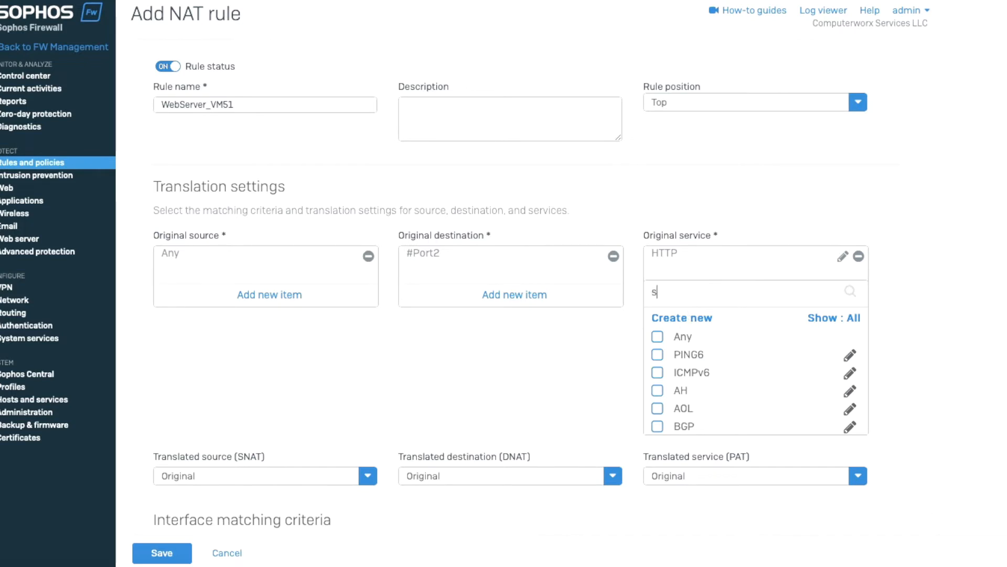
pyautogui.click(657, 355)
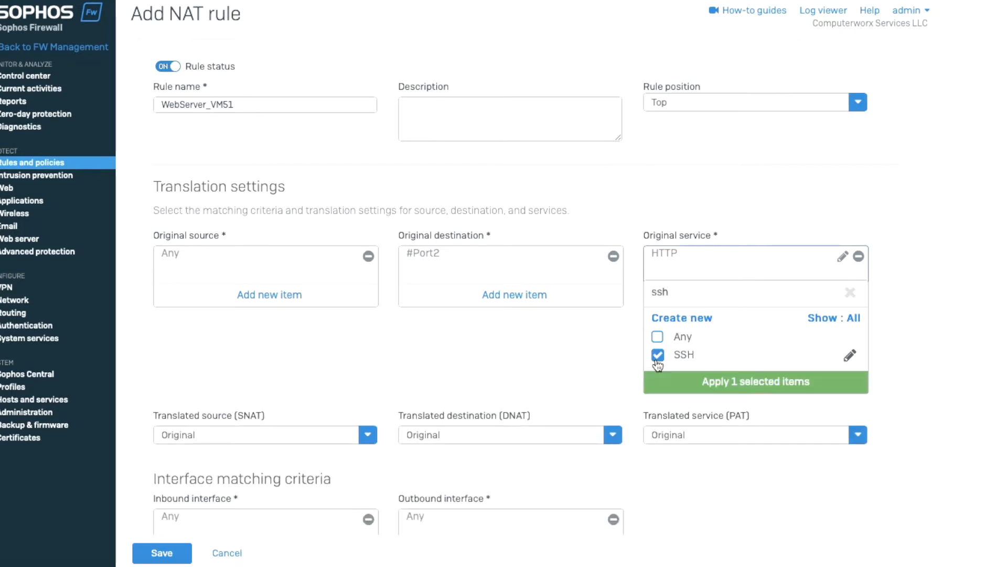
pyautogui.click(755, 381)
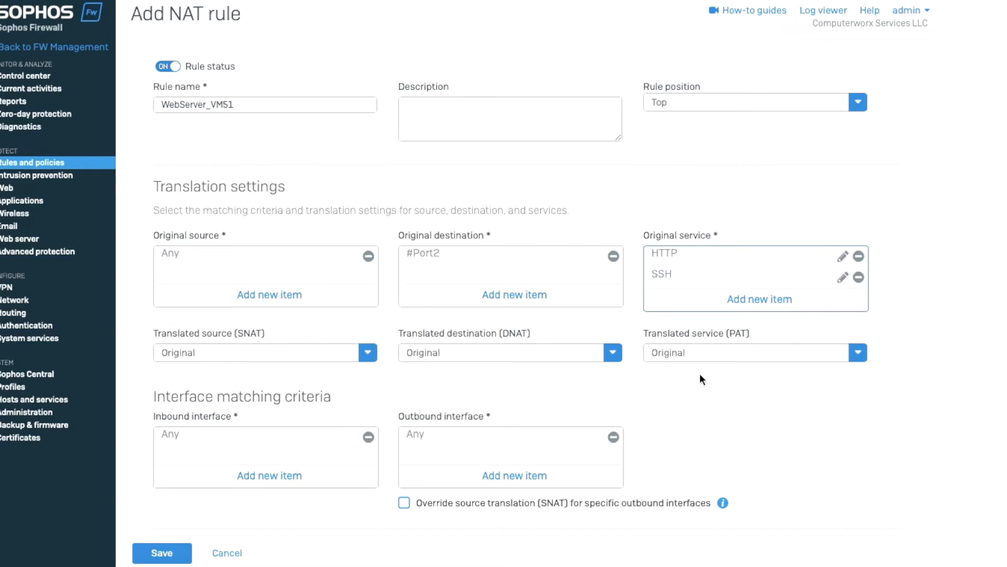
pyautogui.click(507, 352)
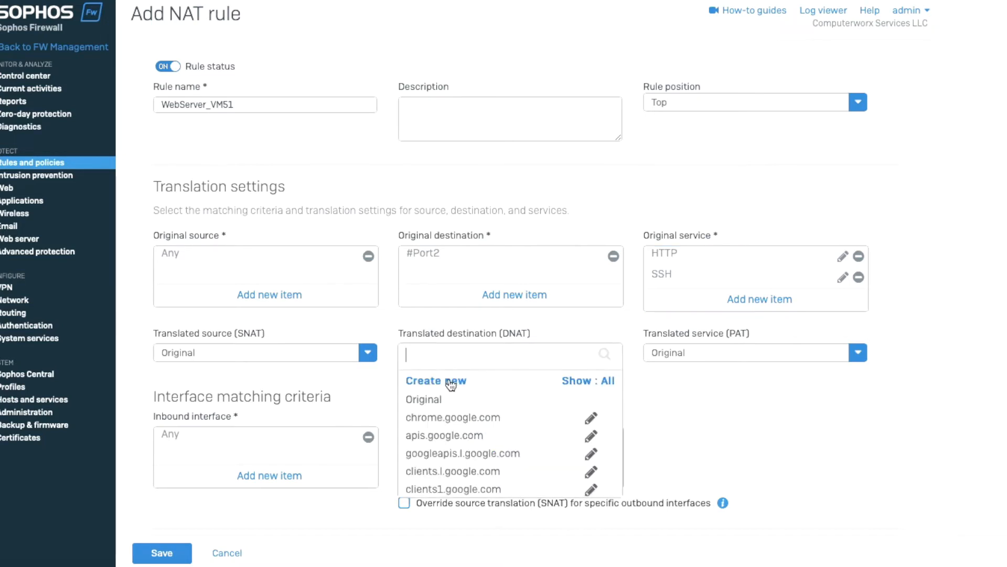
# Search 'VM' and choose VM_51 as the translated destination
pyautogui.write('VM')
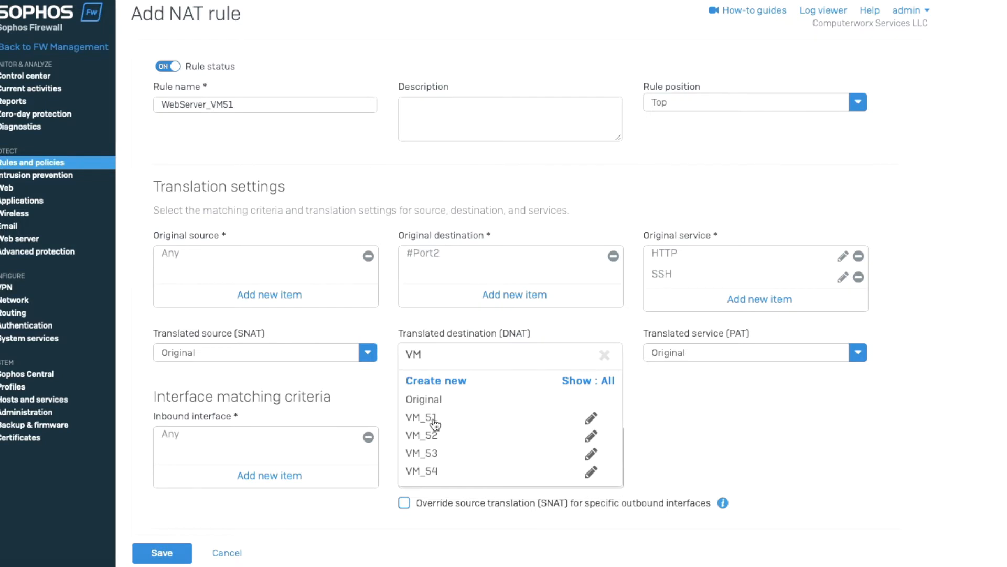
pyautogui.moveTo(421, 416)
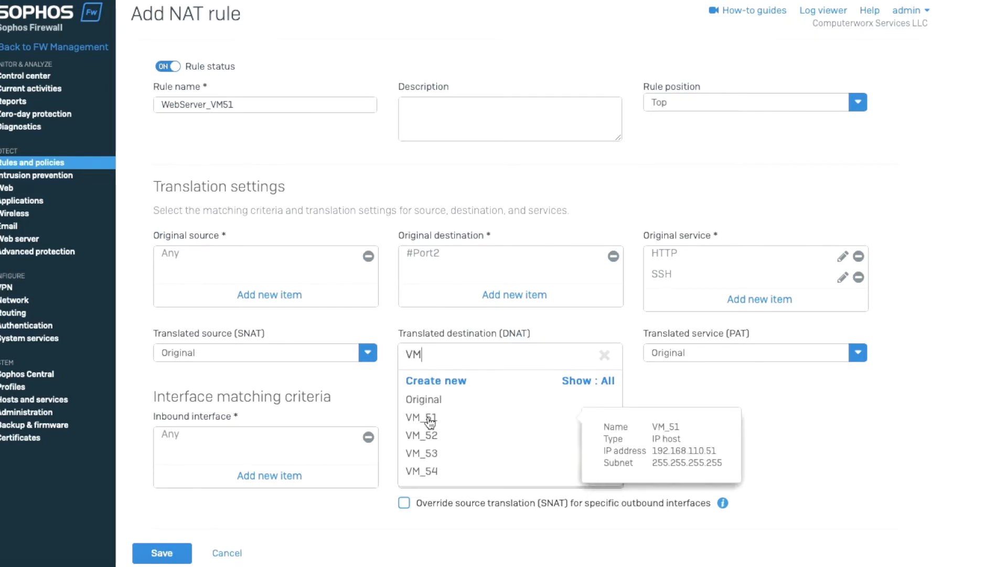
pyautogui.click(421, 416)
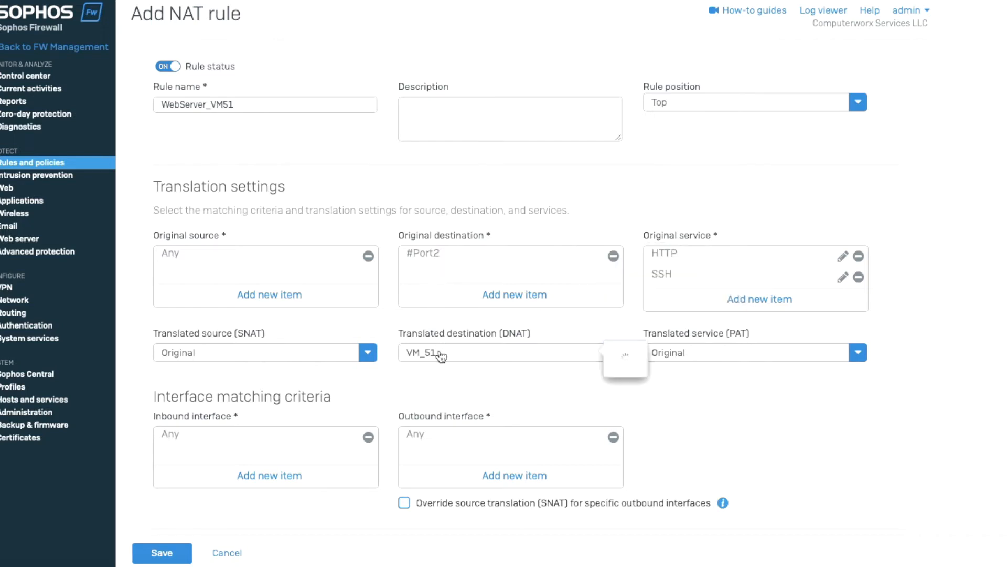
pyautogui.moveTo(441, 355)
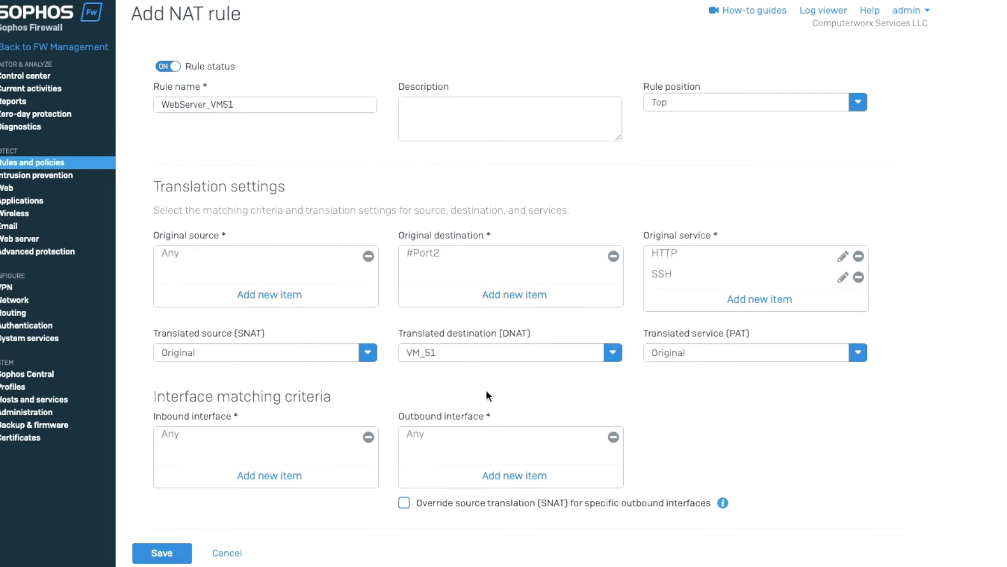
pyautogui.click(369, 437)
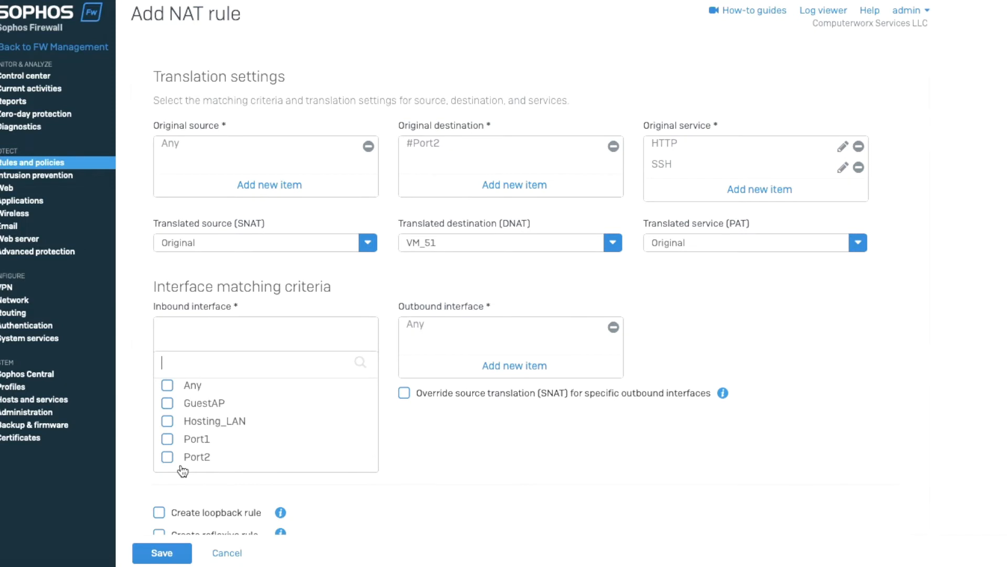
pyautogui.moveTo(196, 464)
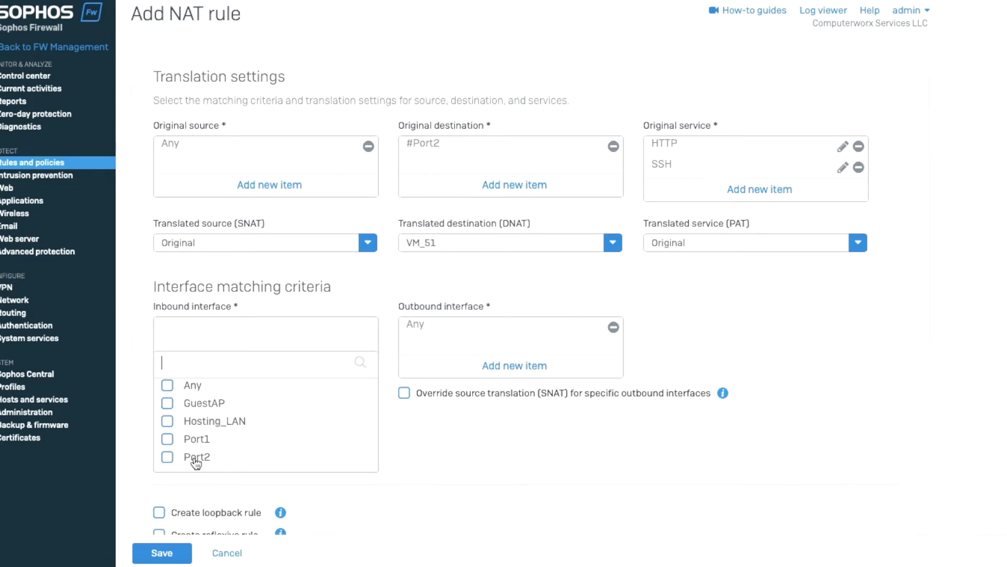
# Set Port2 as the inbound interface and save the WebServer_VM51 NAT rule
pyautogui.click(167, 457)
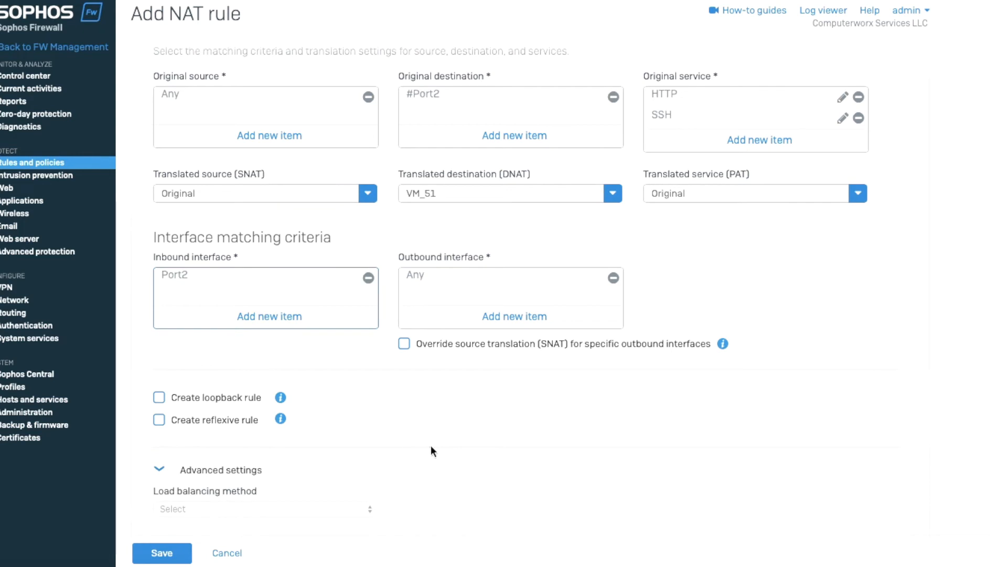
pyautogui.scroll(-3)
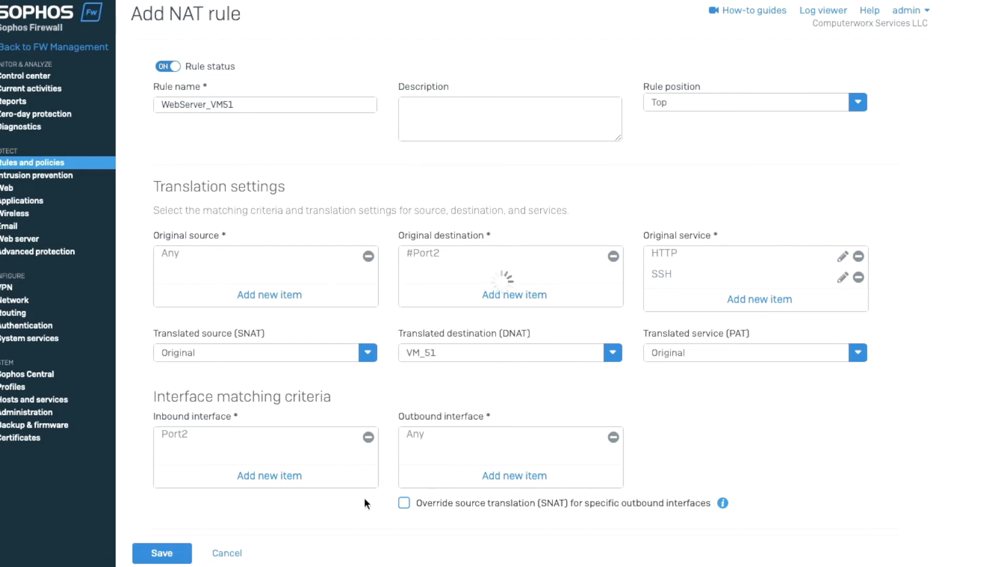
pyautogui.click(161, 553)
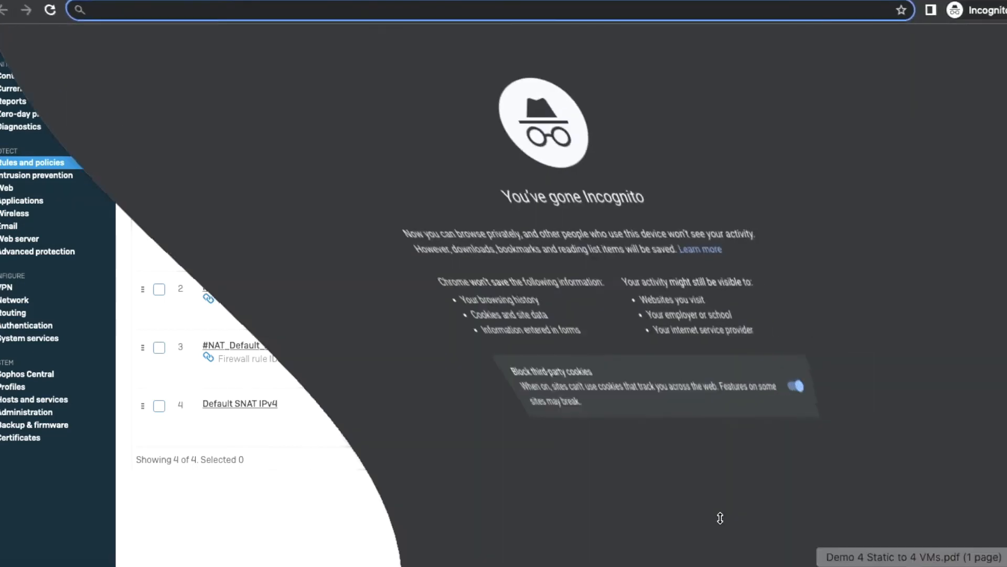
# Browse to 192.168.1.51 in a private window to test HTTP forwarding
pyautogui.write('10')
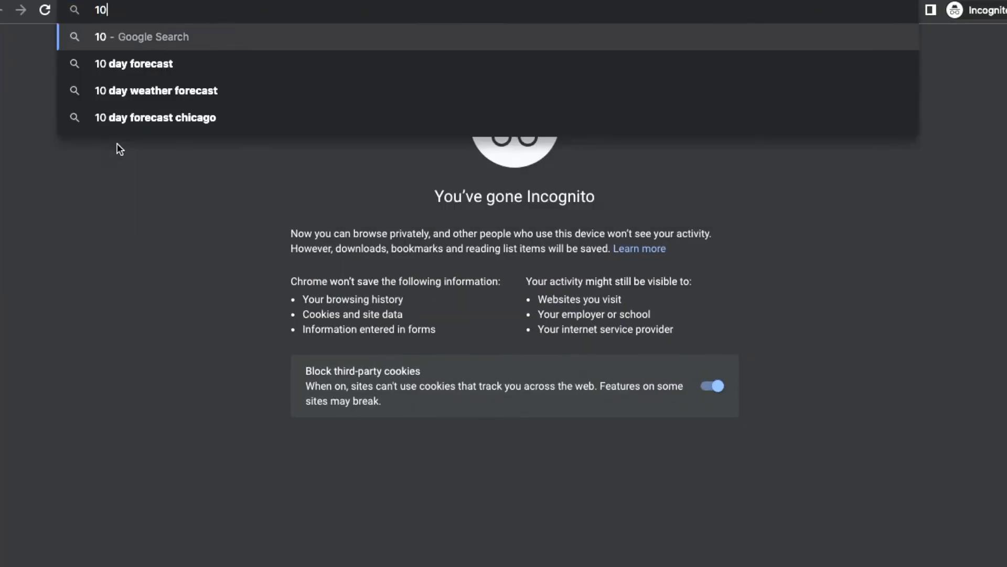
pyautogui.write('192.168.1.51')
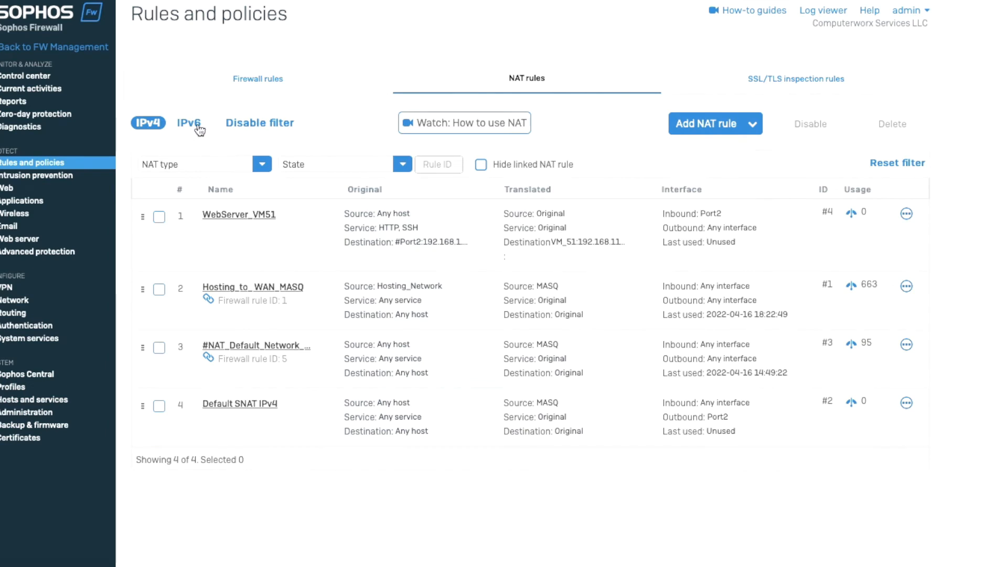
# Show the Firewall rules list with WebServer_VMS1_incoming at the top
pyautogui.click(257, 78)
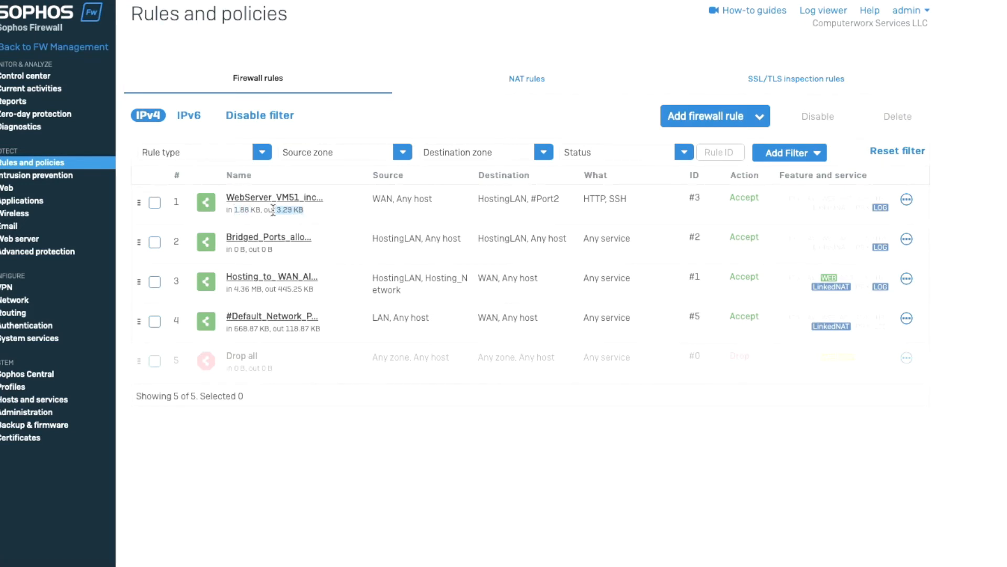
pyautogui.moveTo(639, 212)
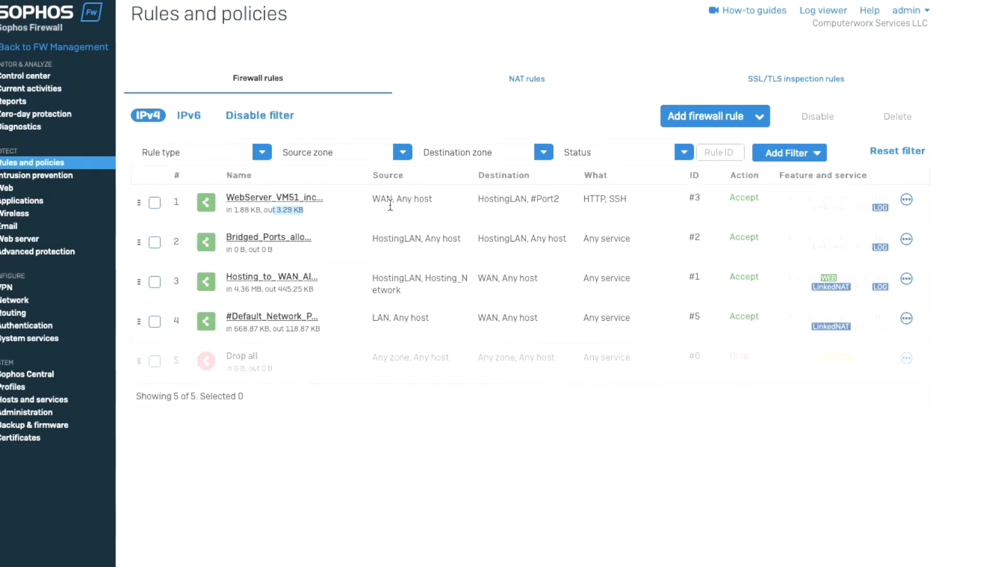
pyautogui.moveTo(390, 204)
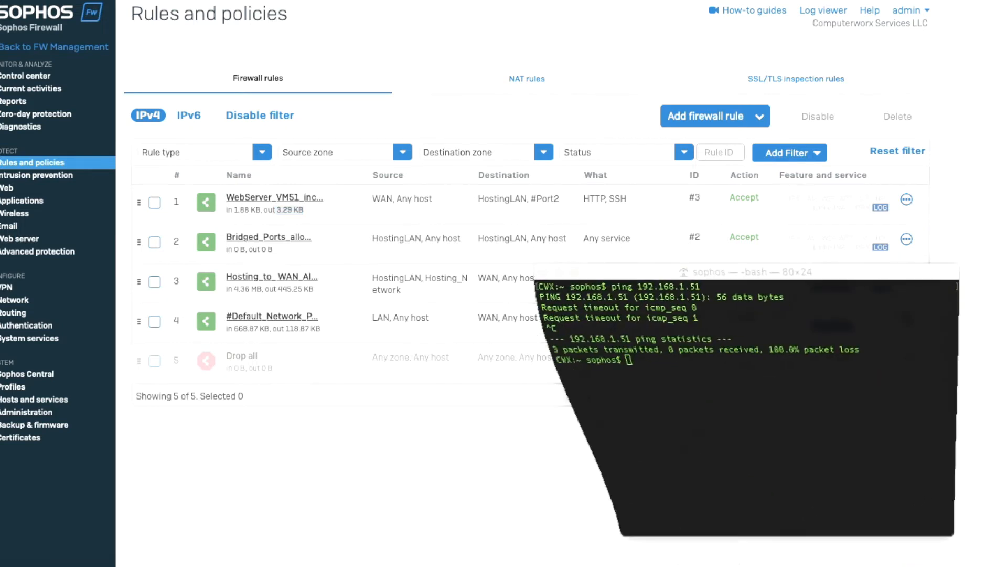
pyautogui.write('ssh')
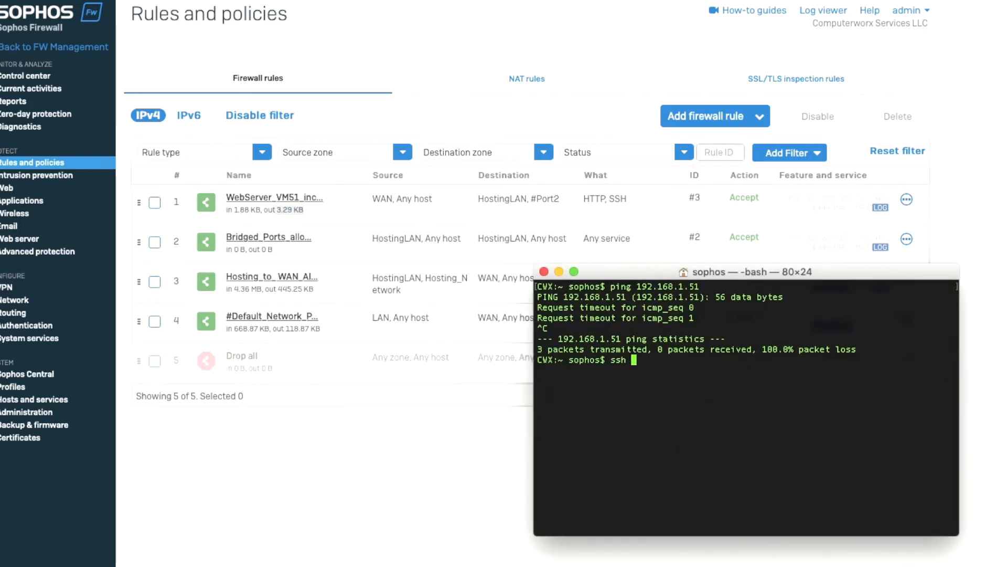
pyautogui.write('192.16')
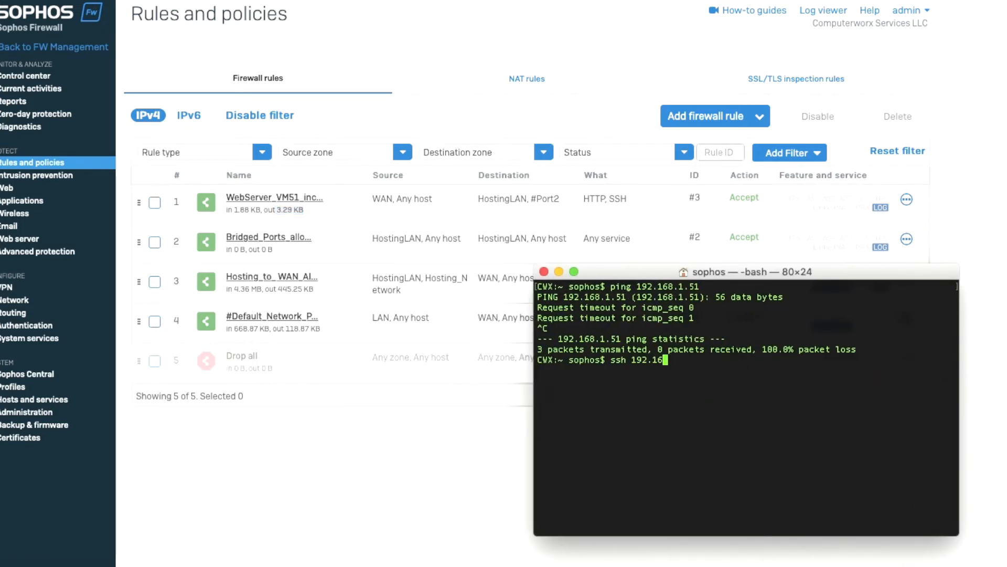
pyautogui.write('8.1.51')
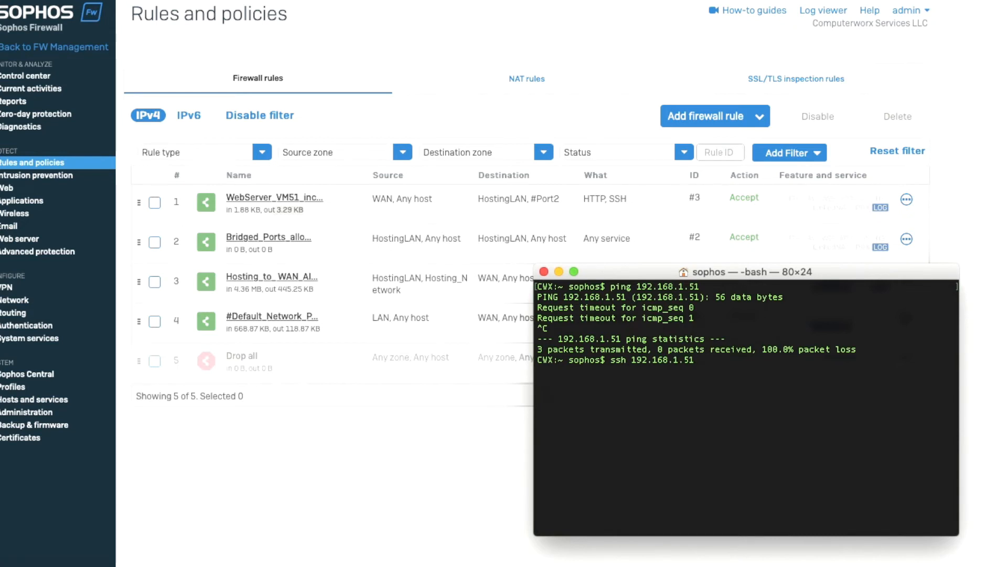
pyautogui.write('92.168.1.51')
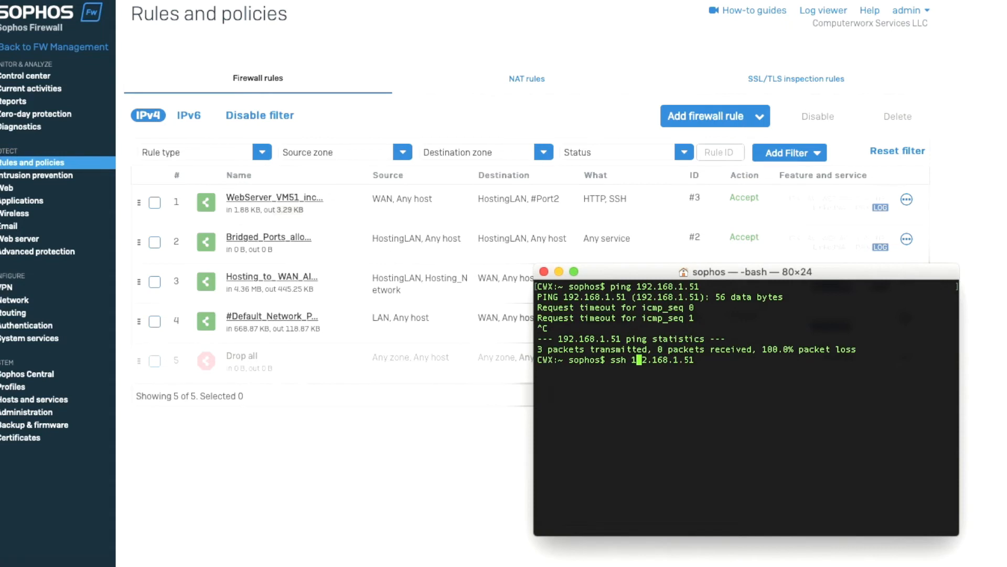
pyautogui.write('9')
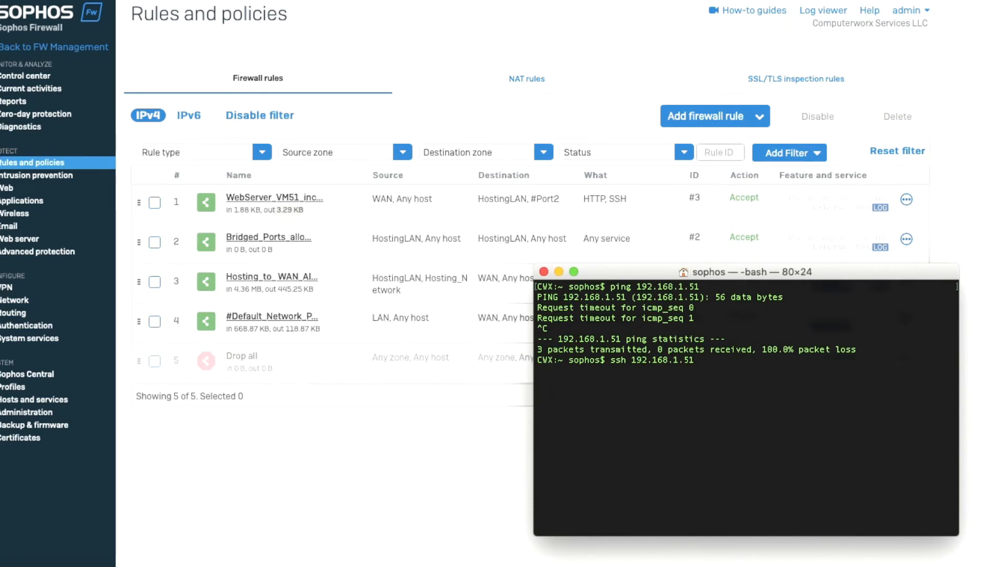
pyautogui.write('root@')
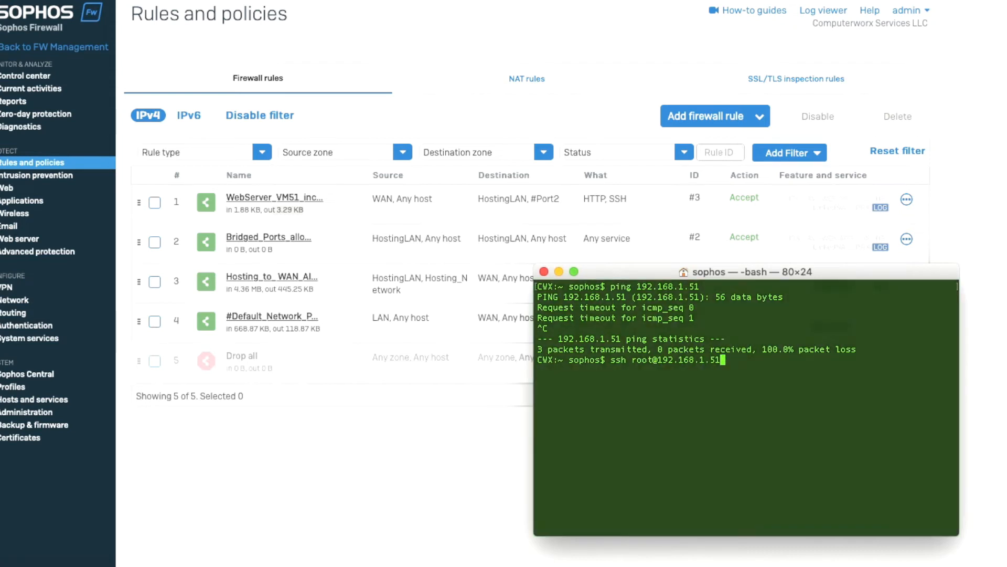
pyautogui.press('Return')
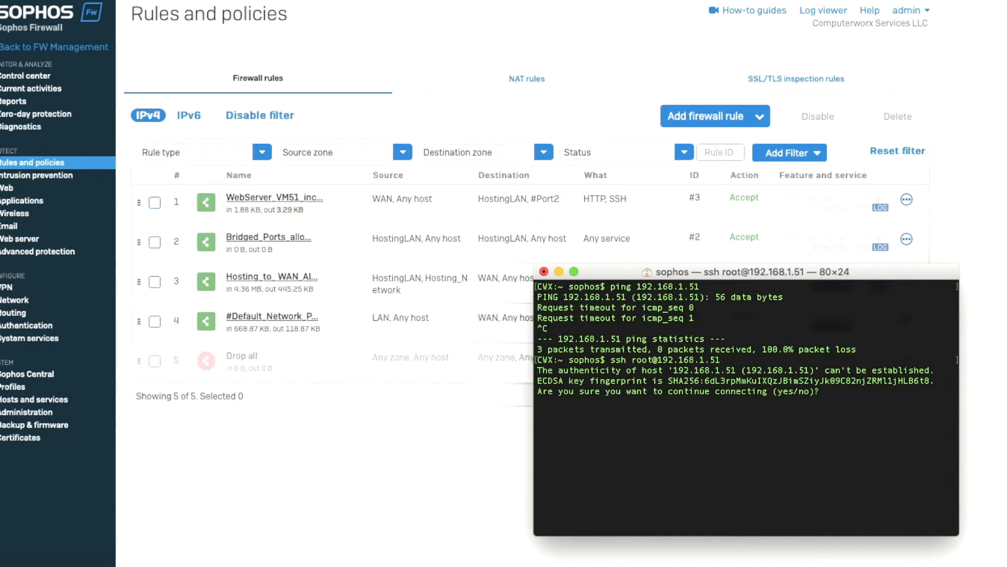
# Answer 'no' to the host key prompt and clear the terminal
pyautogui.write('ny')
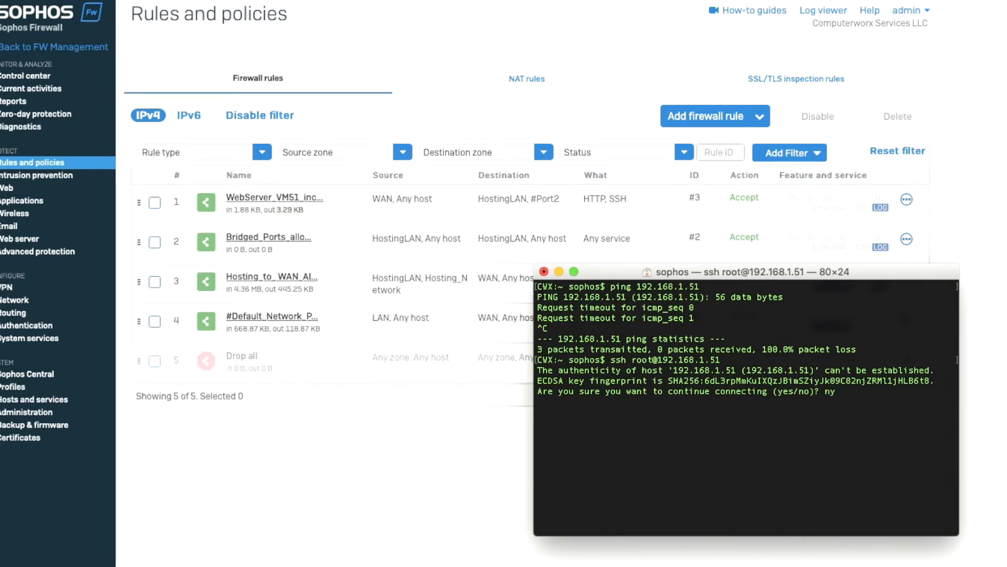
pyautogui.write('o')
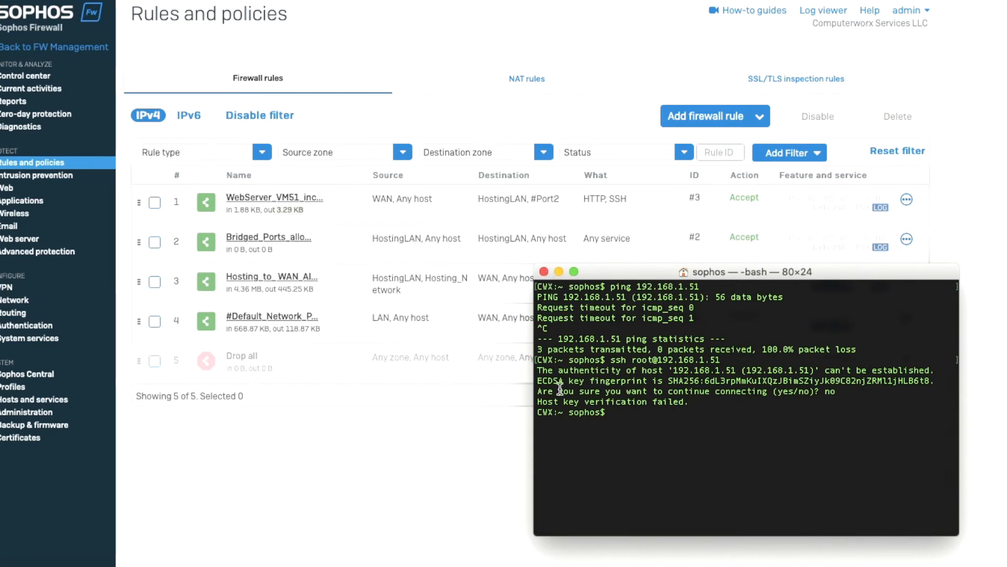
pyautogui.write('clear')
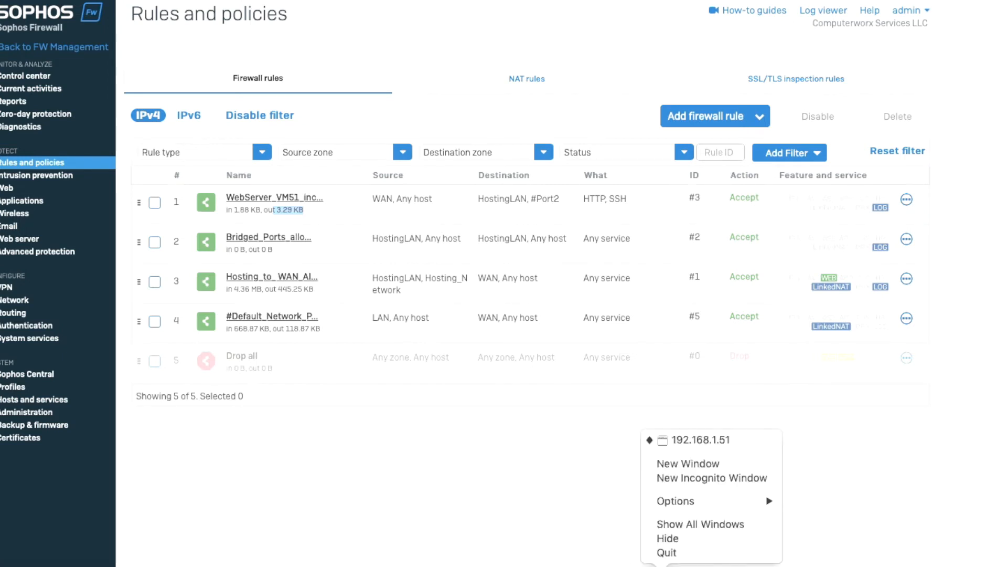
# Quit the Chrome browser used for testing from the dock
pyautogui.click(688, 463)
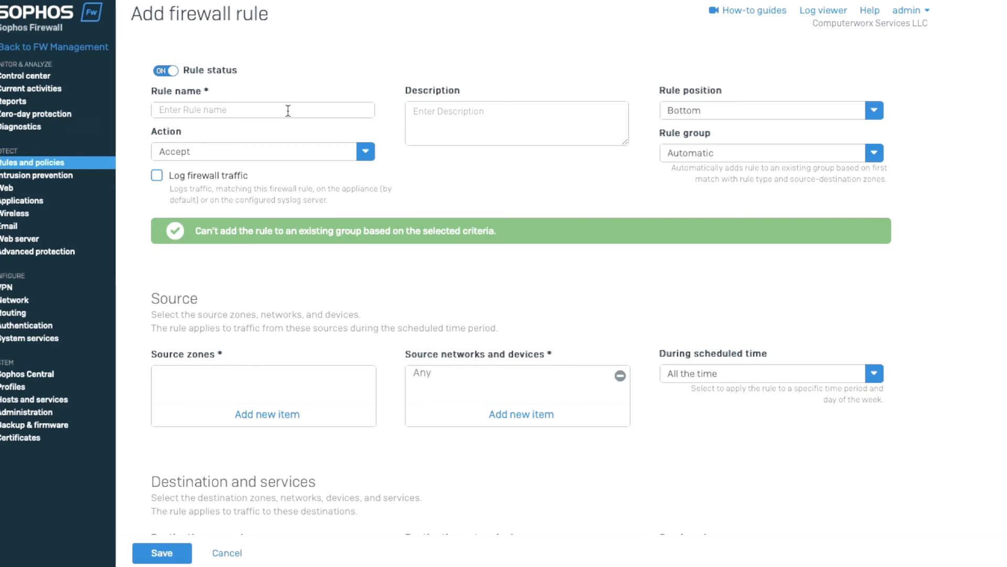
# Name the firewall rule WebServer_VM52_Incoming, positioned at Top with rule group None
pyautogui.click(262, 109)
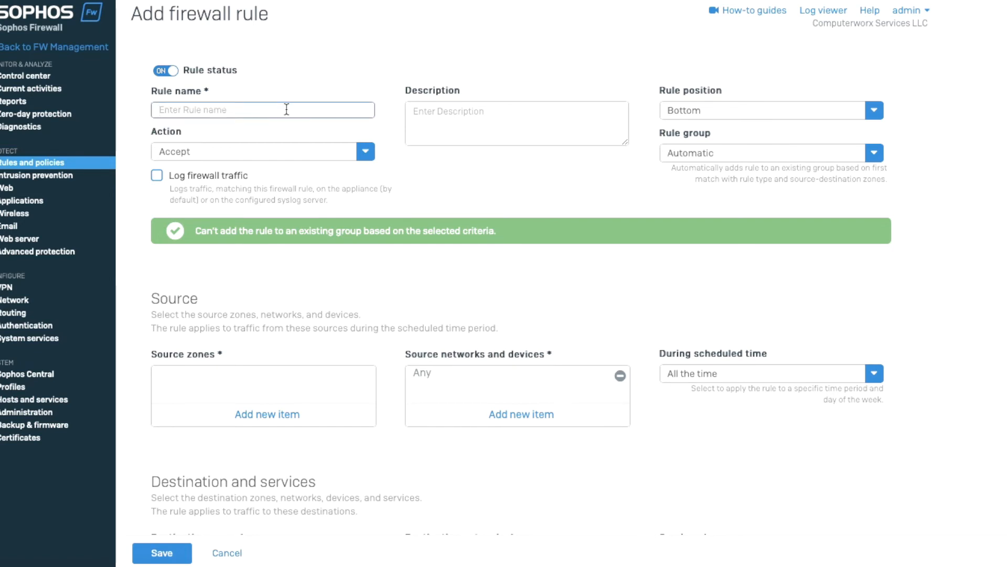
pyautogui.write('V')
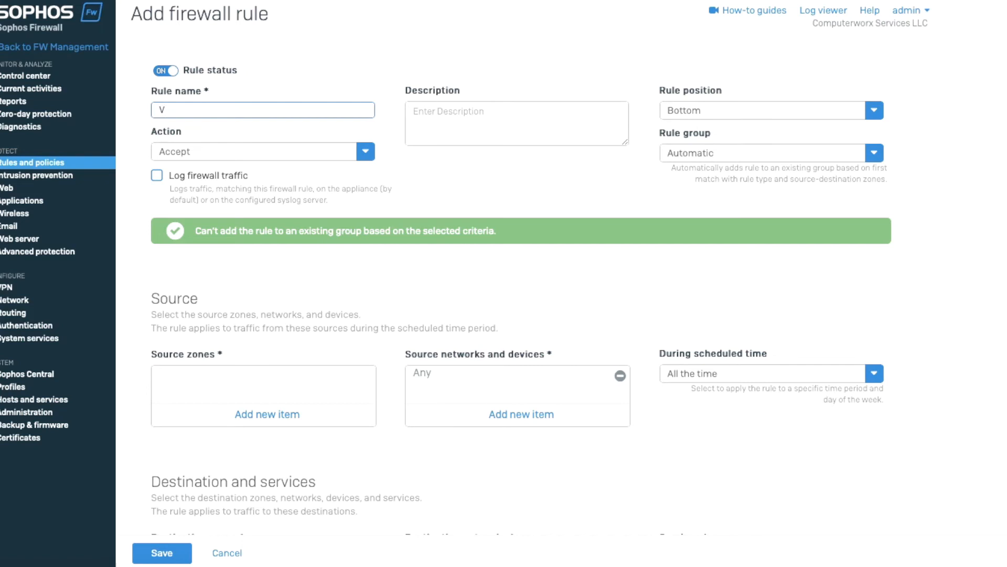
pyautogui.write('WebServer_')
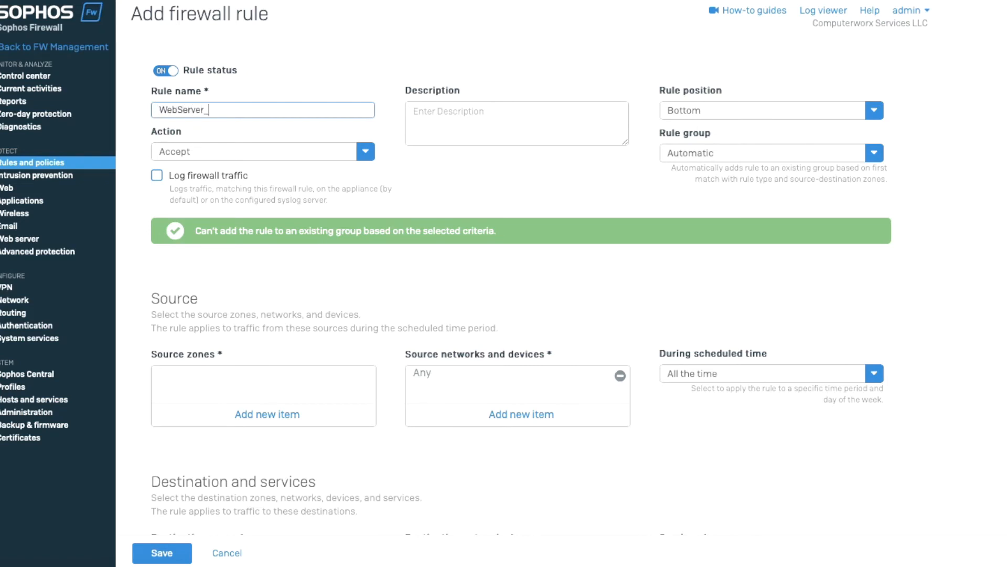
pyautogui.write('VM')
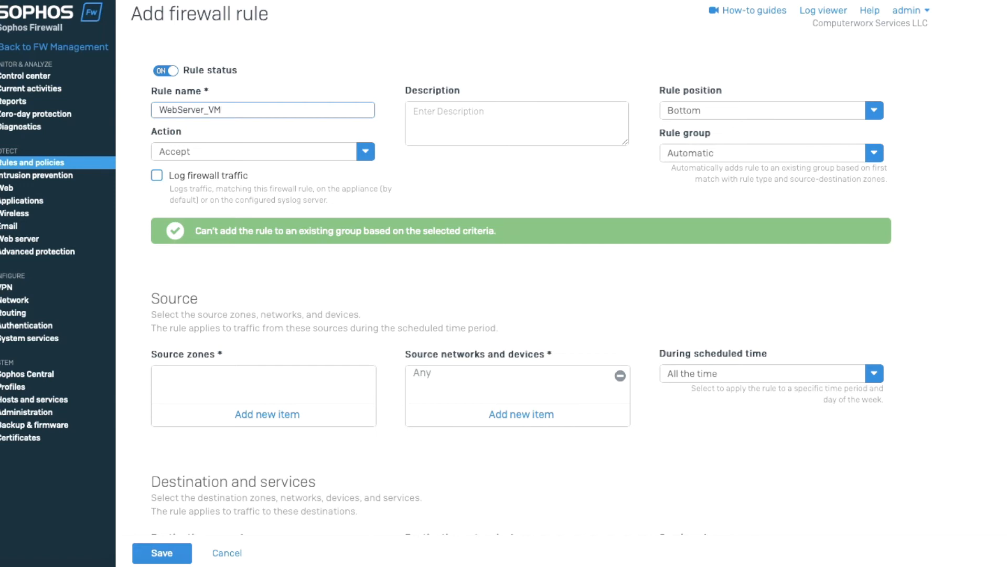
pyautogui.write('52_')
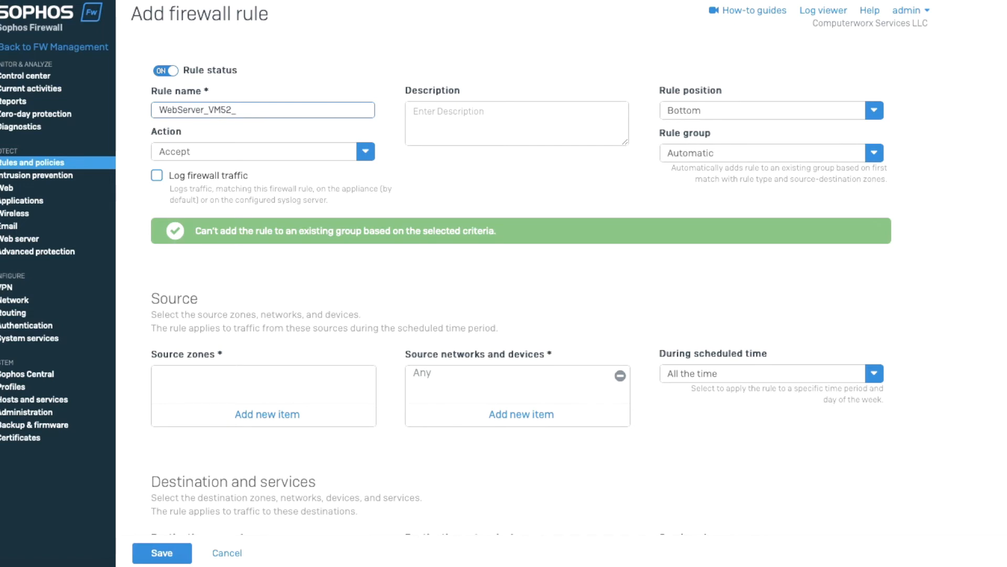
pyautogui.write('Incoming')
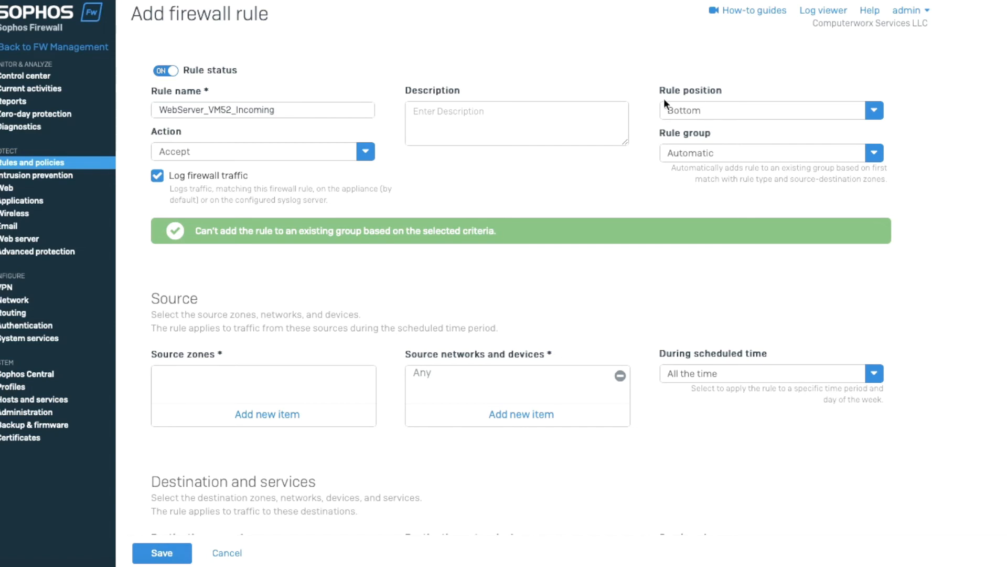
pyautogui.click(766, 109)
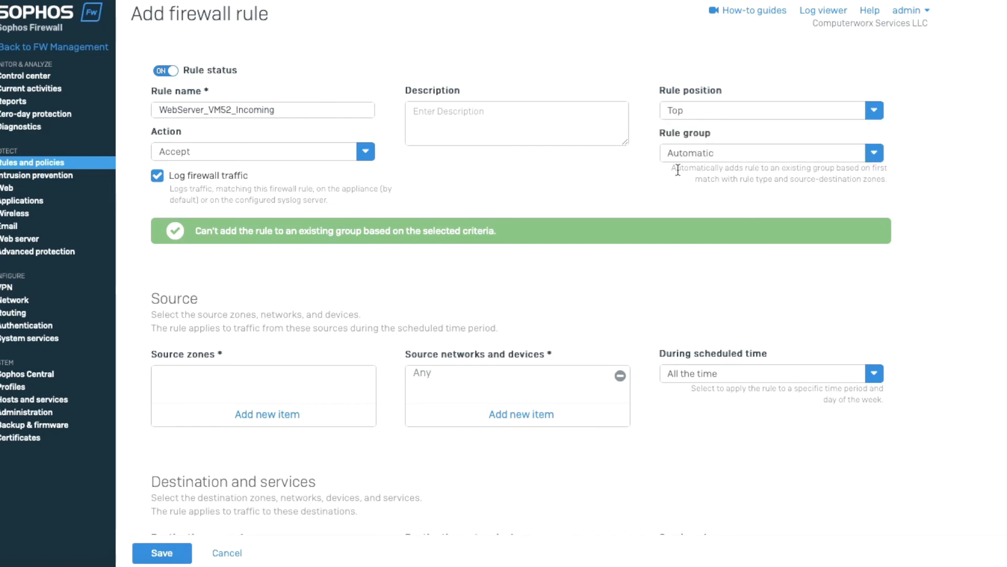
pyautogui.click(768, 153)
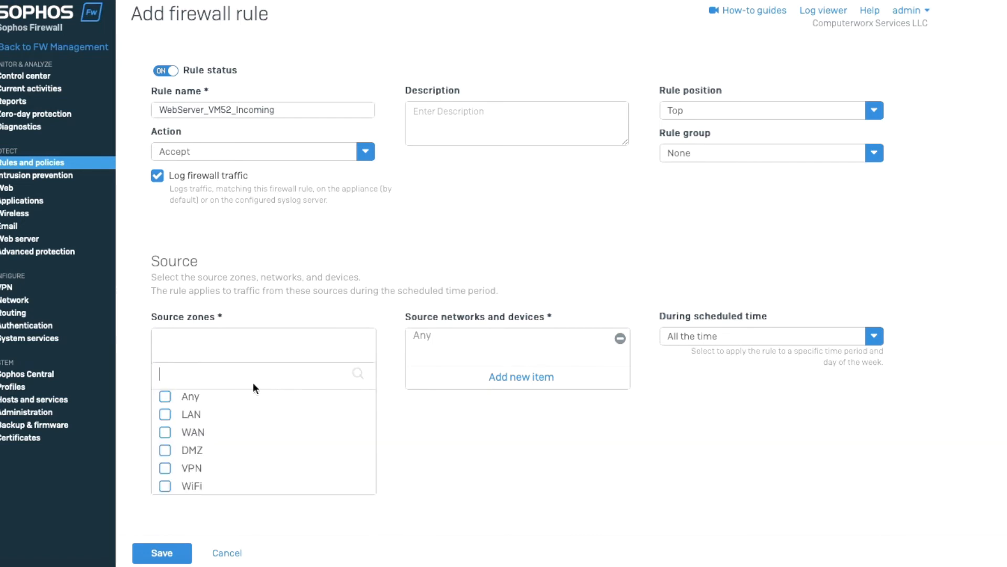
# Set the rule's source zone to WAN and destination zone to HostingLAN
pyautogui.click(165, 432)
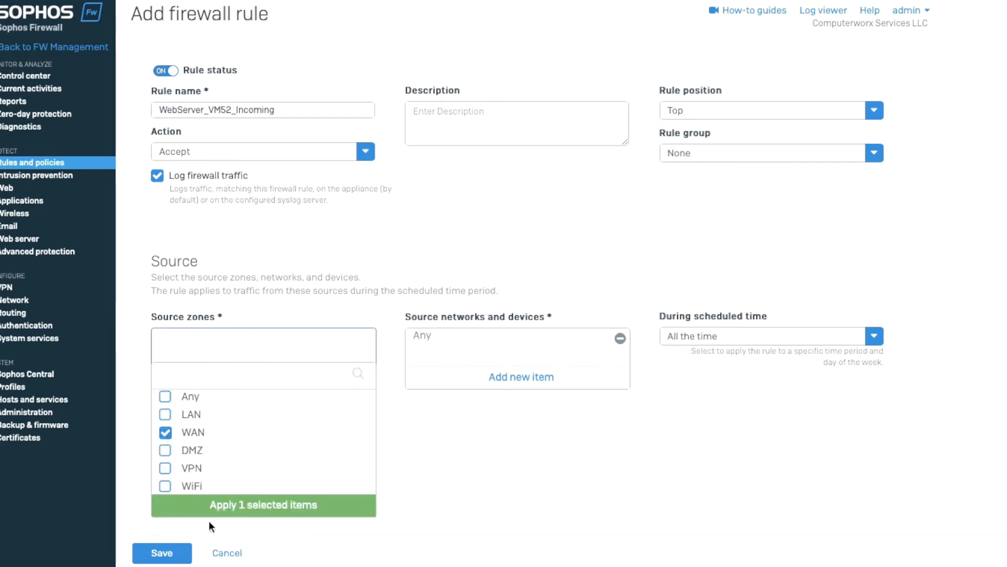
pyautogui.click(263, 505)
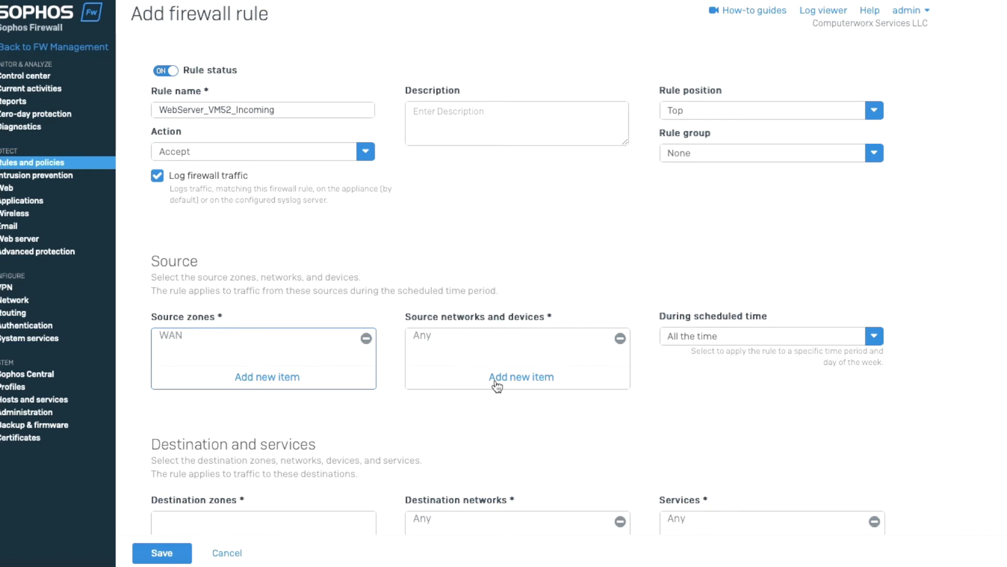
pyautogui.scroll(-3)
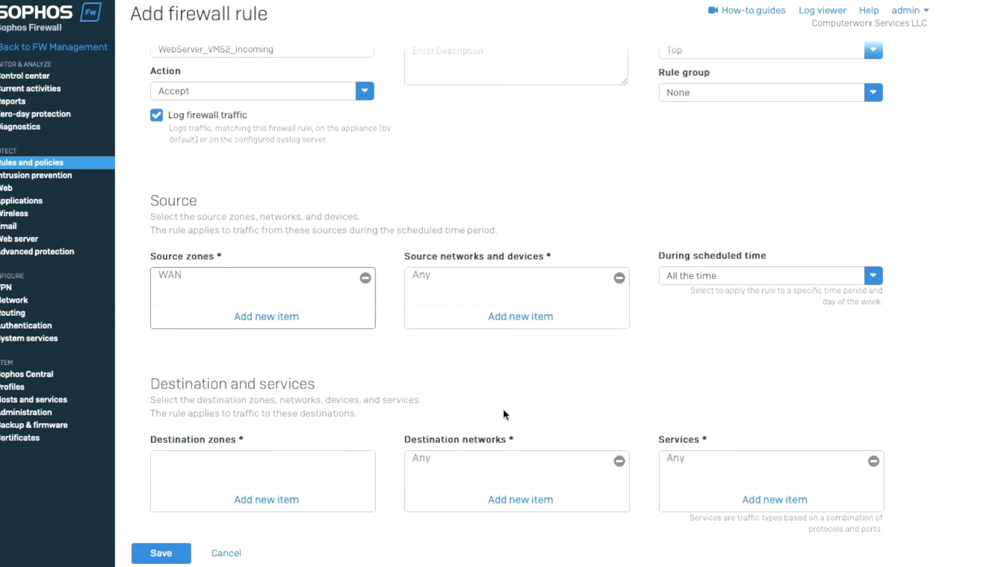
pyautogui.scroll(-3)
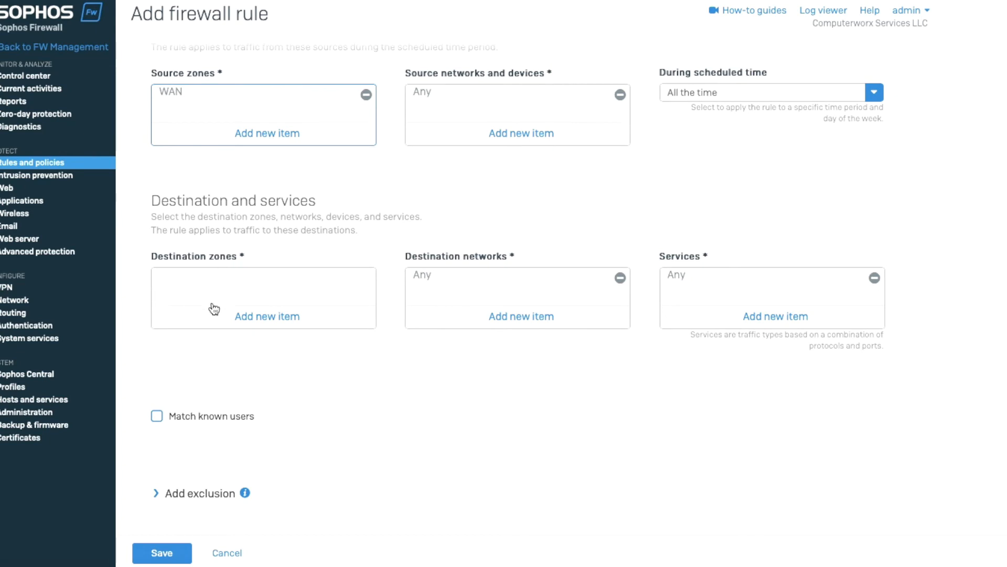
pyautogui.click(267, 315)
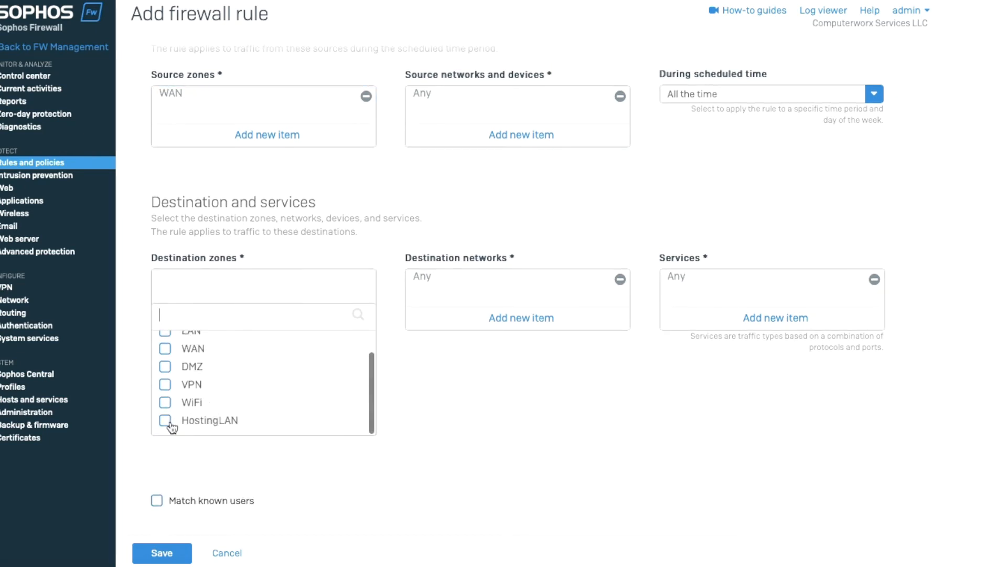
pyautogui.click(166, 420)
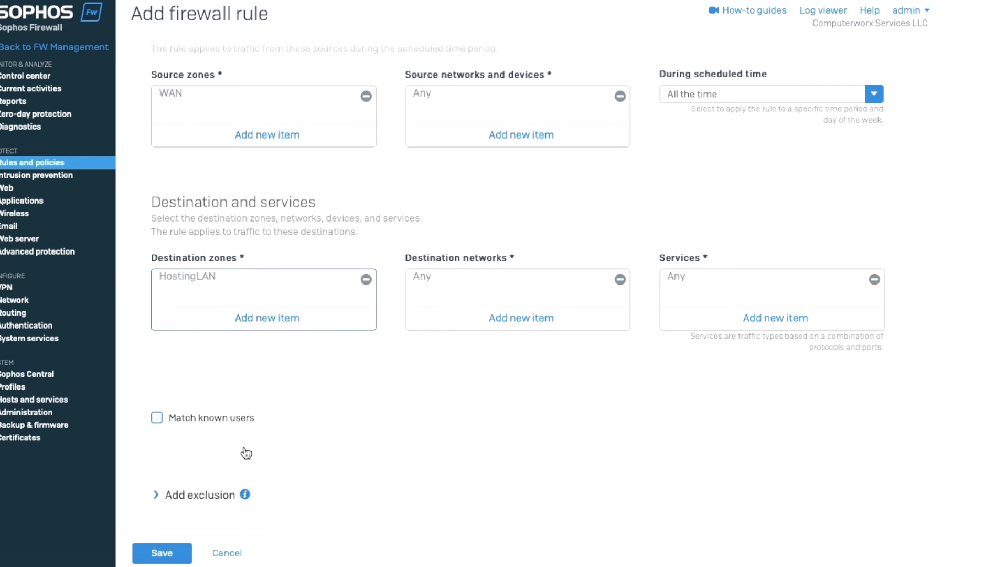
pyautogui.moveTo(467, 283)
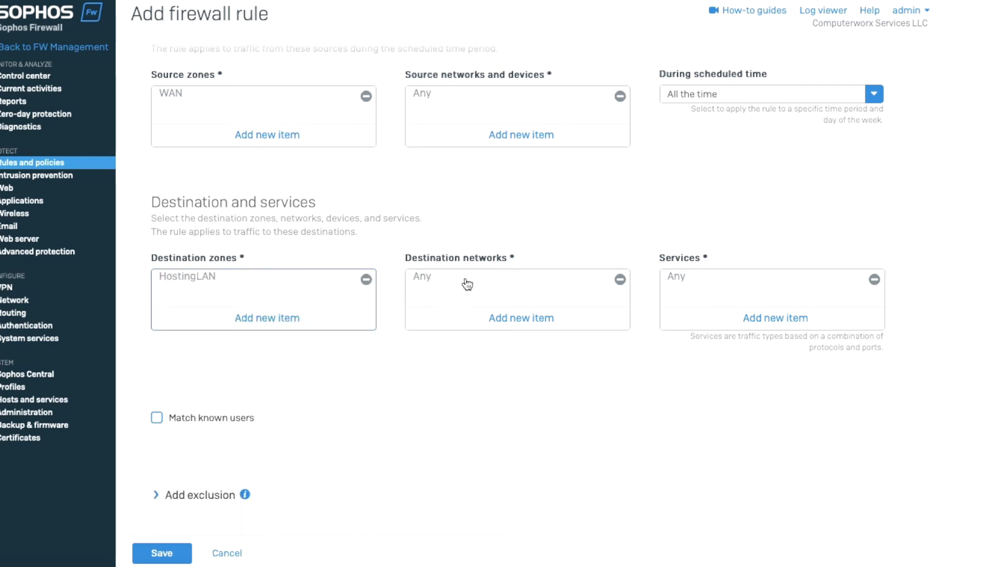
pyautogui.moveTo(546, 305)
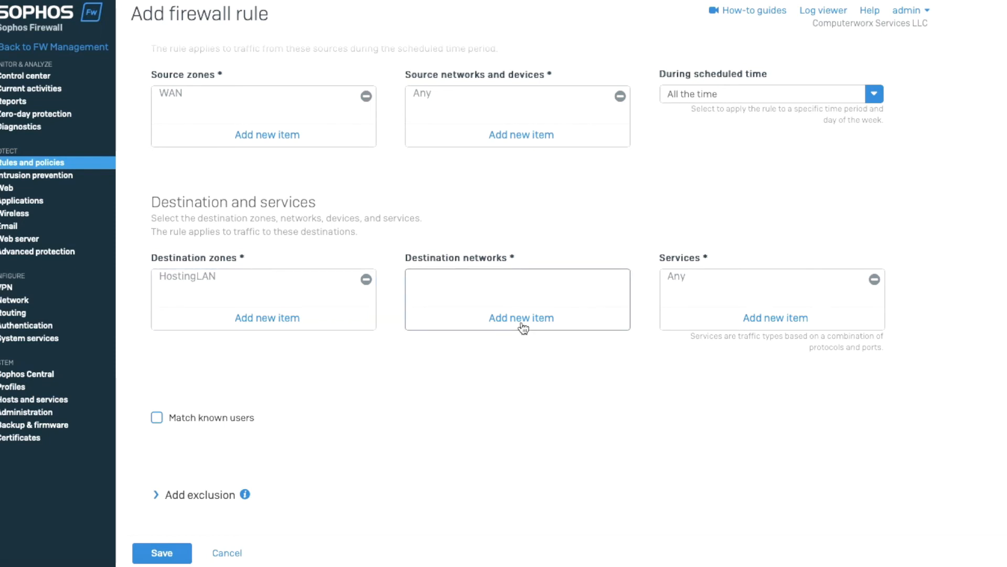
# Set #Port2:0 as the rule's destination network
pyautogui.click(521, 317)
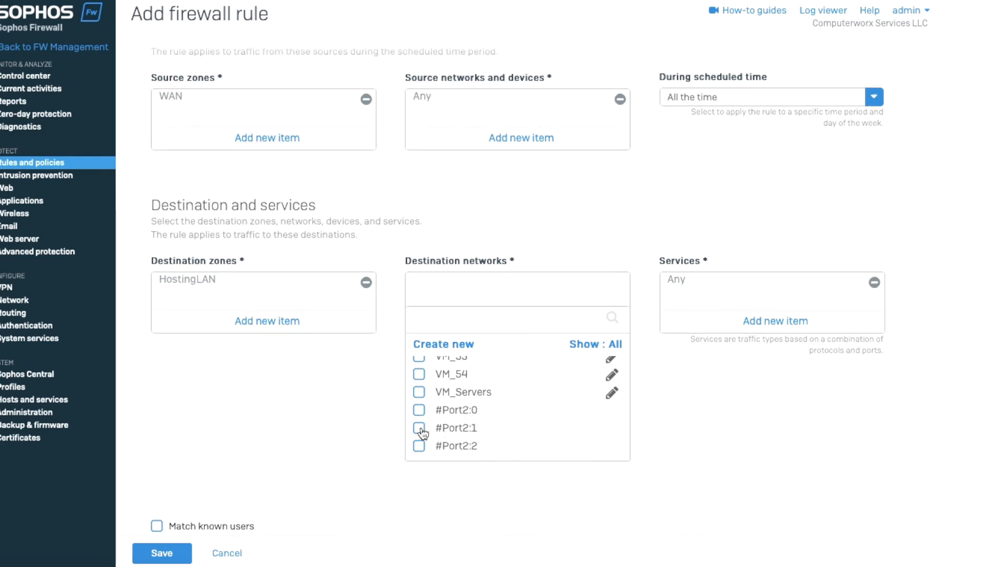
pyautogui.moveTo(456, 428)
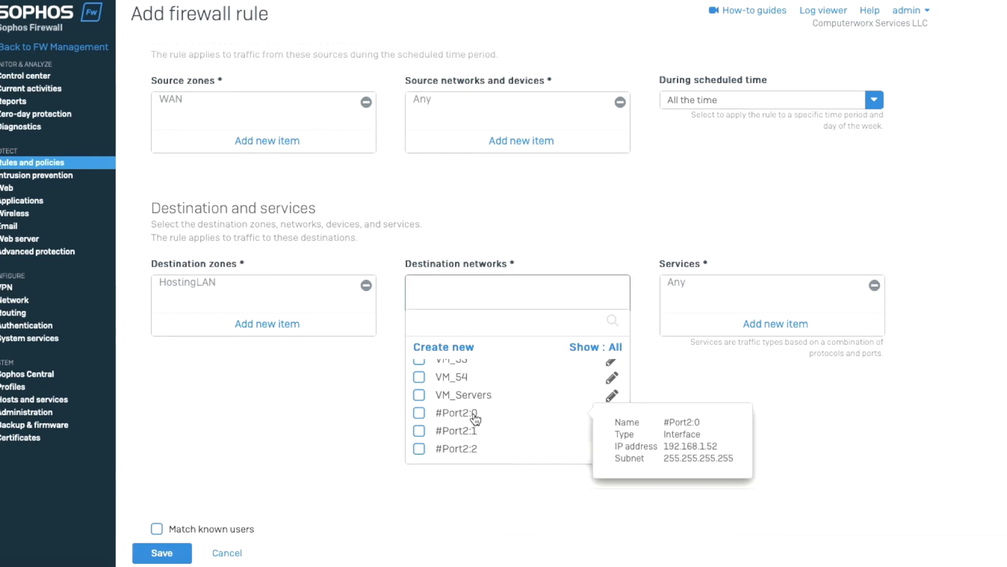
pyautogui.click(418, 413)
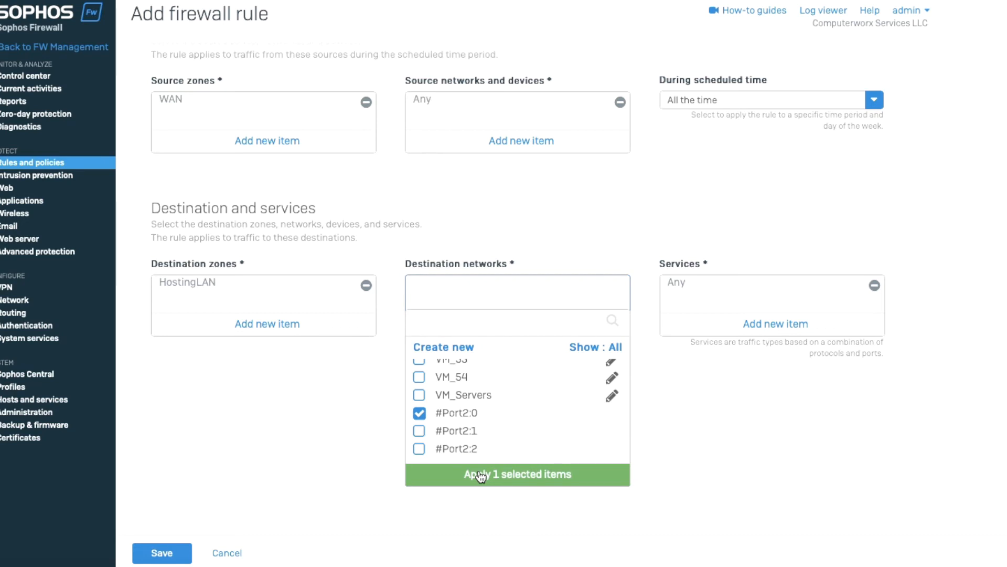
pyautogui.click(517, 474)
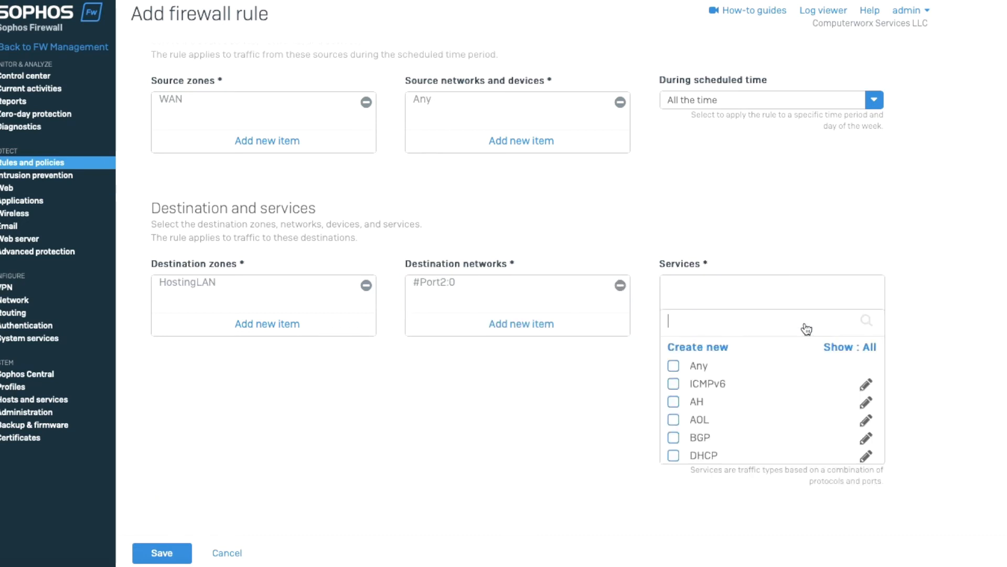
# Add HTTP and SSH as the rule's services and save the rule
pyautogui.write('http')
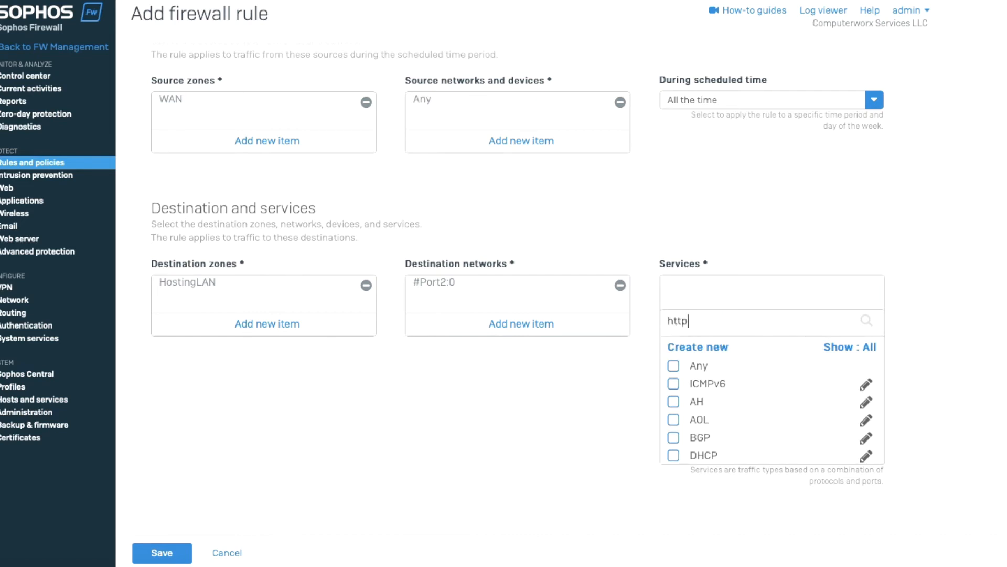
pyautogui.click(673, 383)
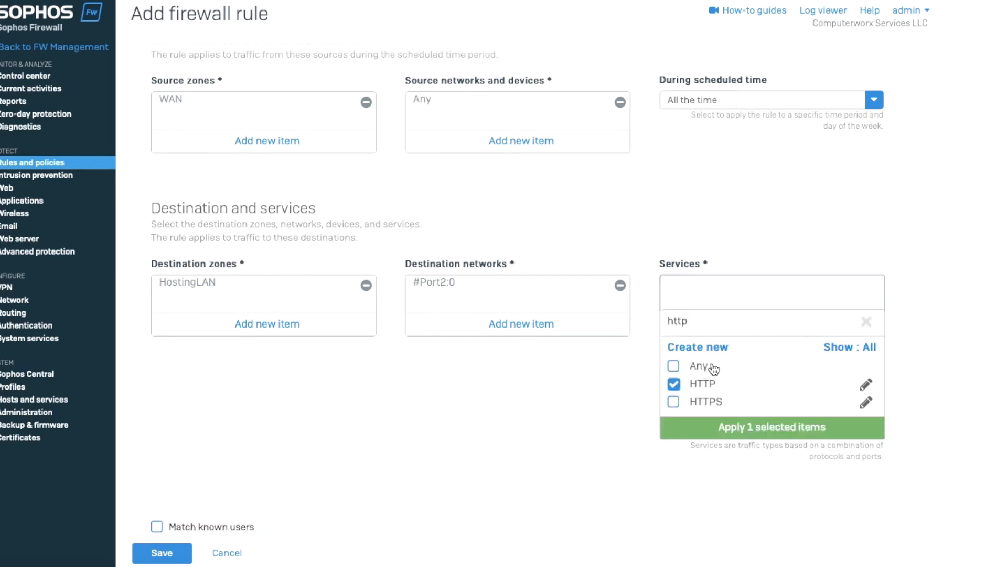
pyautogui.click(771, 427)
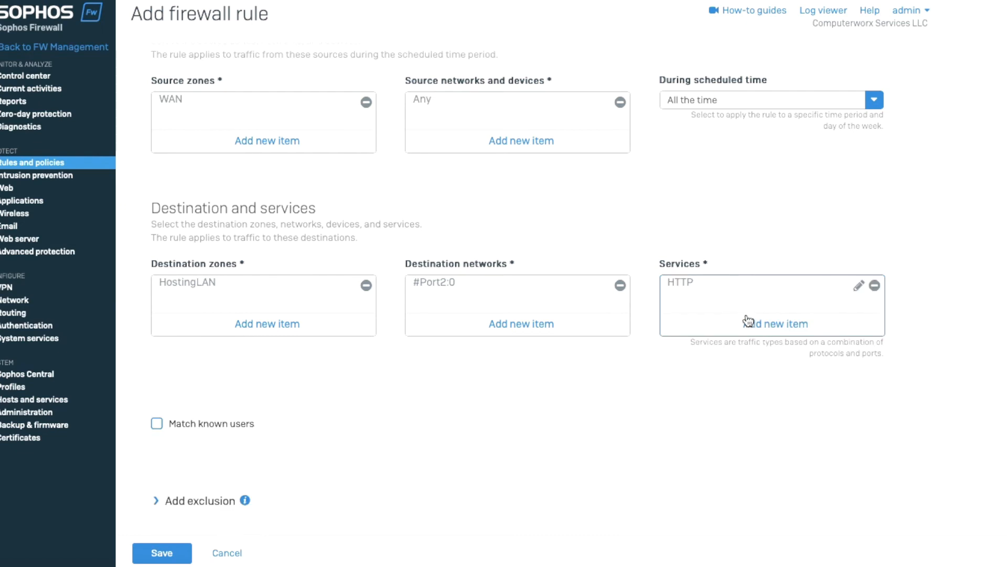
pyautogui.write('ssh')
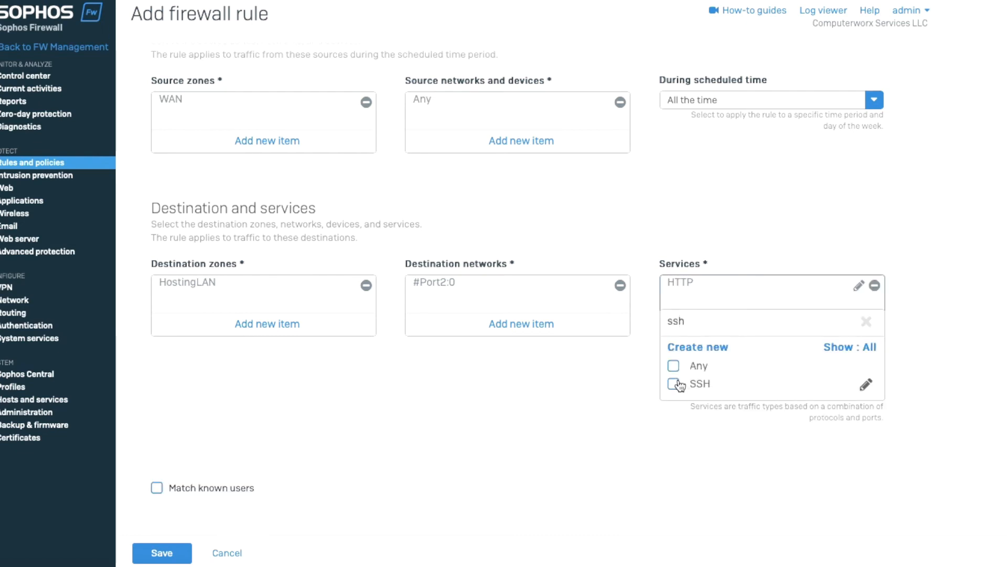
pyautogui.click(673, 383)
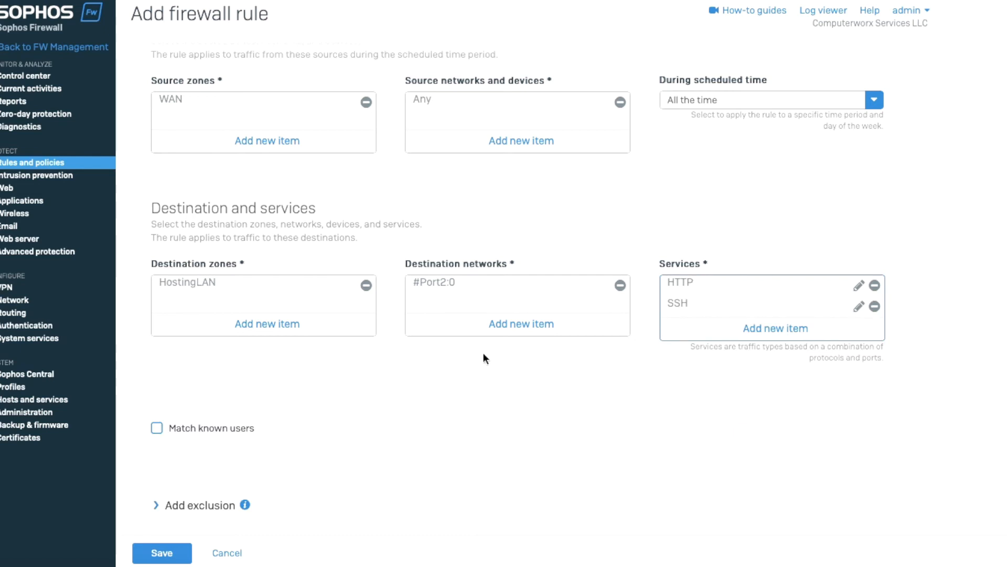
pyautogui.moveTo(482, 339)
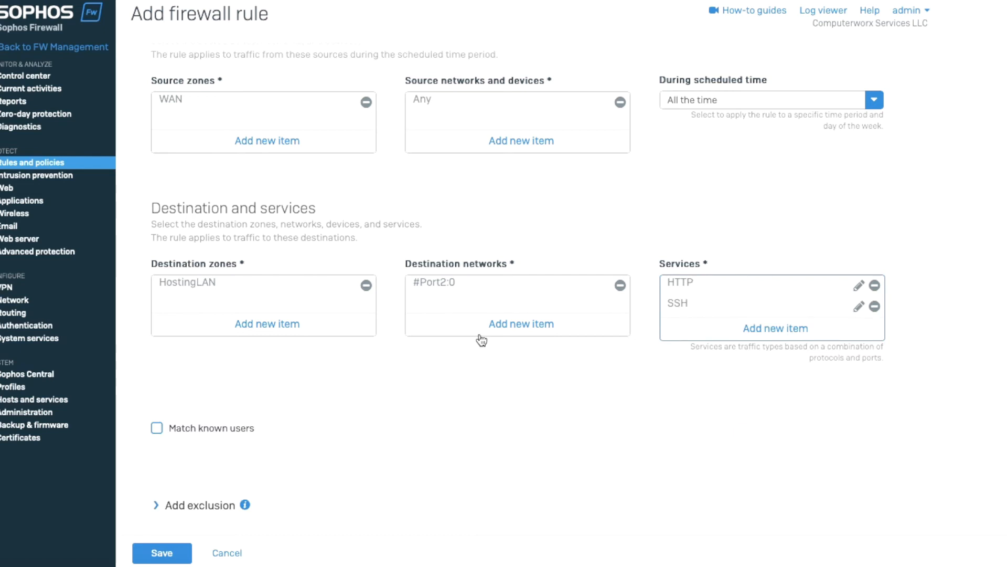
pyautogui.moveTo(465, 300)
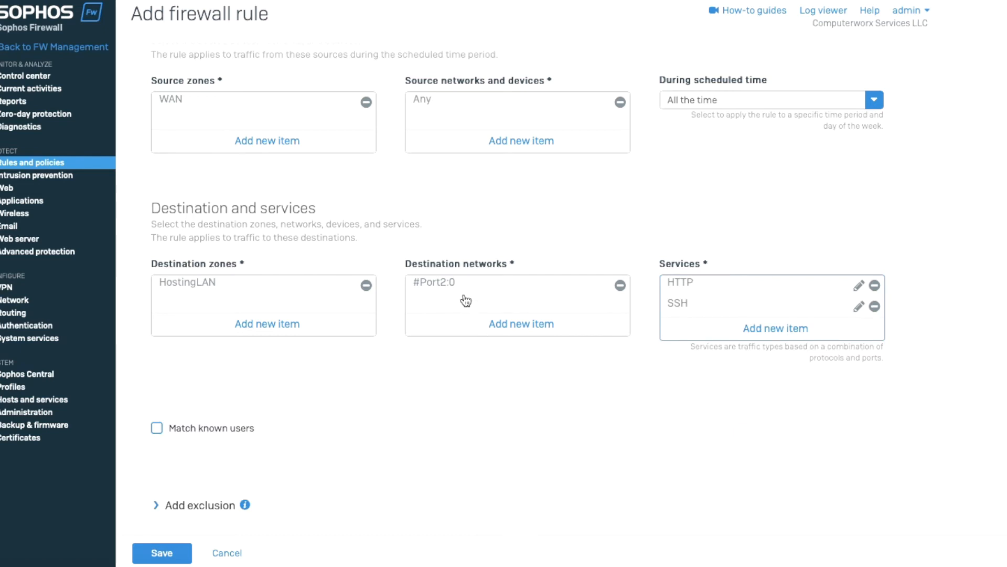
pyautogui.moveTo(441, 284)
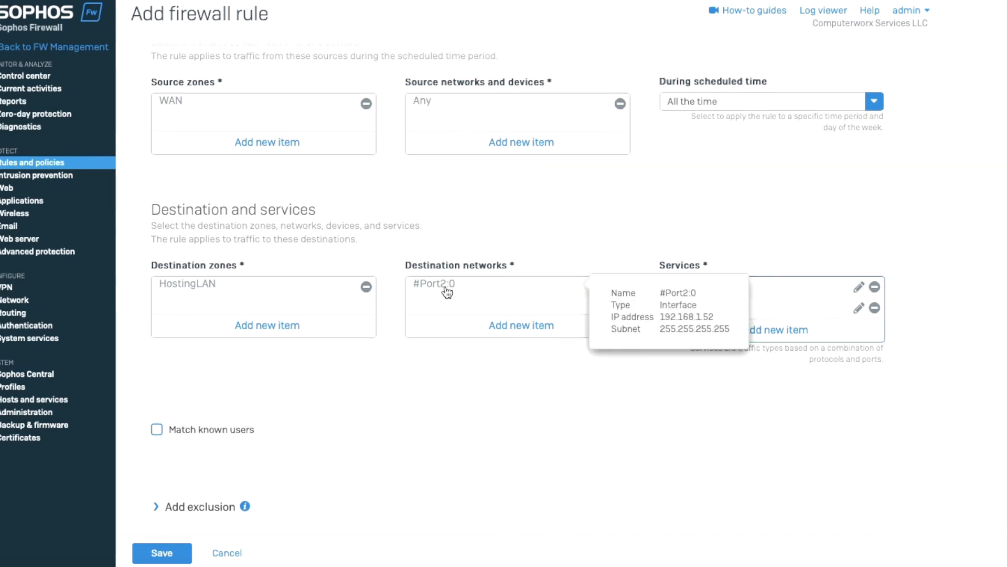
pyautogui.moveTo(375, 367)
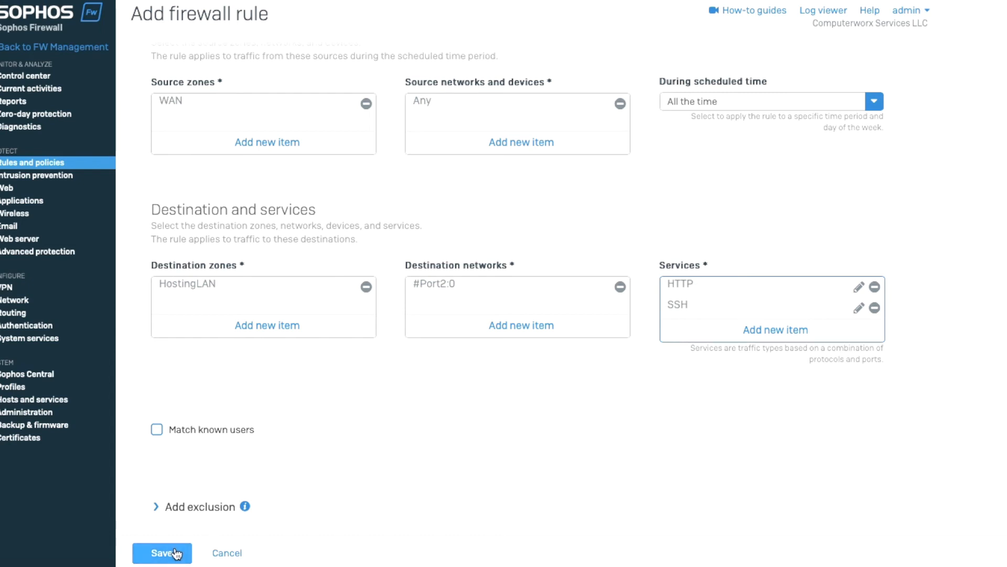
pyautogui.click(161, 553)
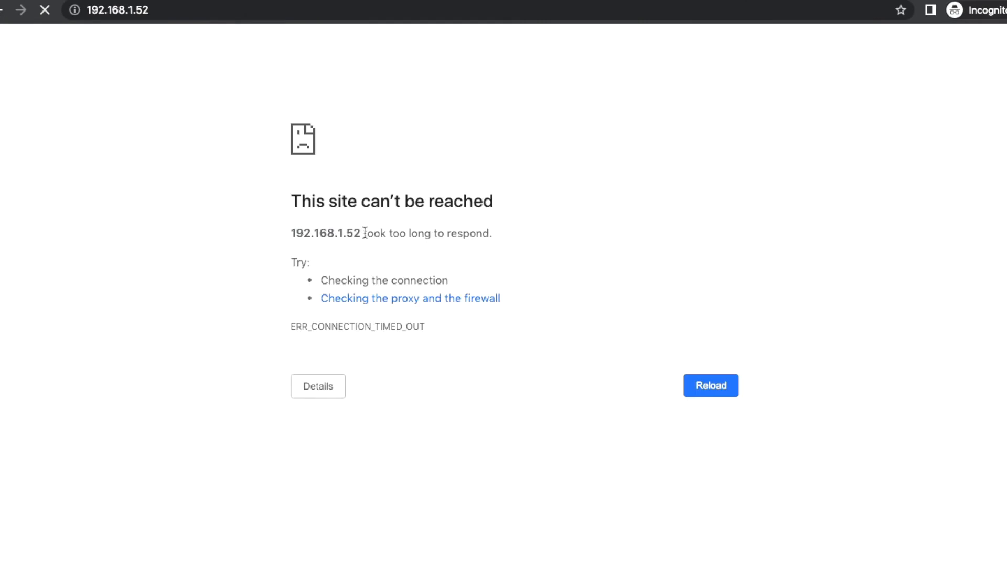
pyautogui.doubleClick(326, 232)
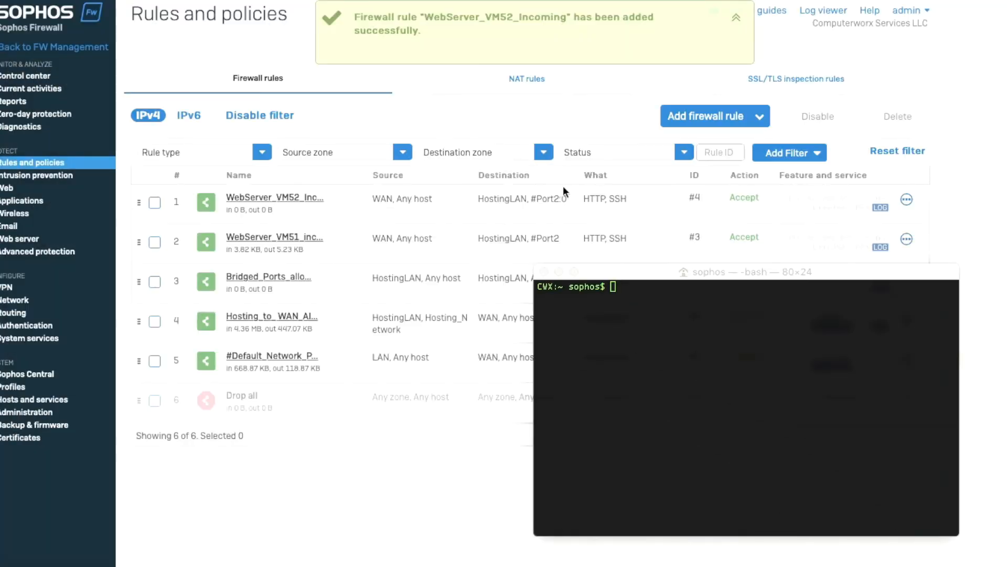
pyautogui.moveTo(560, 271)
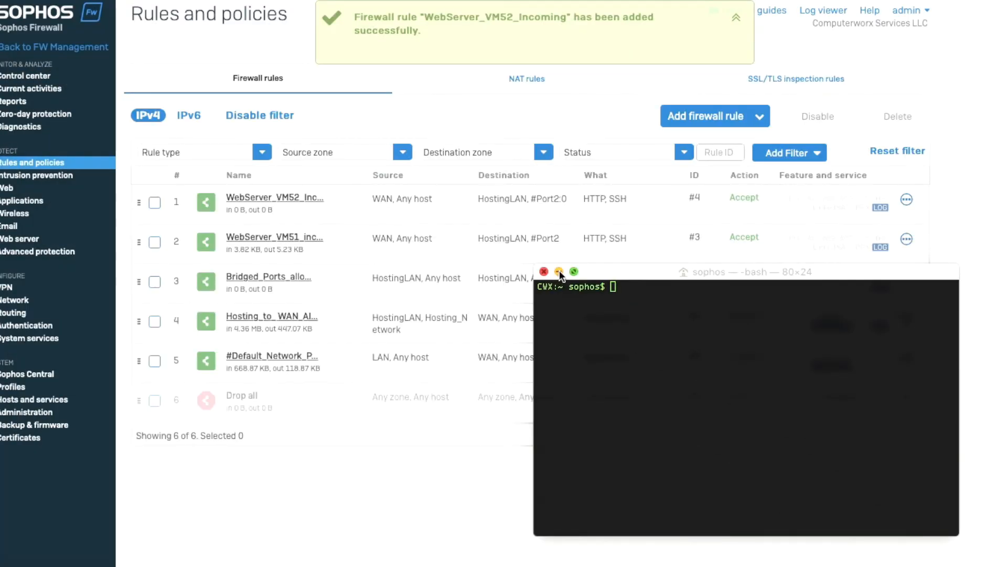
# Minimize Terminal, go to NAT rules, and open the Add NAT rule form
pyautogui.click(543, 271)
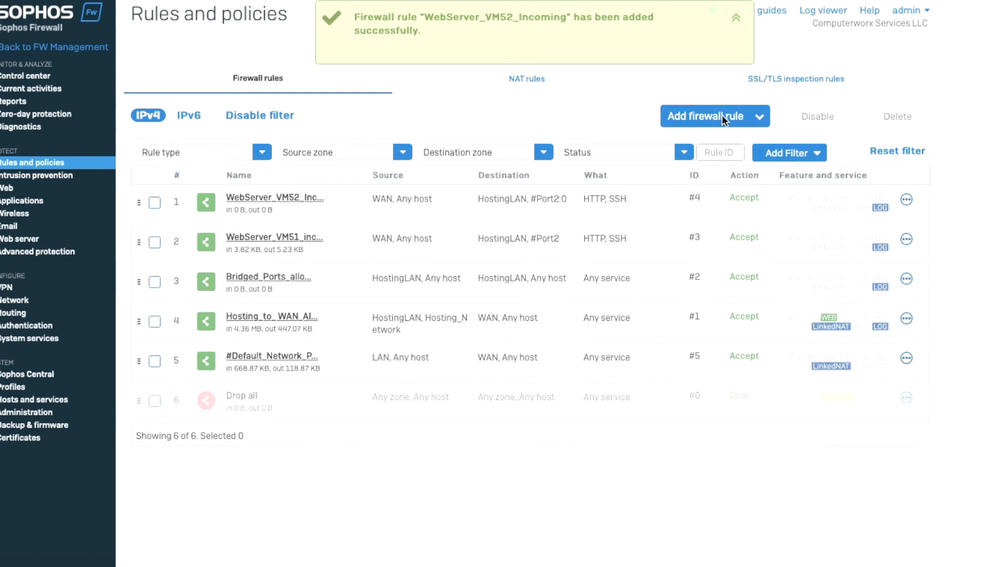
pyautogui.click(526, 77)
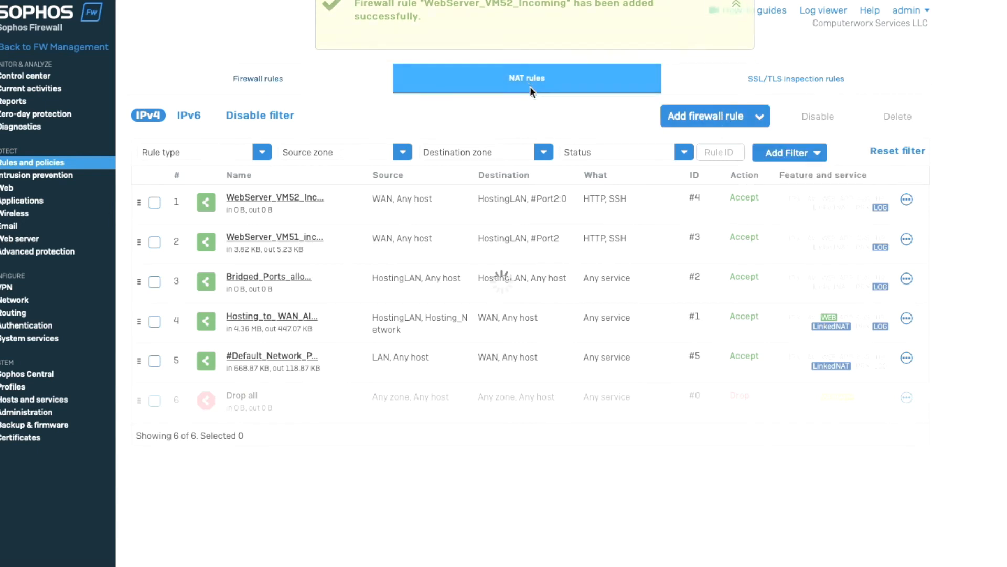
pyautogui.click(526, 78)
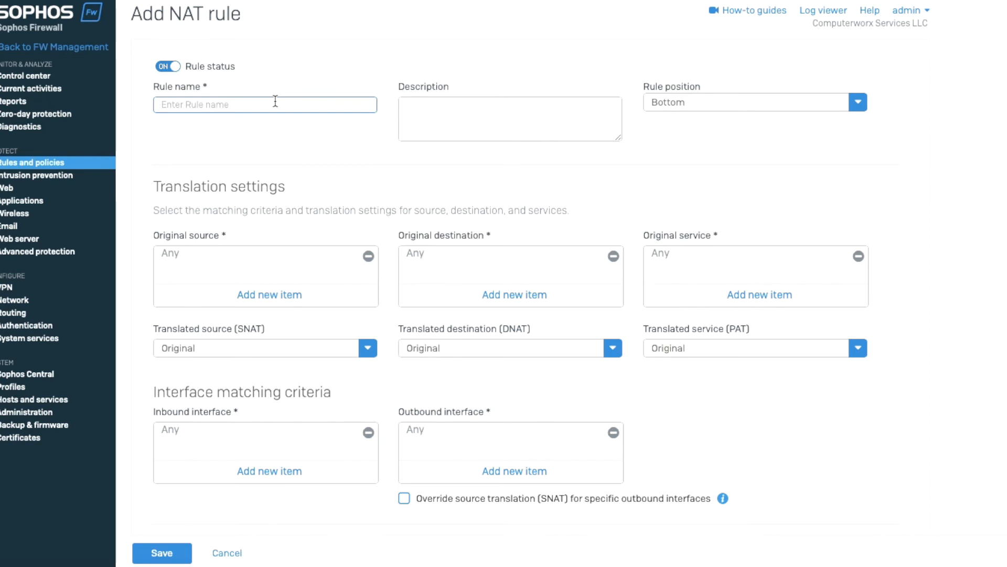
# Name the NAT rule WebServer_VM52 and position it at Top
pyautogui.write('Web')
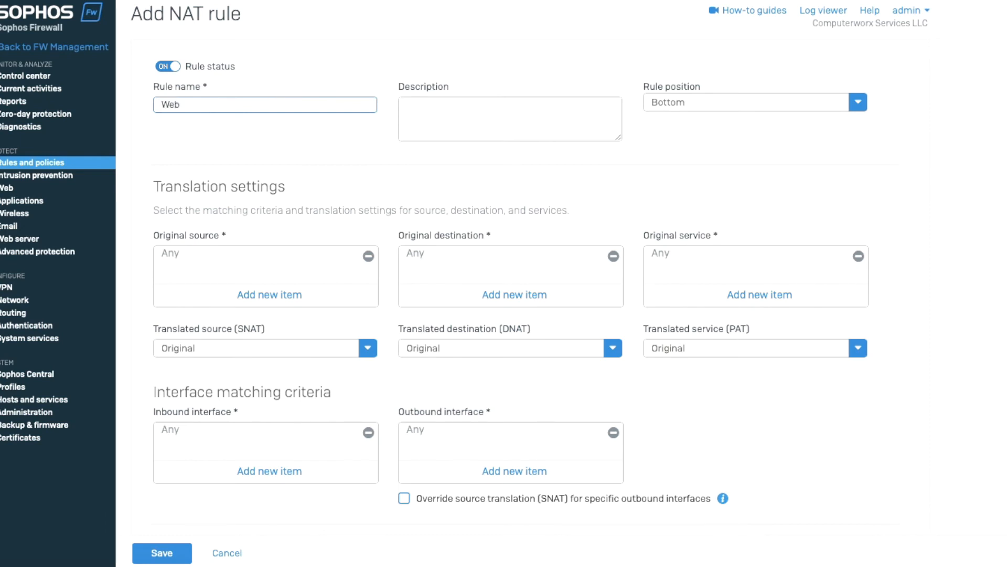
pyautogui.write('Server')
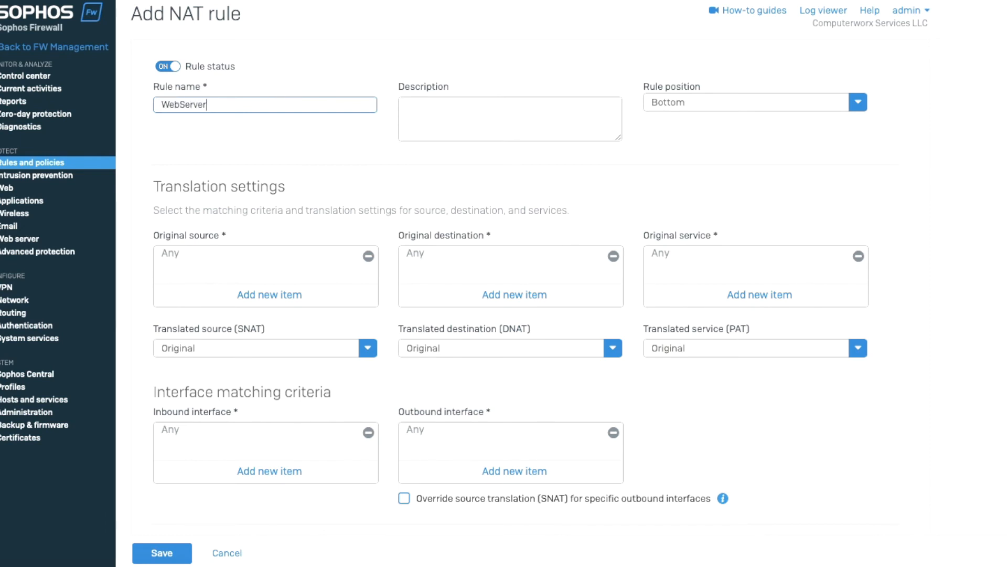
pyautogui.write('_VM')
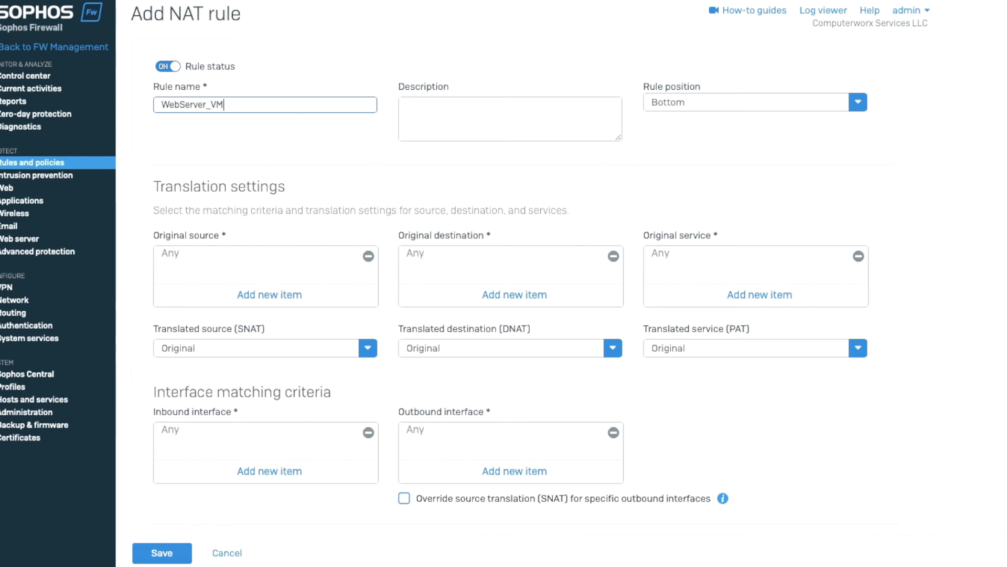
pyautogui.write('52')
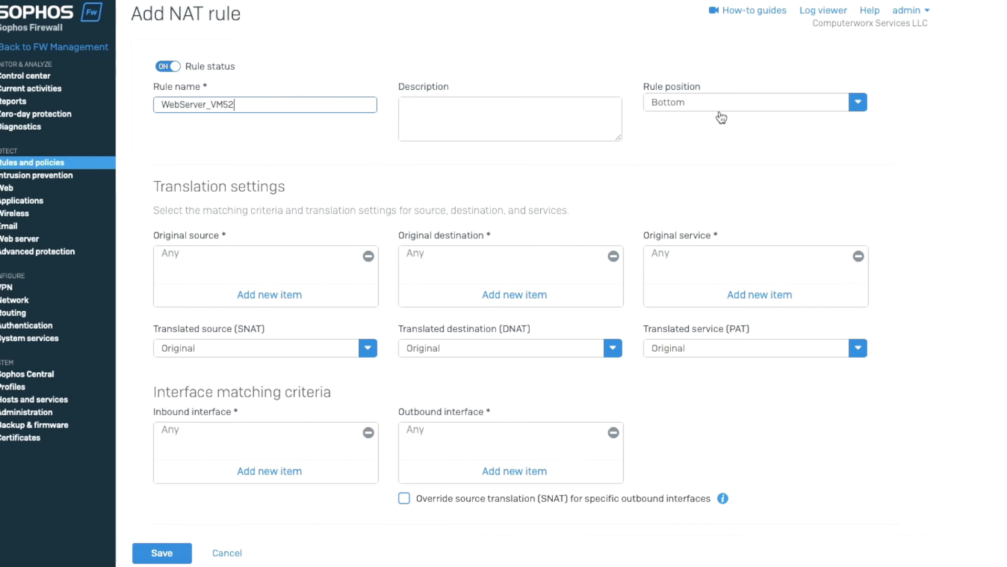
pyautogui.click(748, 101)
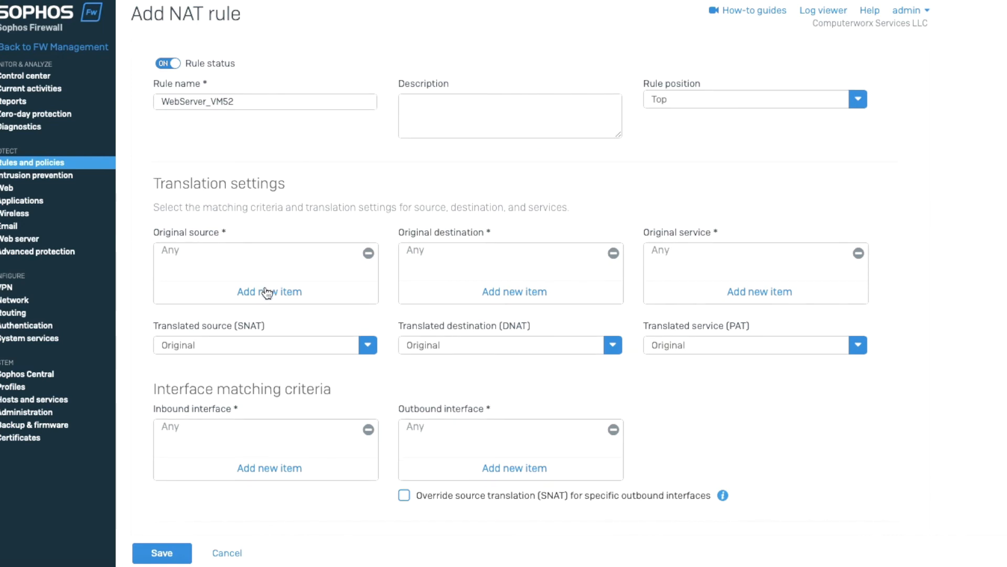
pyautogui.moveTo(220, 268)
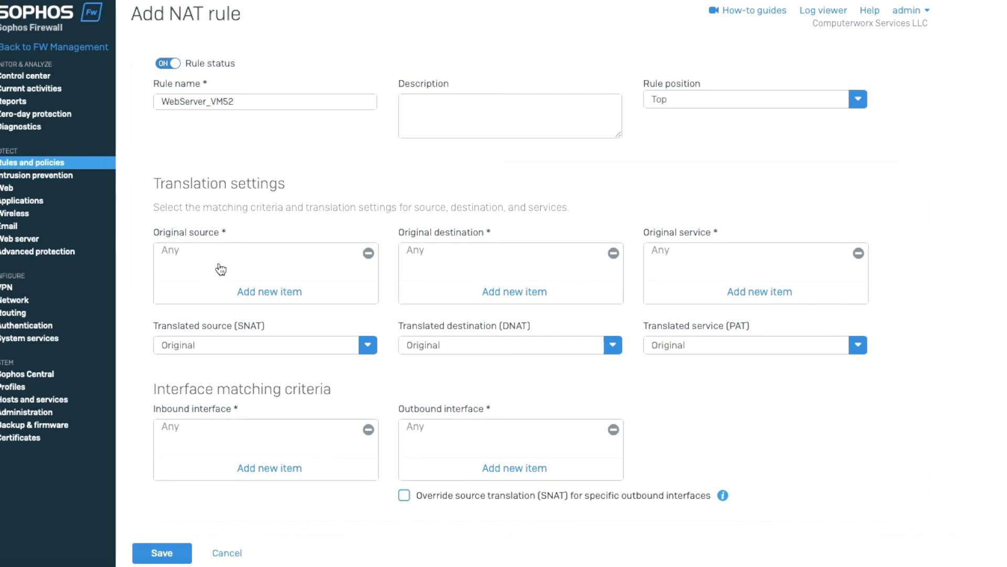
pyautogui.moveTo(444, 252)
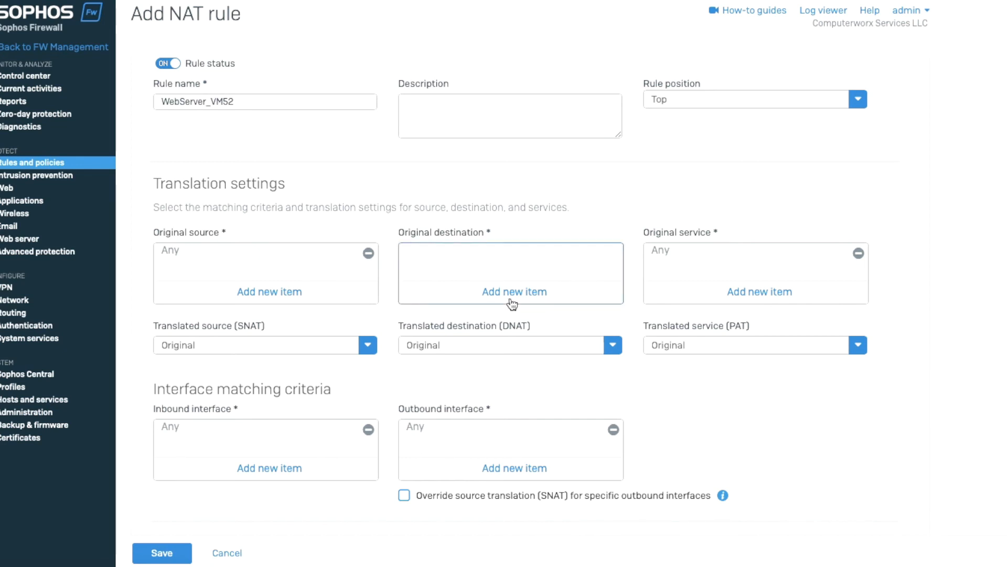
# Set #Port2:0 as the NAT rule's original destination
pyautogui.click(510, 292)
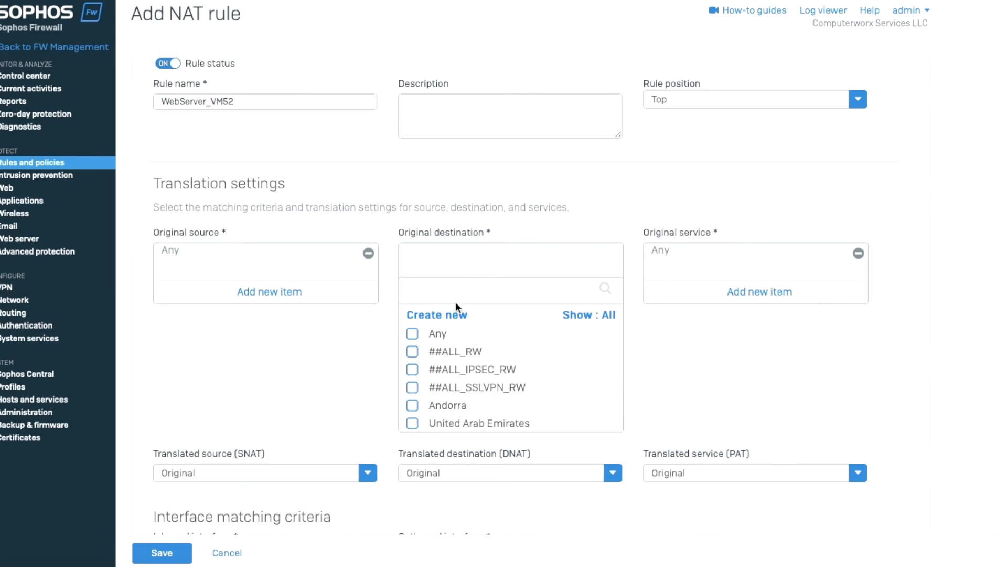
pyautogui.click(508, 288)
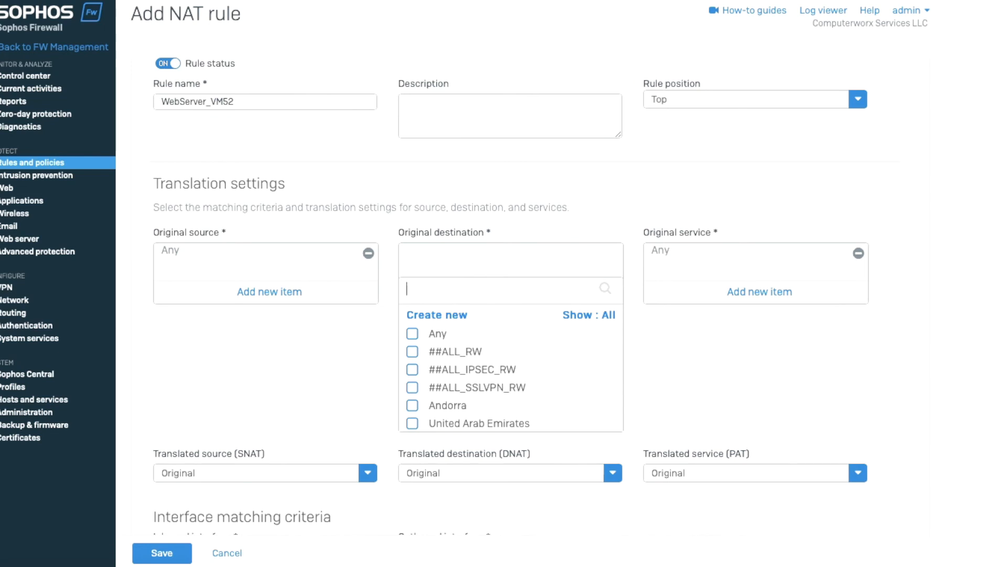
pyautogui.write('#port')
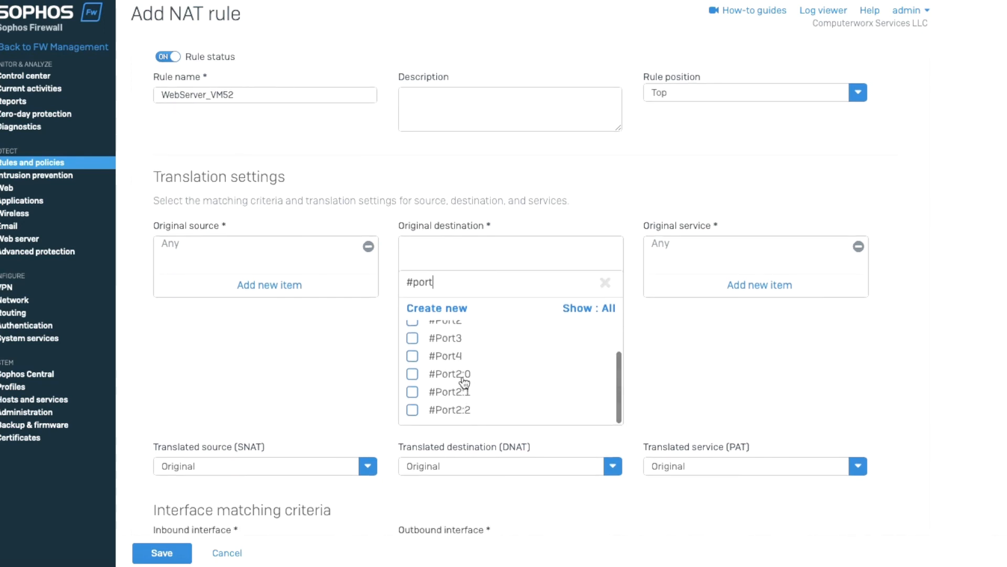
pyautogui.moveTo(448, 375)
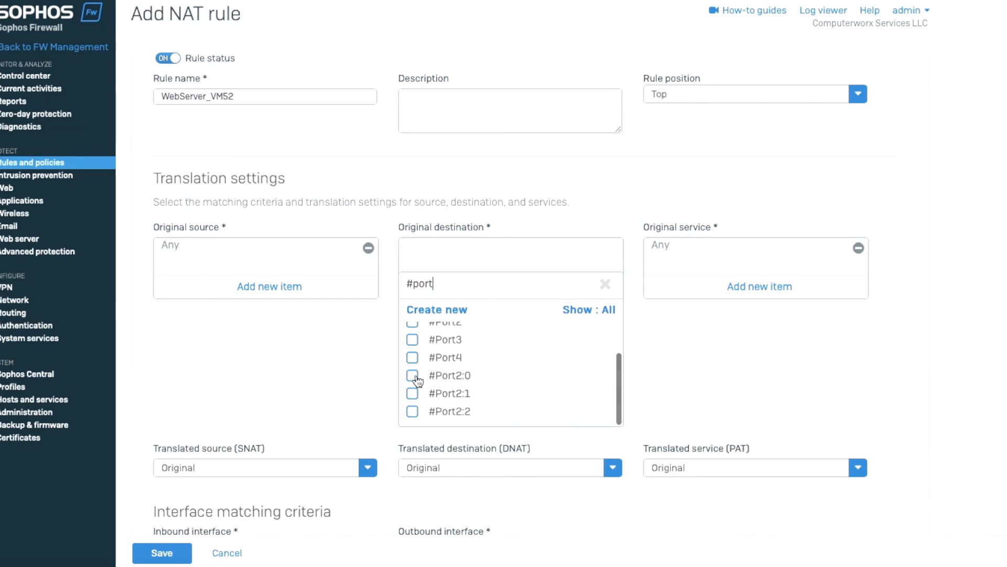
pyautogui.click(412, 375)
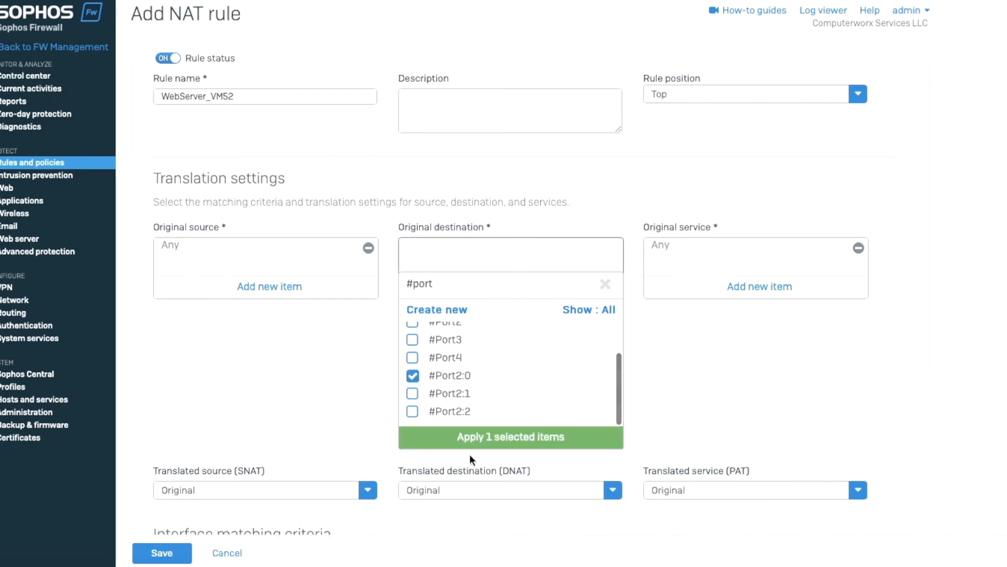
pyautogui.moveTo(487, 395)
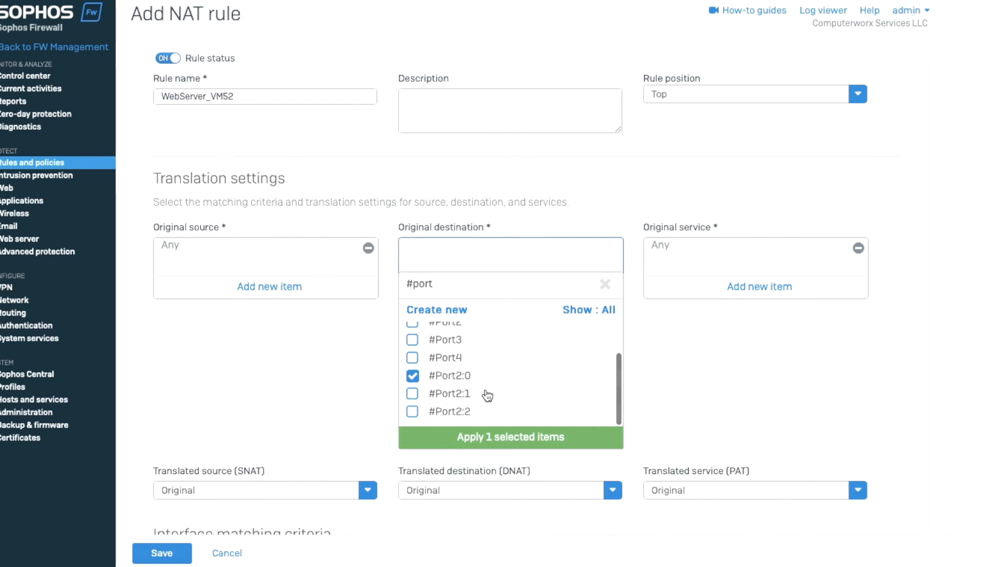
pyautogui.click(509, 436)
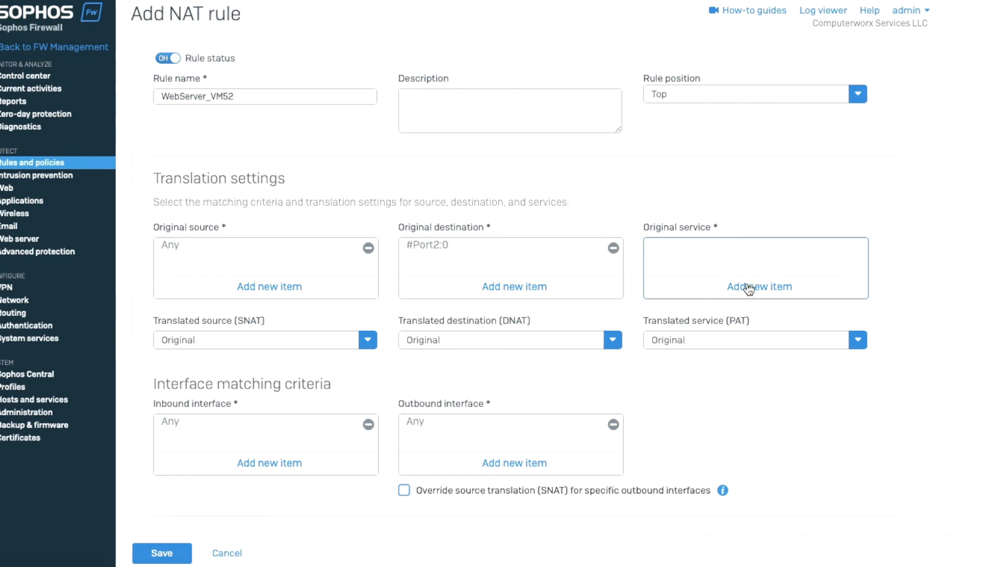
# Add HTTP and SSH as the NAT rule's original services
pyautogui.write('http')
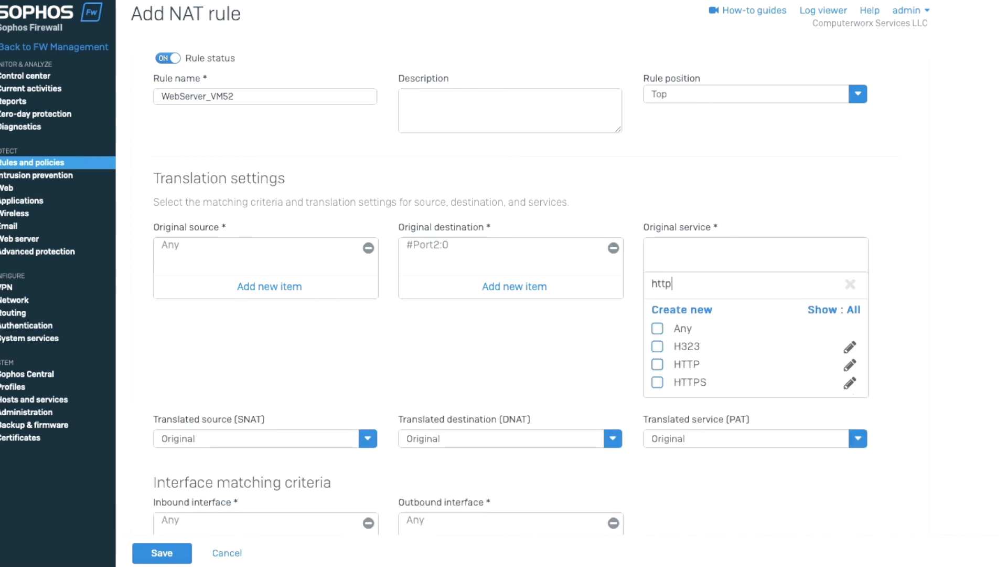
pyautogui.click(657, 346)
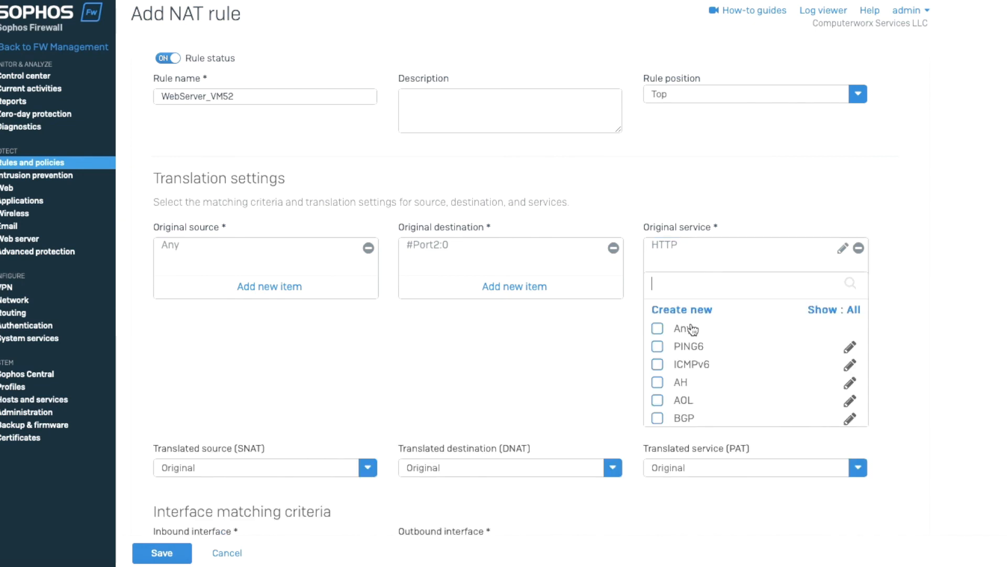
pyautogui.write('ss')
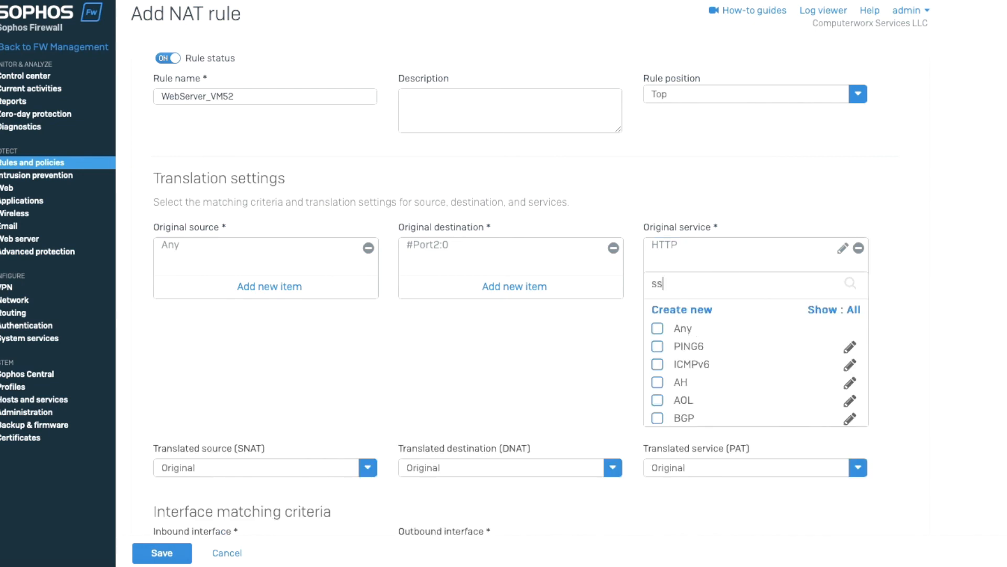
pyautogui.click(656, 346)
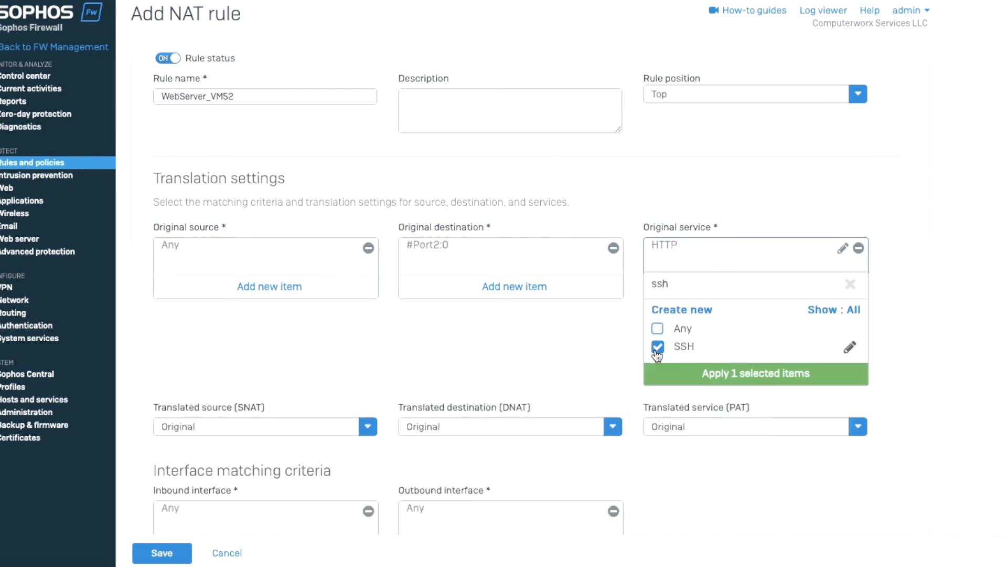
pyautogui.click(755, 373)
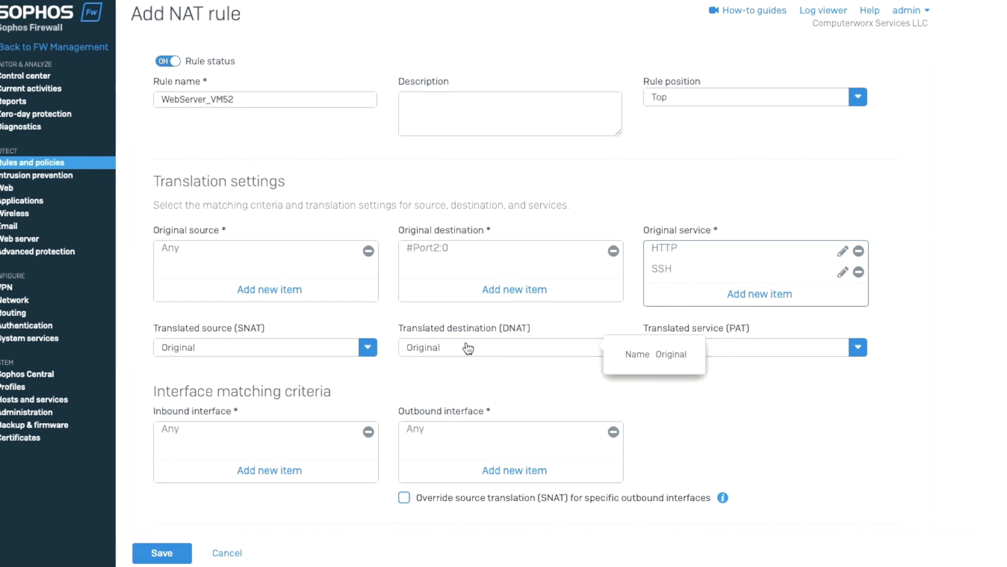
# Set VM_52 as the translated destination (DNAT)
pyautogui.click(466, 347)
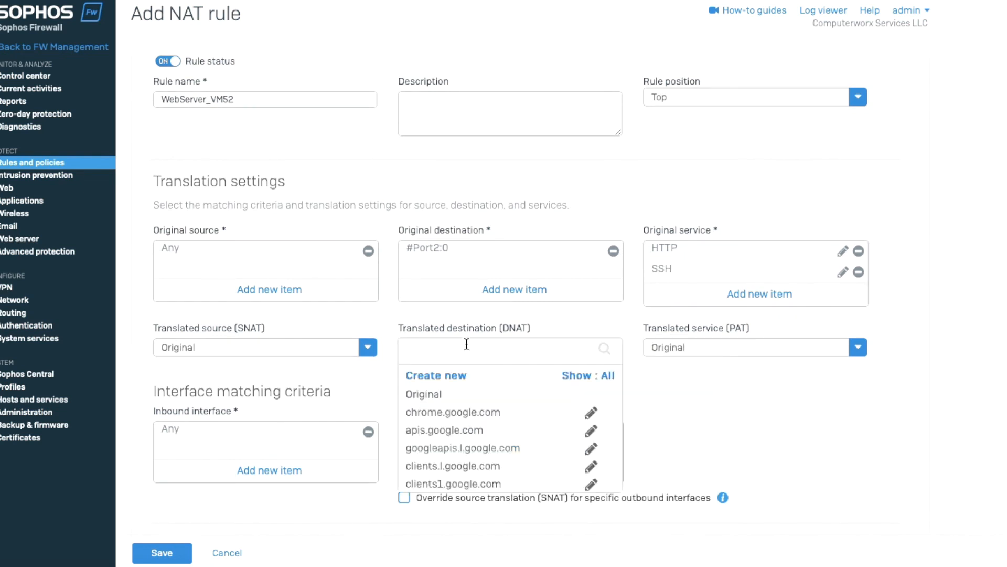
pyautogui.write('vm')
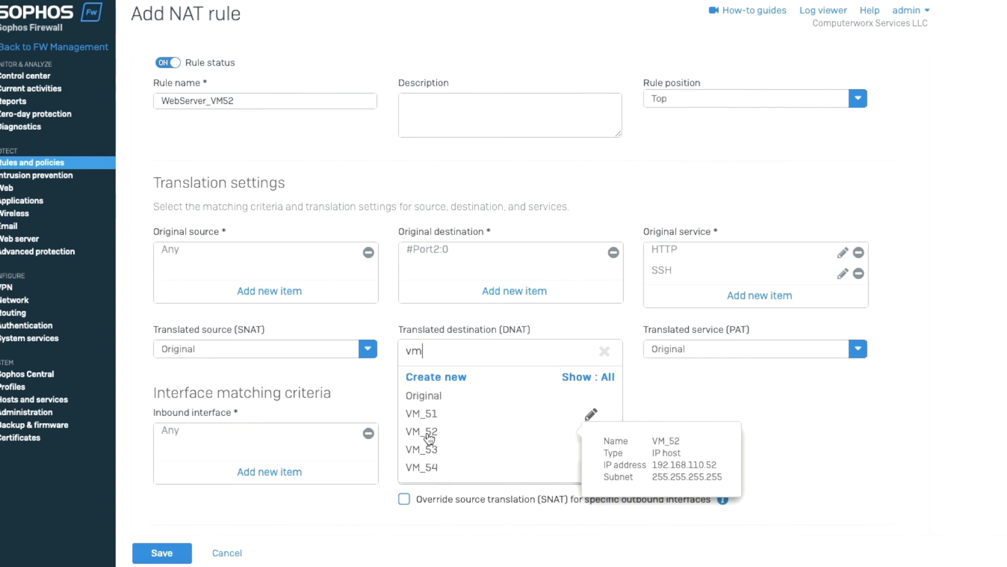
pyautogui.click(420, 430)
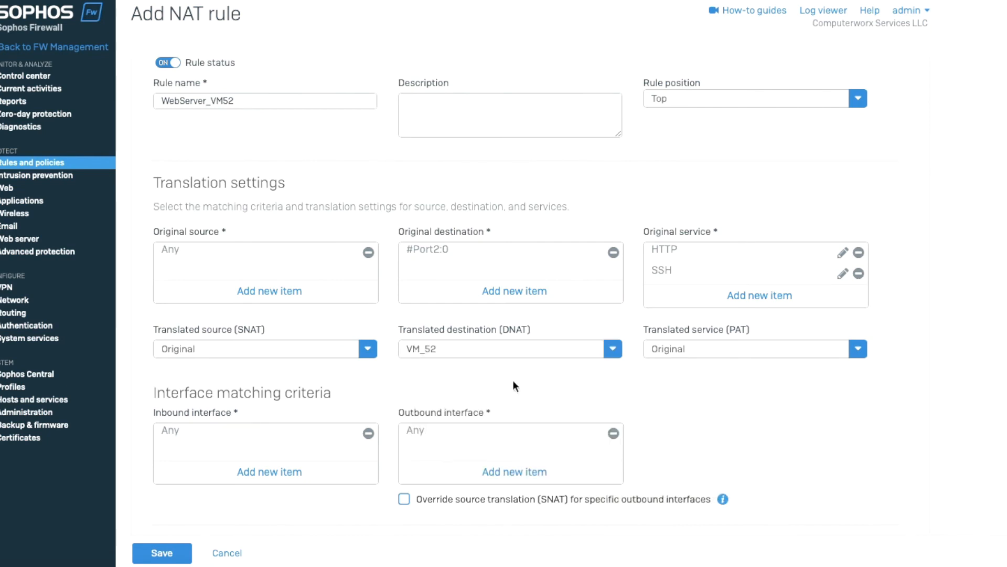
pyautogui.moveTo(286, 423)
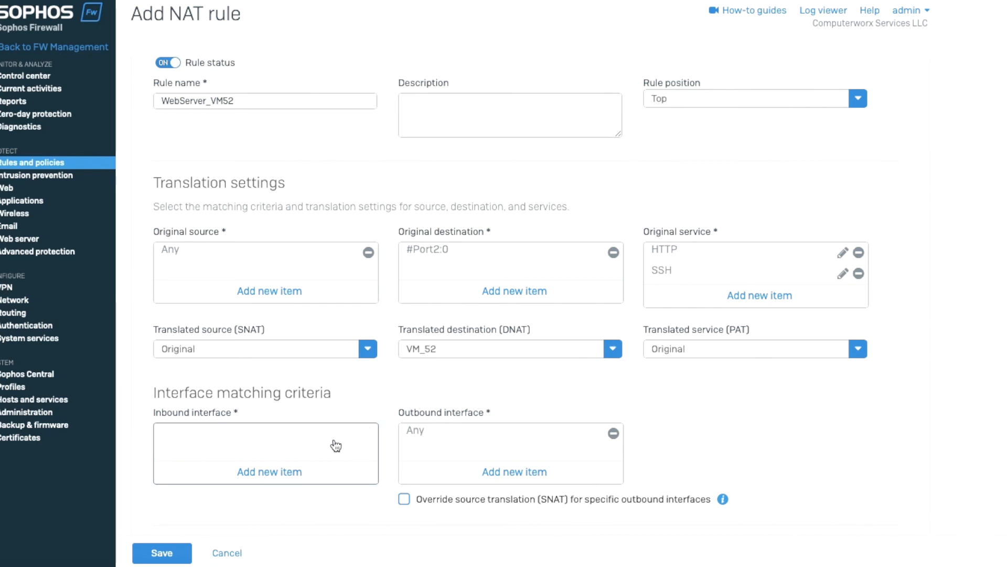
# Set Port2 as the inbound interface and save the WebServer_VM52 NAT rule
pyautogui.click(265, 453)
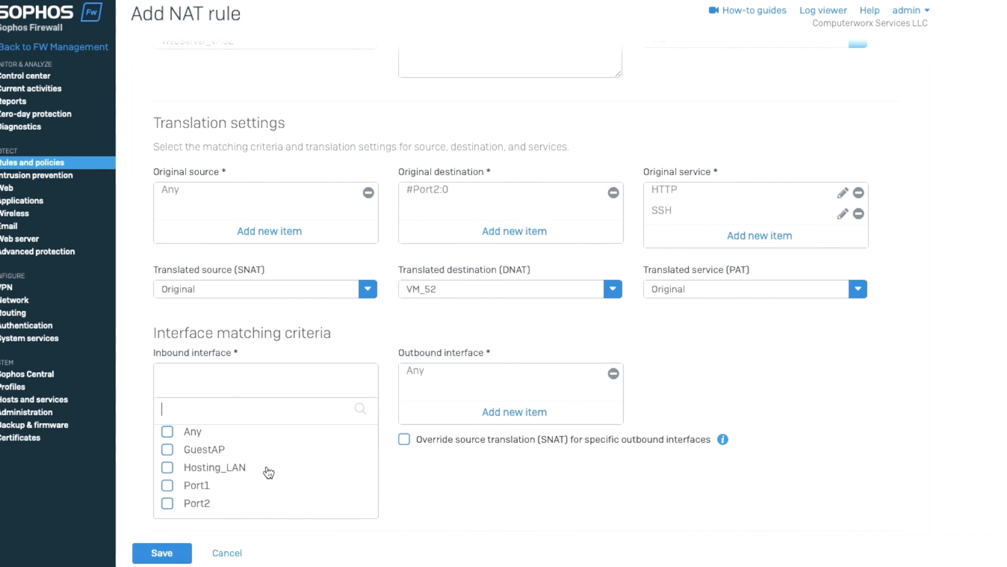
pyautogui.scroll(-3)
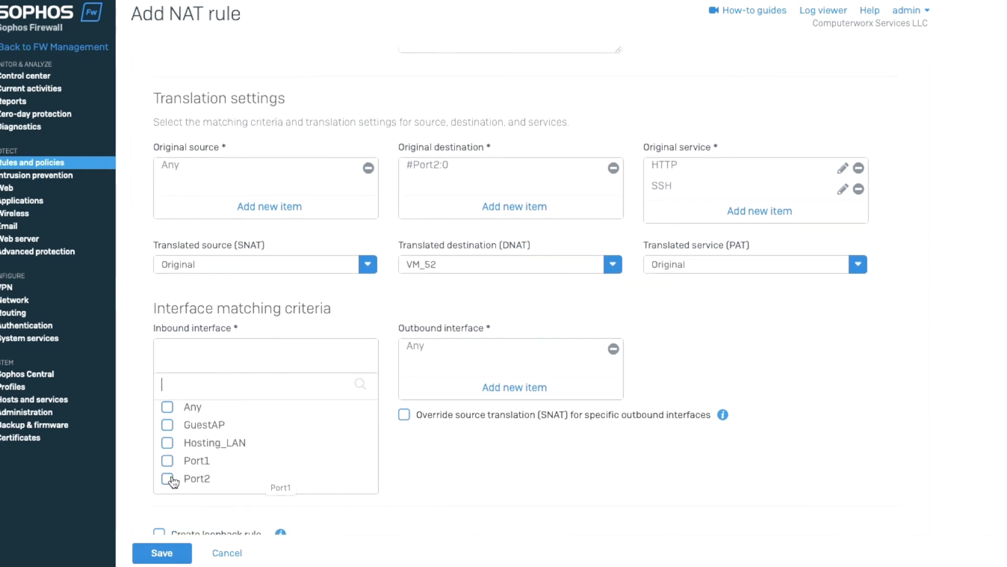
pyautogui.click(167, 478)
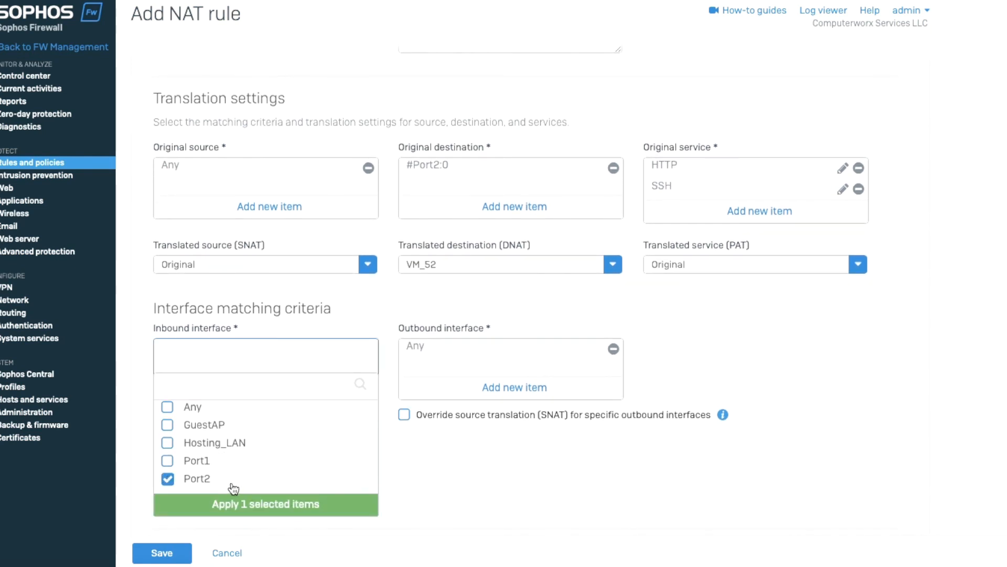
pyautogui.click(264, 504)
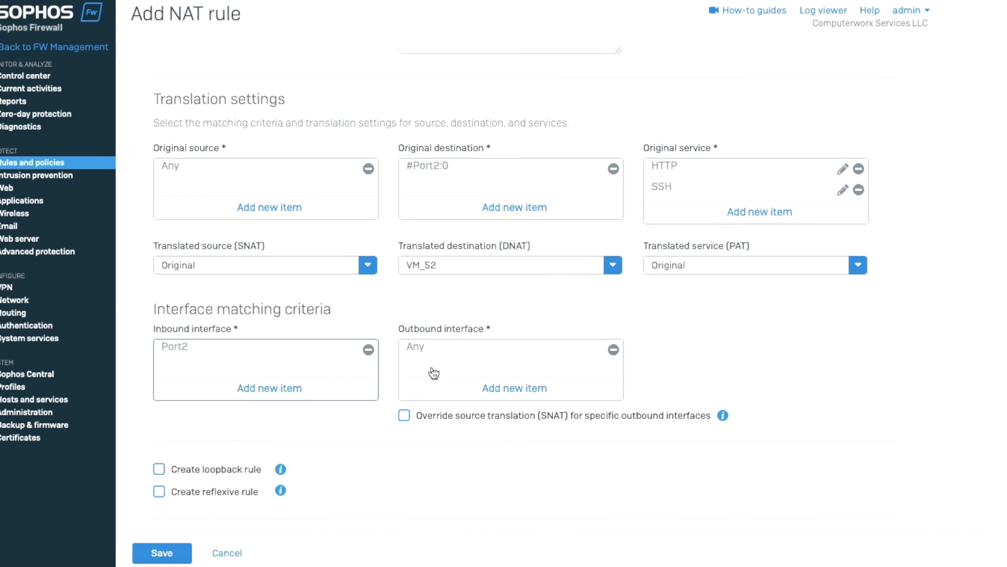
pyautogui.scroll(-3)
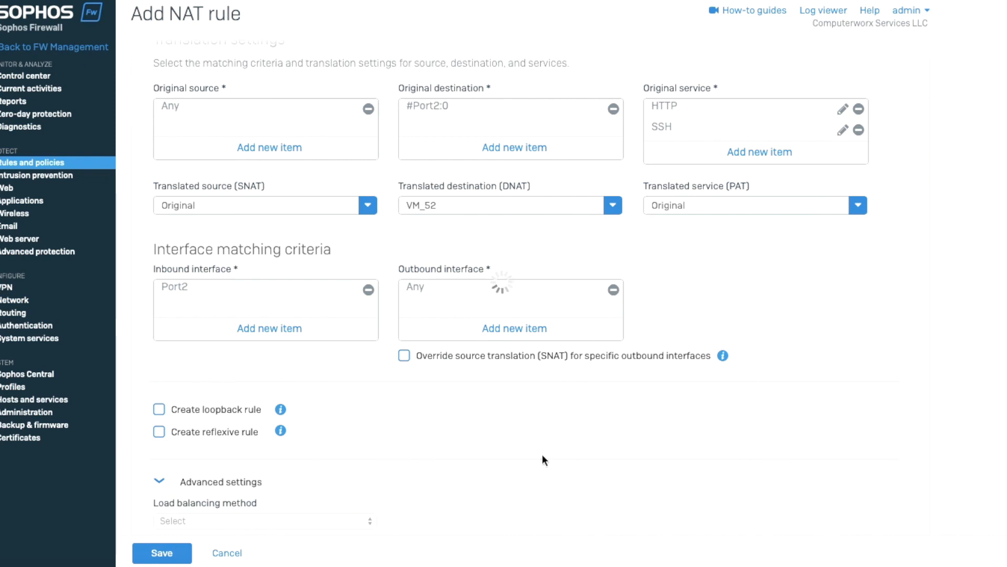
pyautogui.click(161, 552)
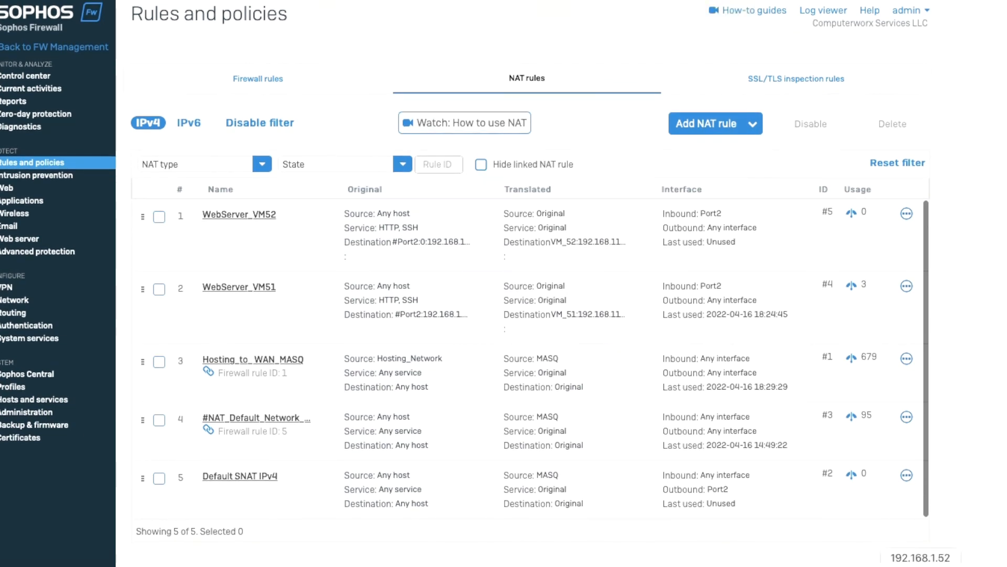
pyautogui.moveTo(881, 499)
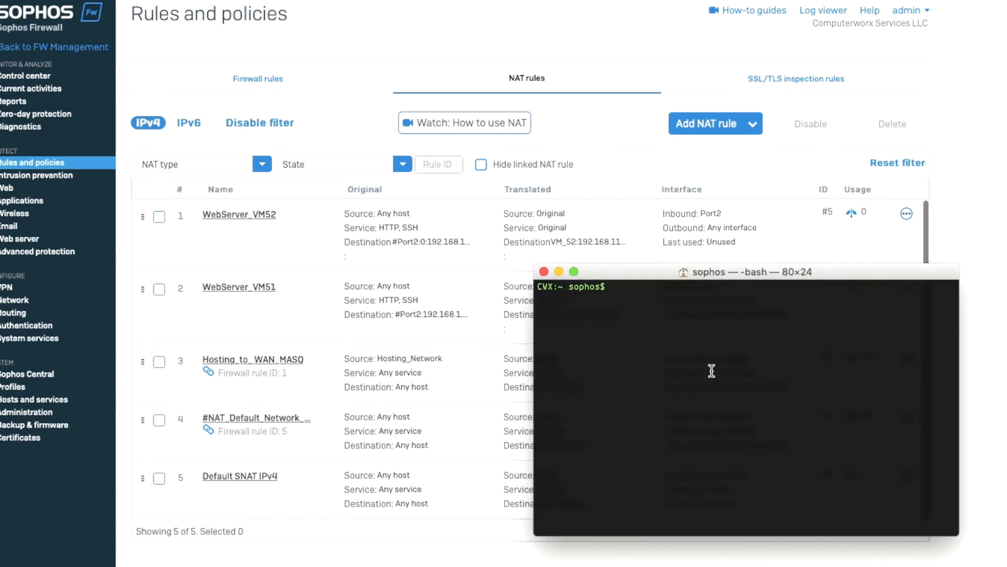
pyautogui.write('ssh root@192.168.1.52')
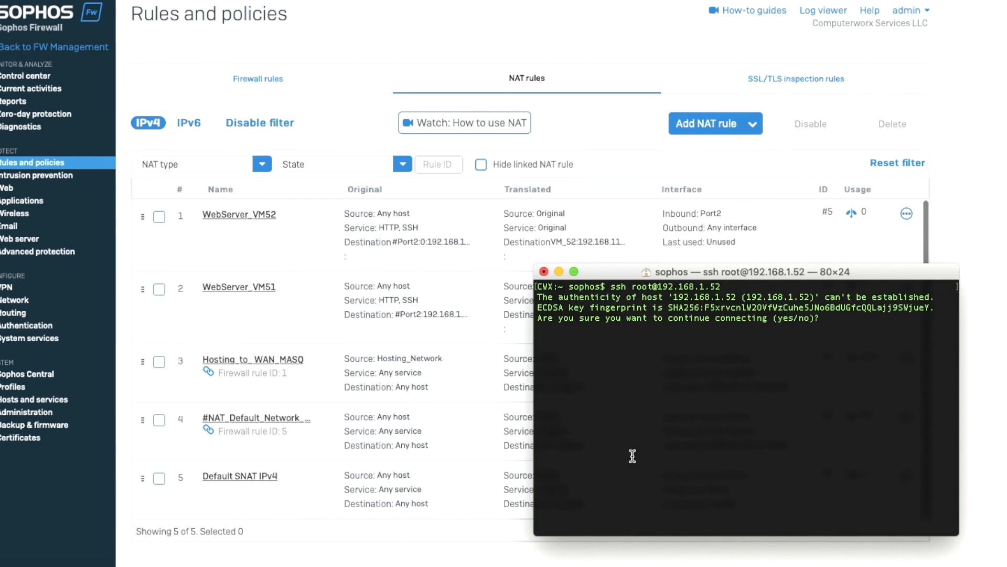
pyautogui.write('no')
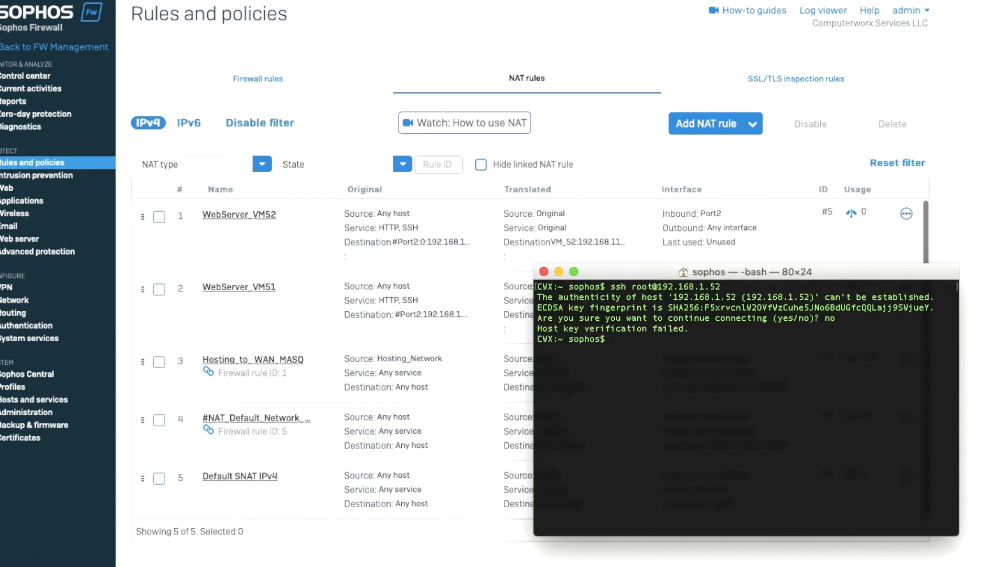